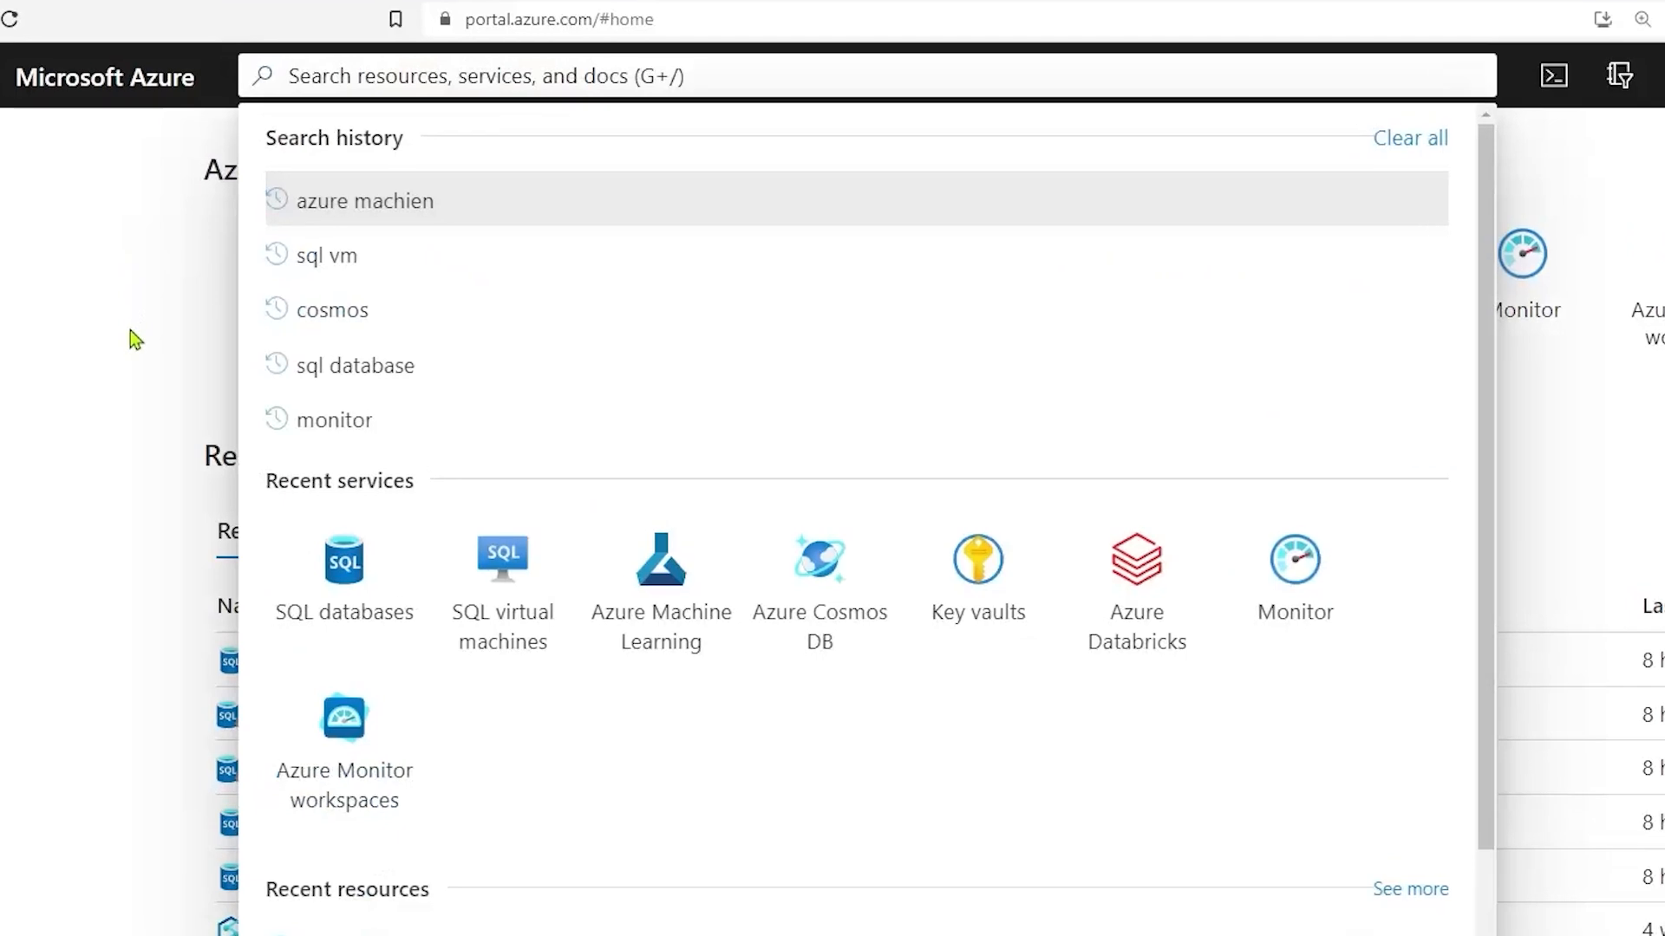
Search the portal for 'azure sql database' and open the SQL databases service list.
{"action": "type", "text": "azure sql"}
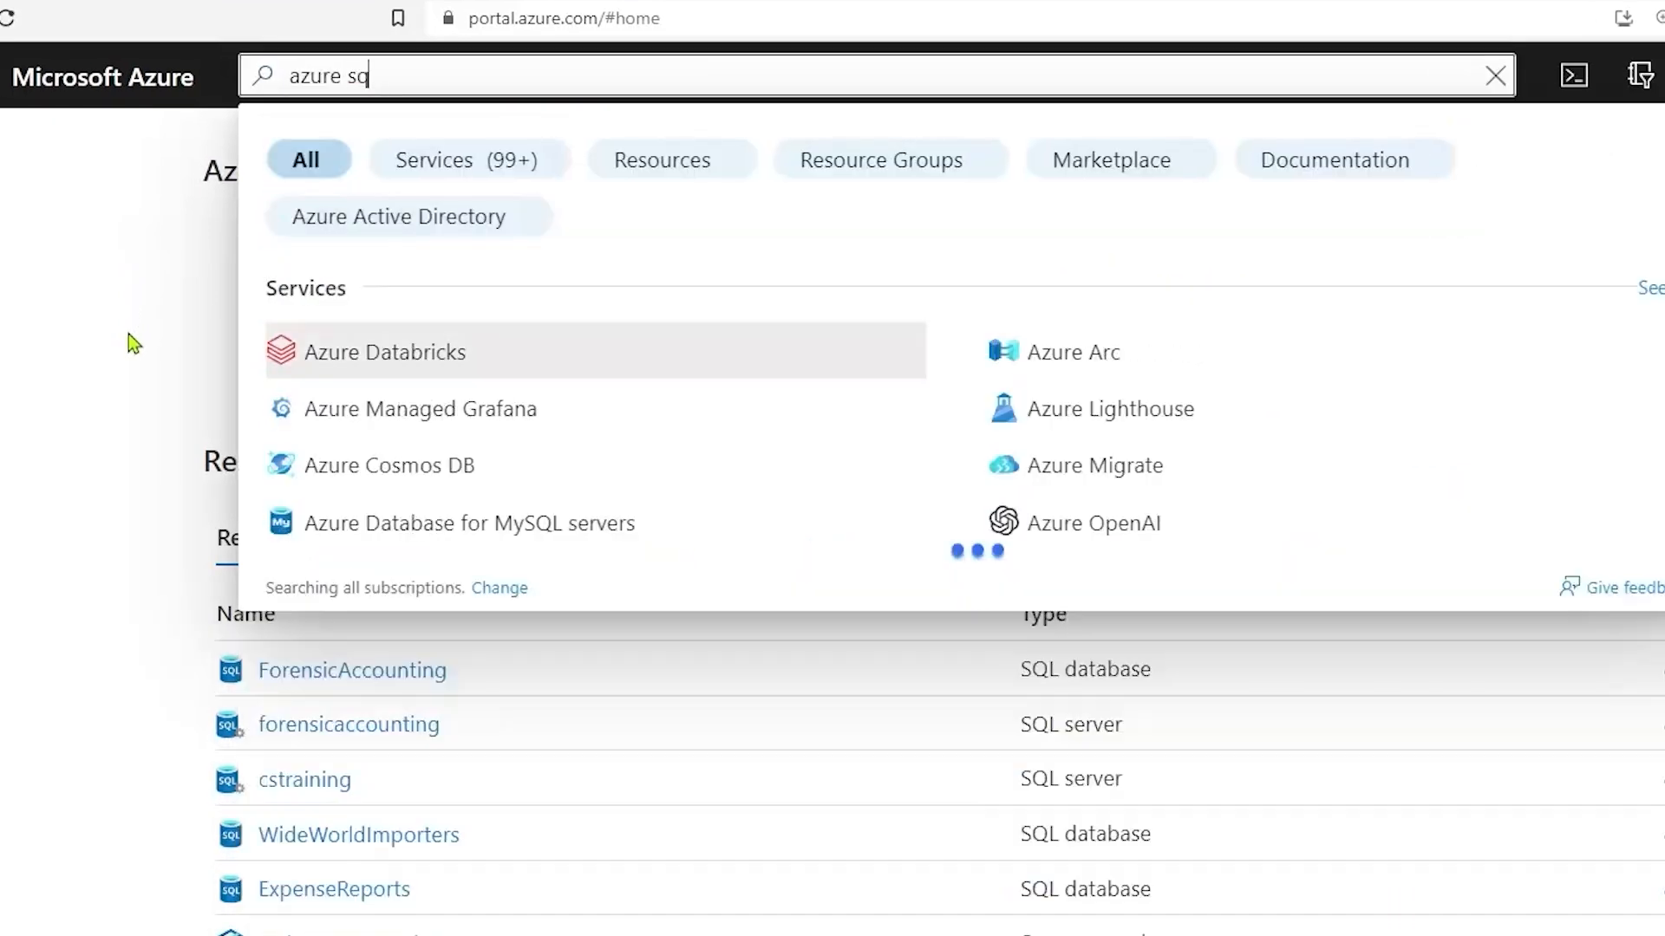
{"action": "type", "text": "l database"}
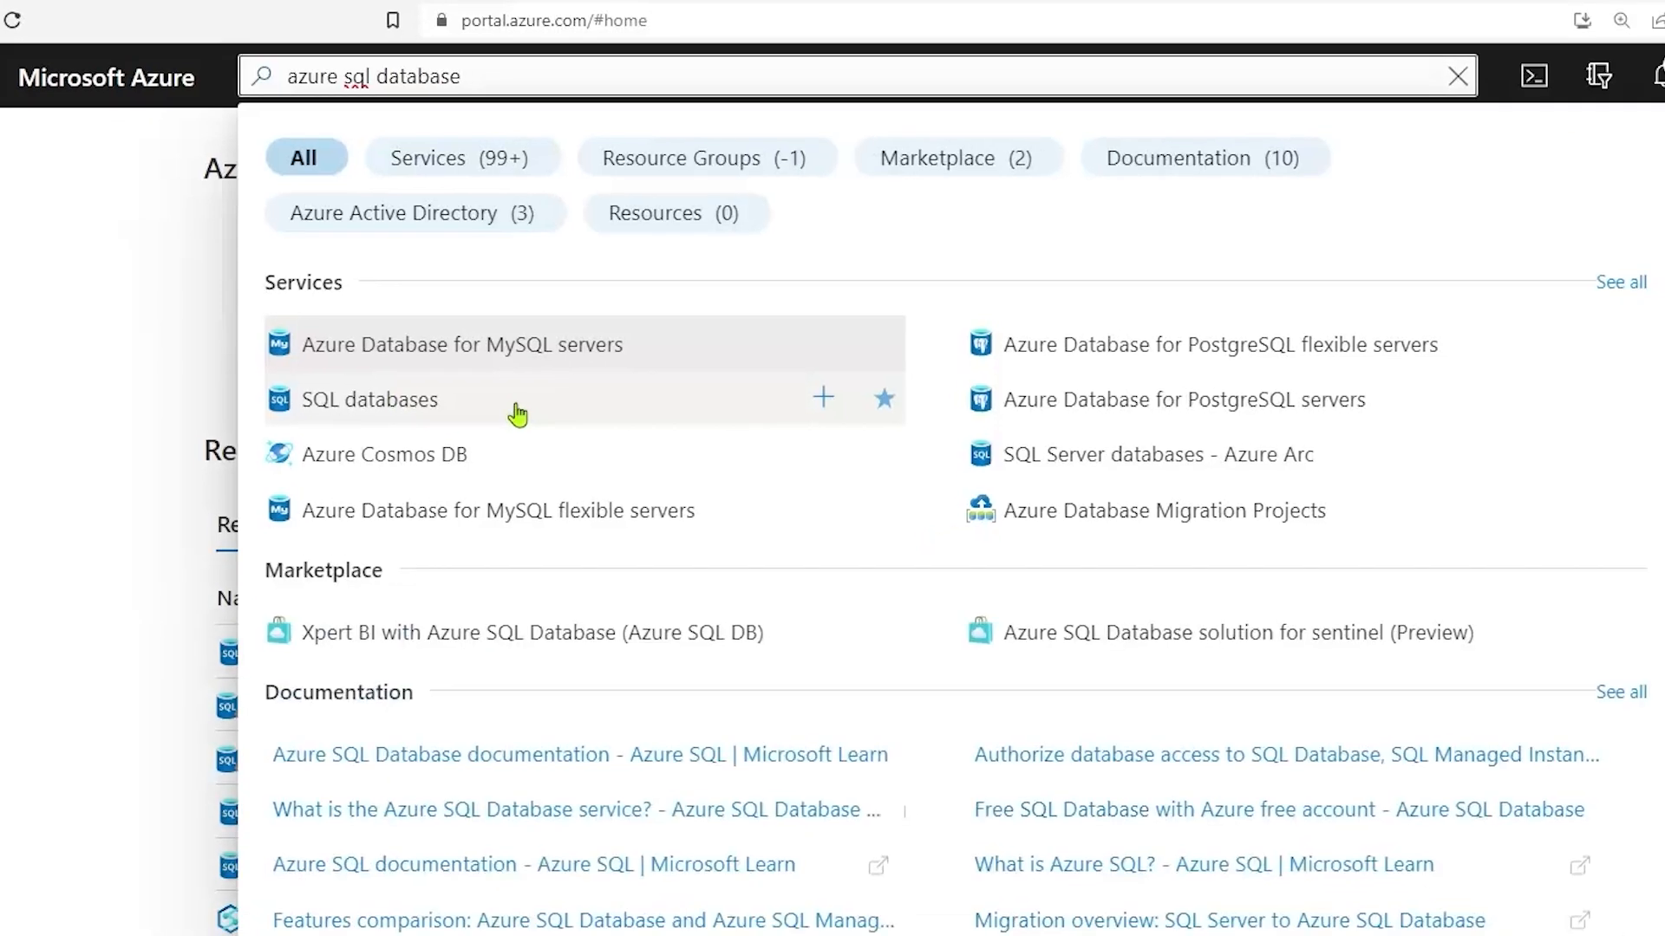
{"action": "left_click", "coordinate": [372, 399]}
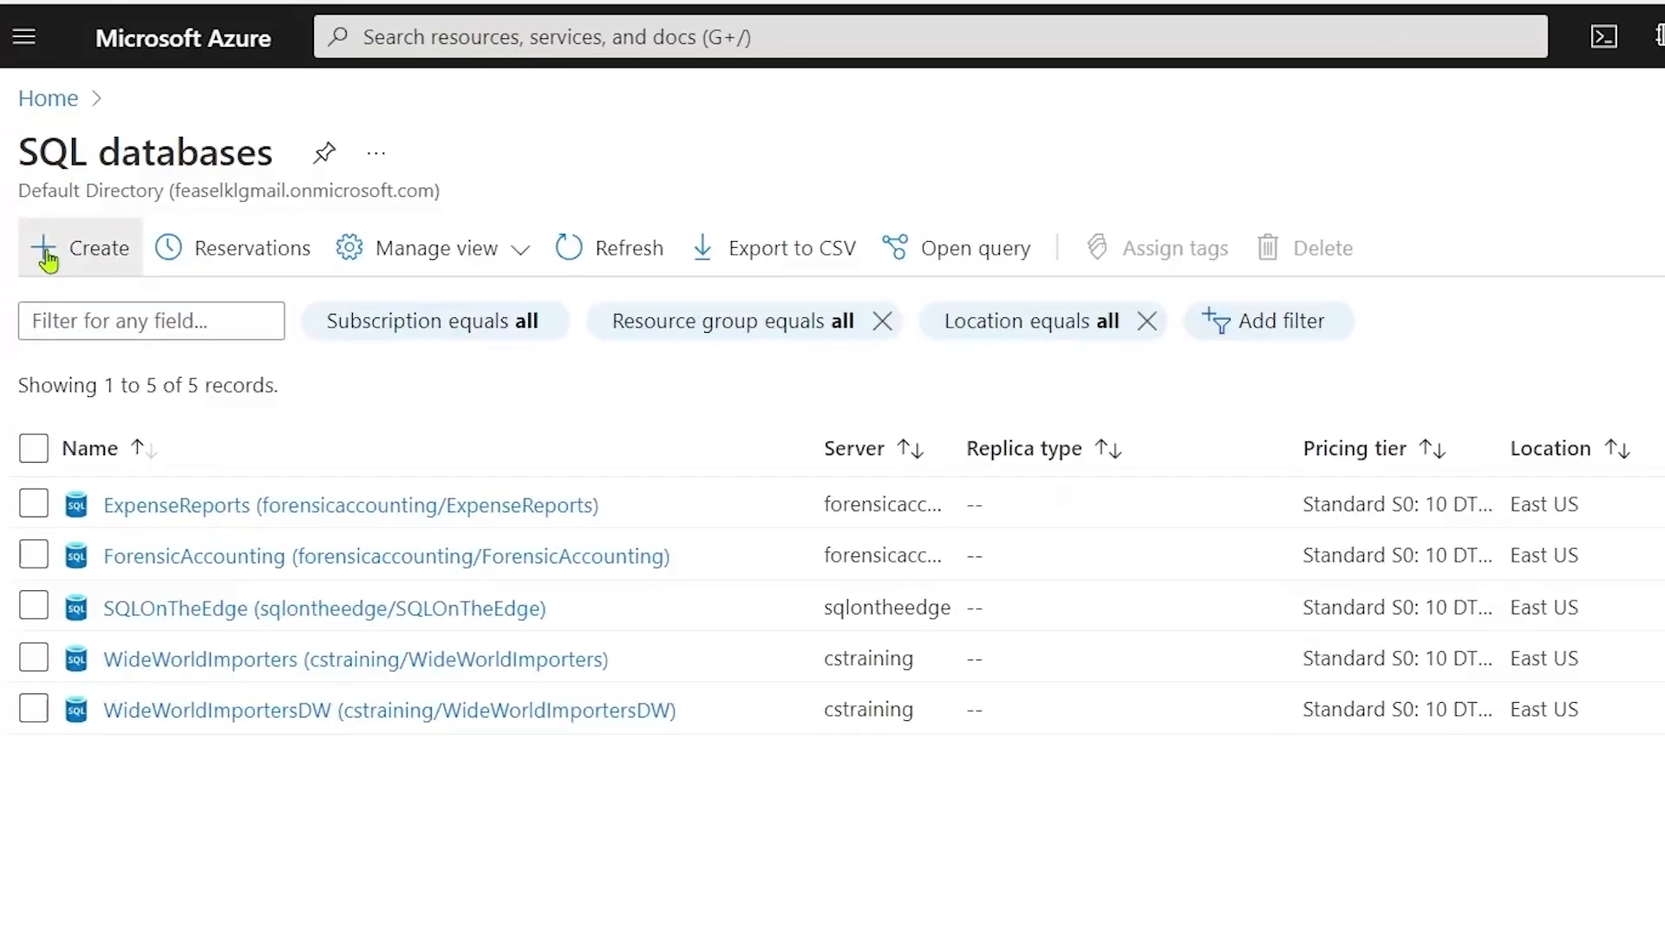
Start a new SQL database on forensicaccounting server named SomeDemoDatabase.
{"action": "left_click", "coordinate": [80, 248]}
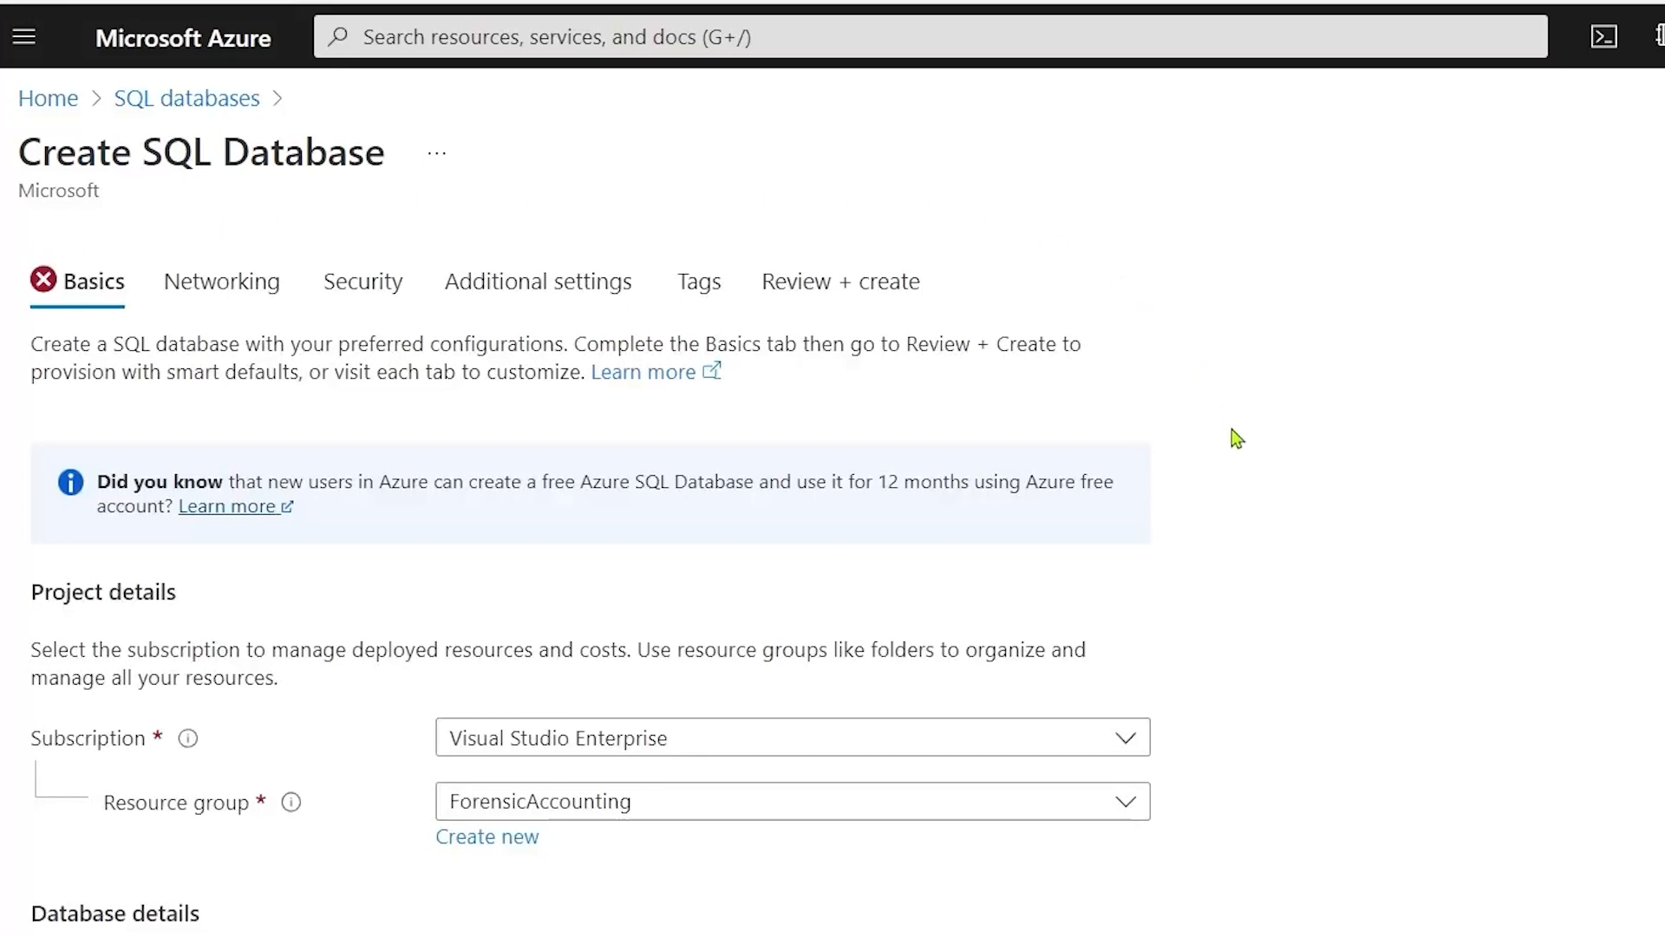
{"action": "scroll", "scroll_direction": "down", "scroll_amount": 3}
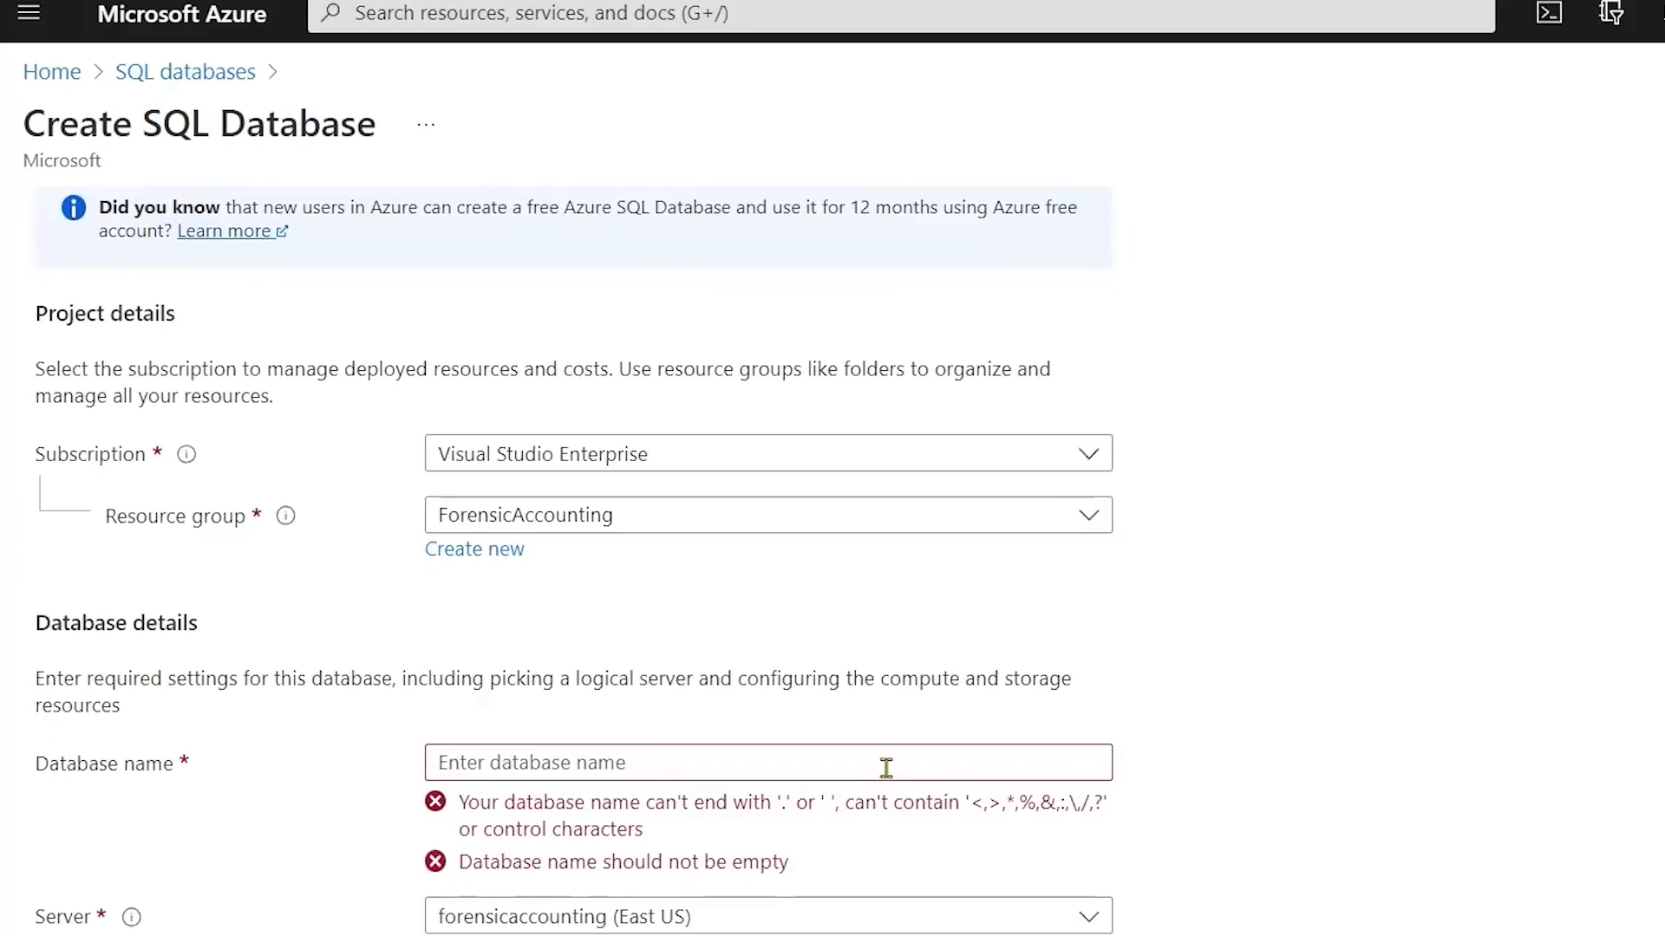
{"action": "scroll", "scroll_direction": "down", "scroll_amount": 3}
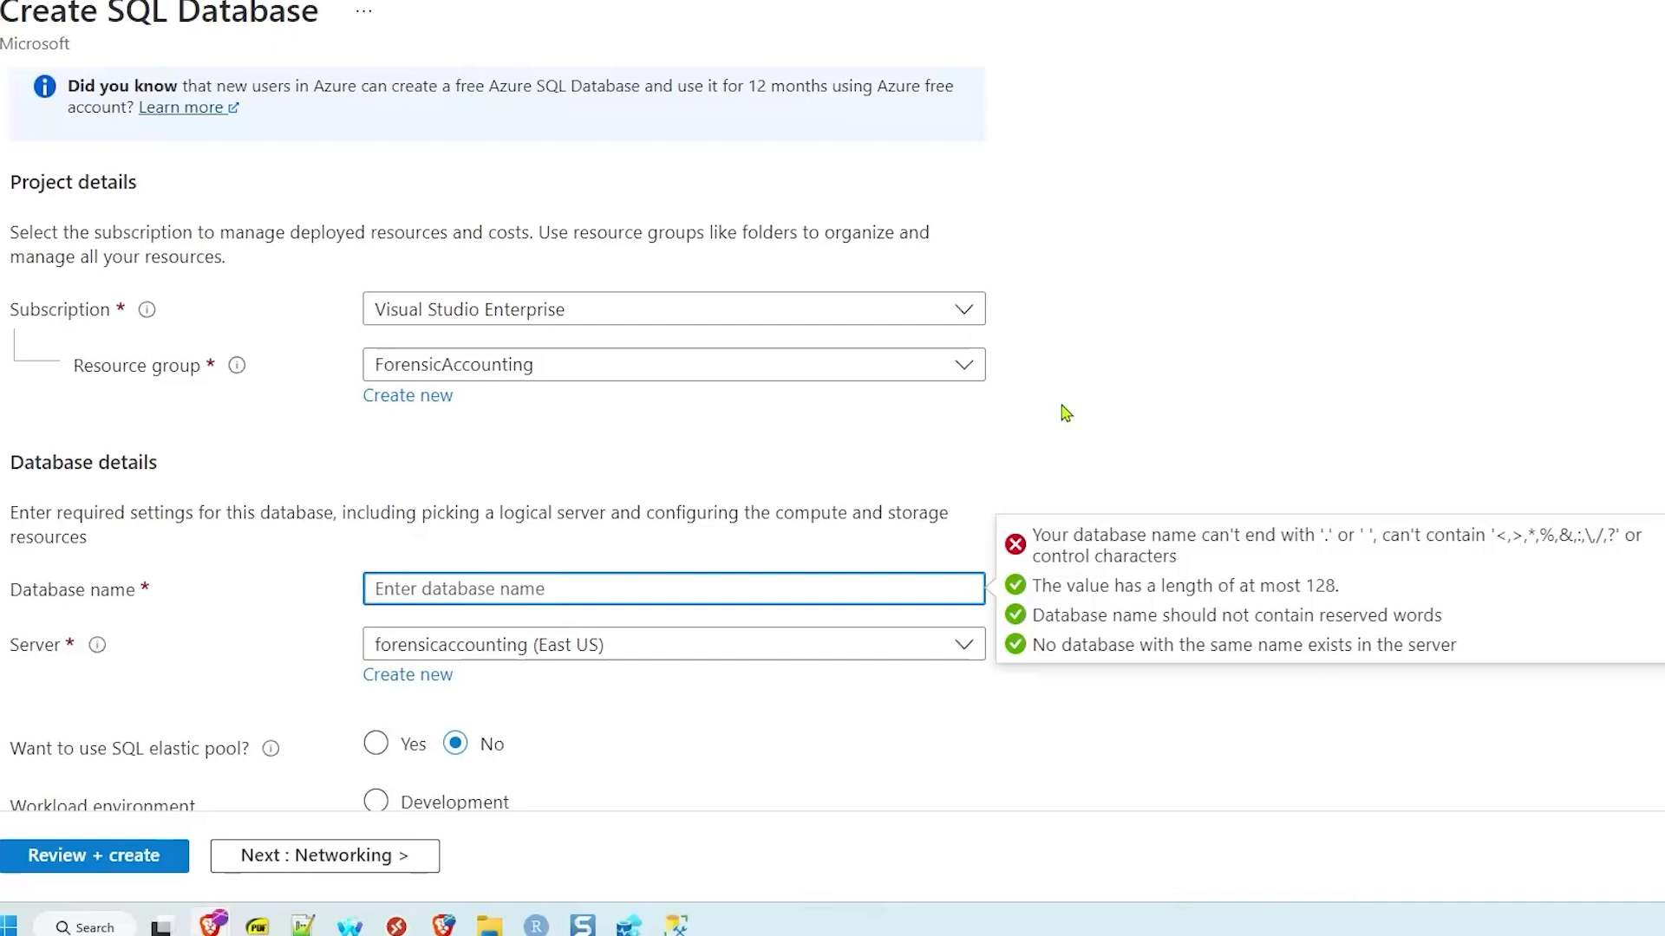
{"action": "type", "text": "SomeDemoDa"}
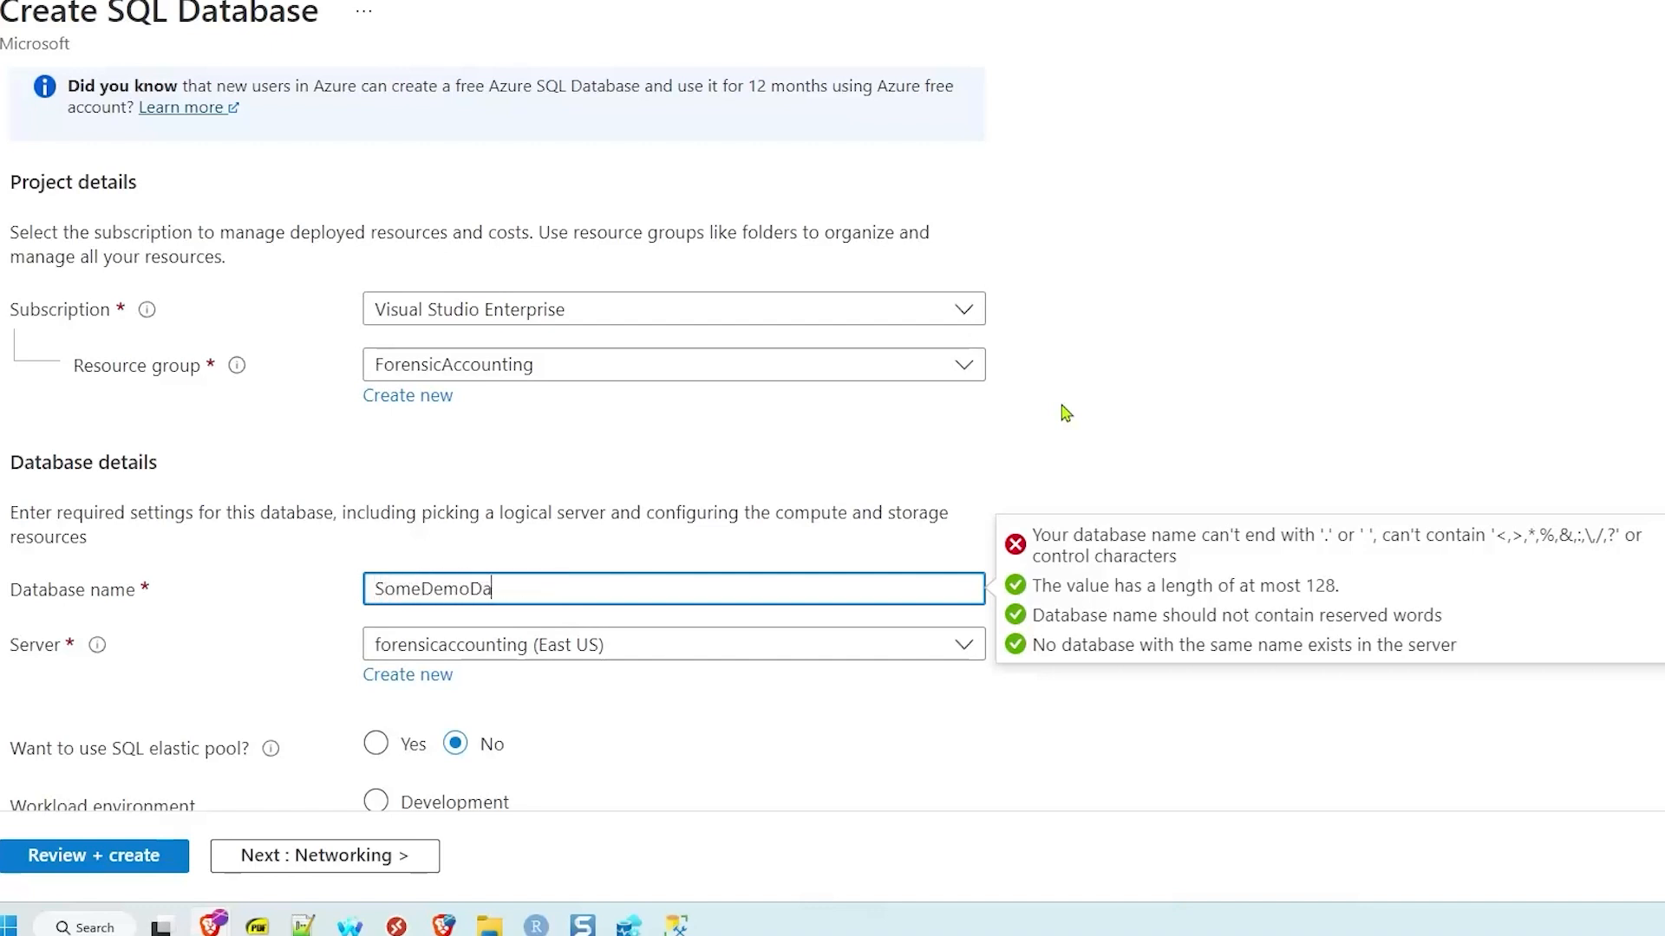
{"action": "type", "text": "tabase"}
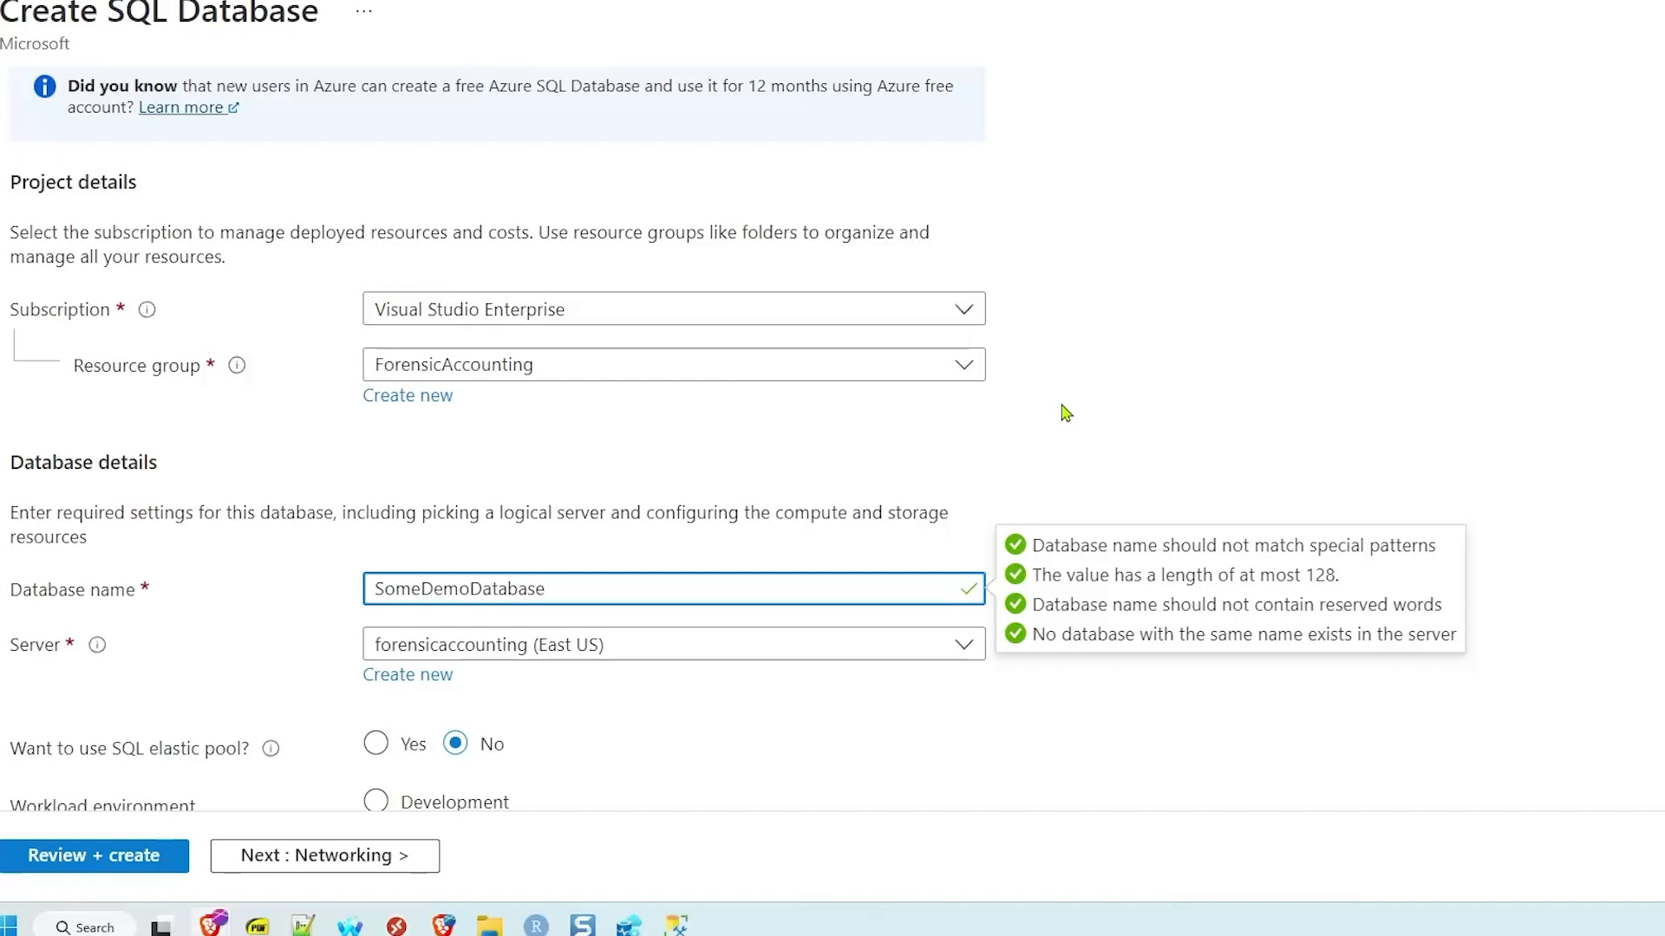
{"action": "left_click", "coordinate": [672, 643]}
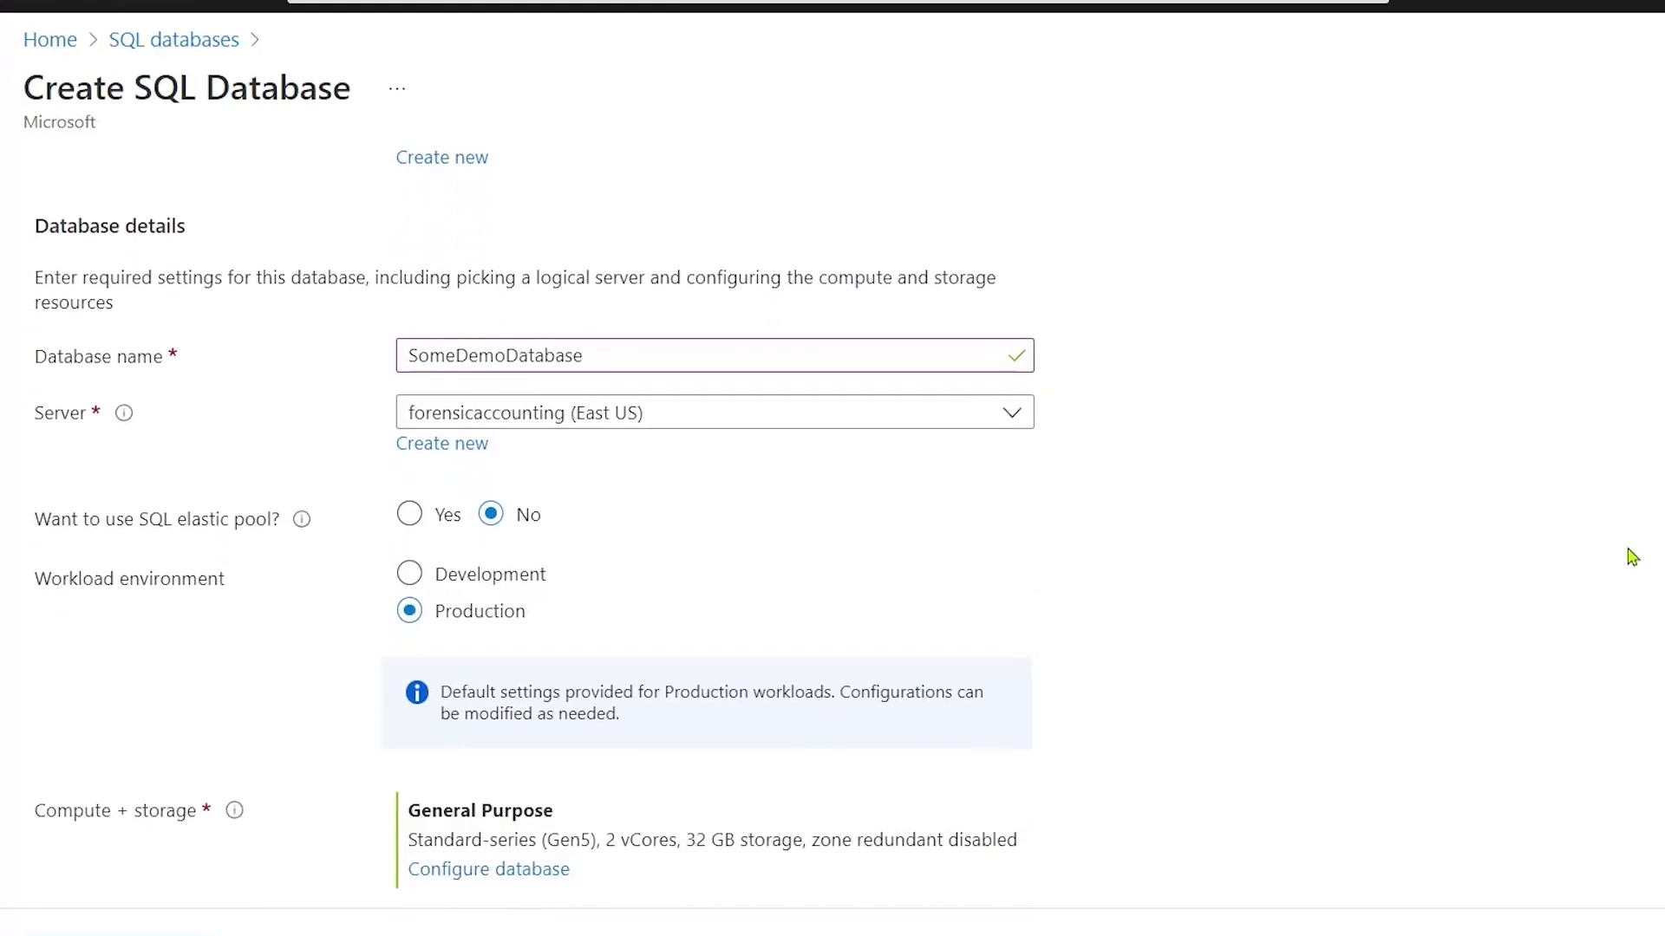
Choose the Development workload environment and open the compute and storage configuration.
{"action": "scroll", "scroll_direction": "down", "scroll_amount": 3}
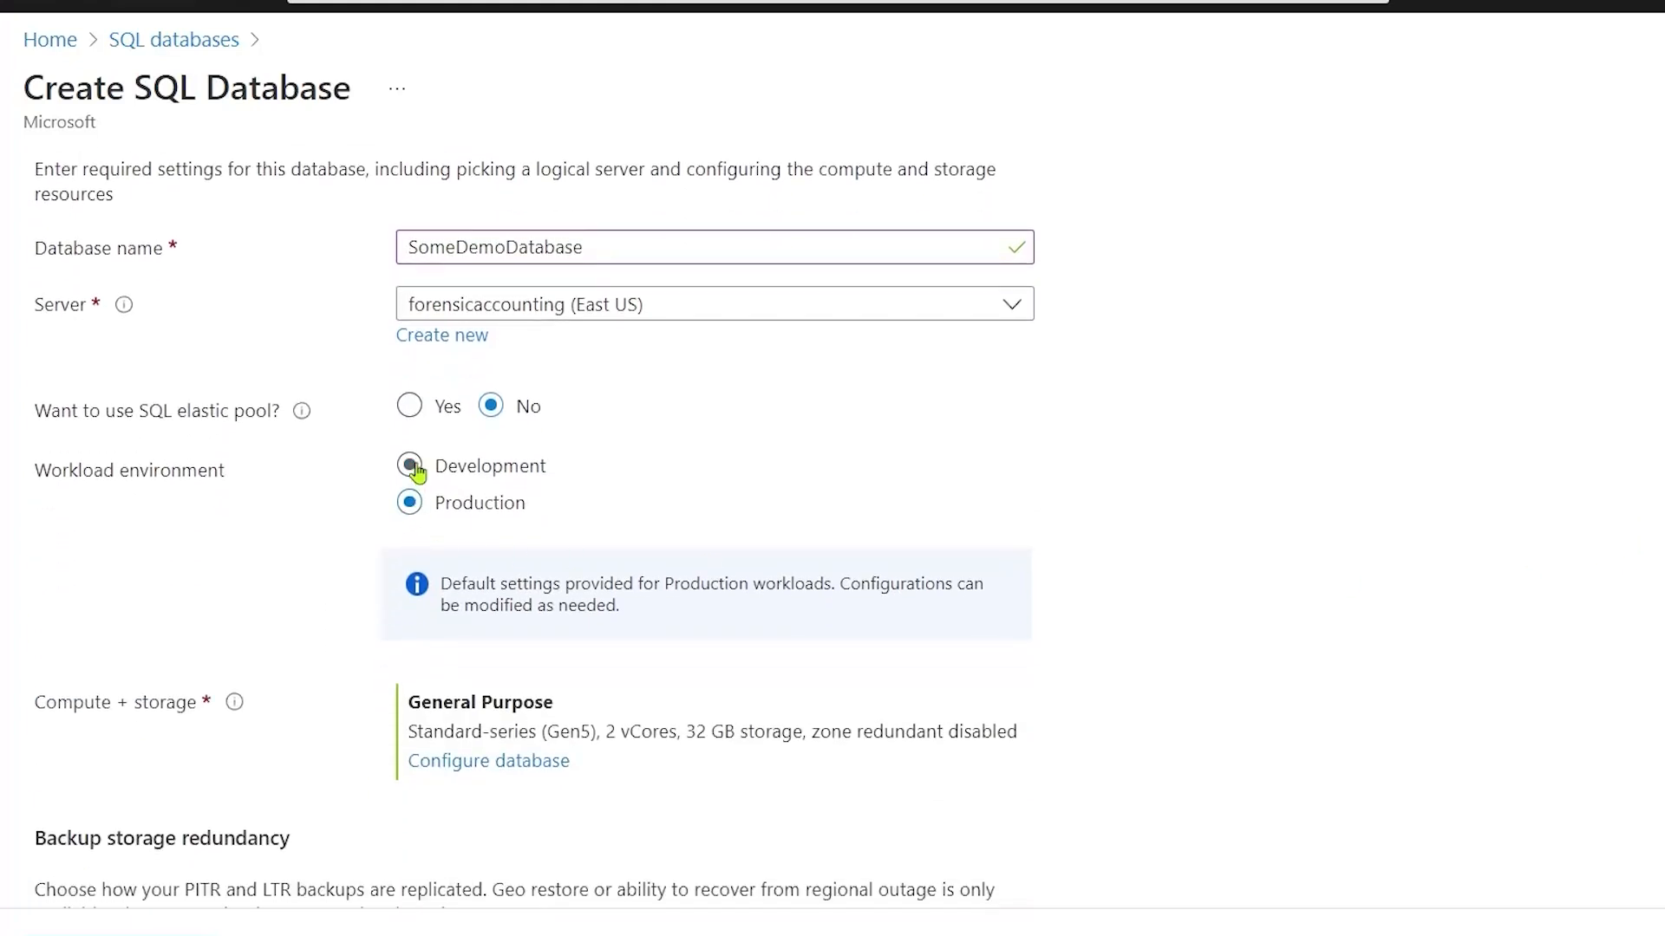
{"action": "left_click", "coordinate": [409, 465]}
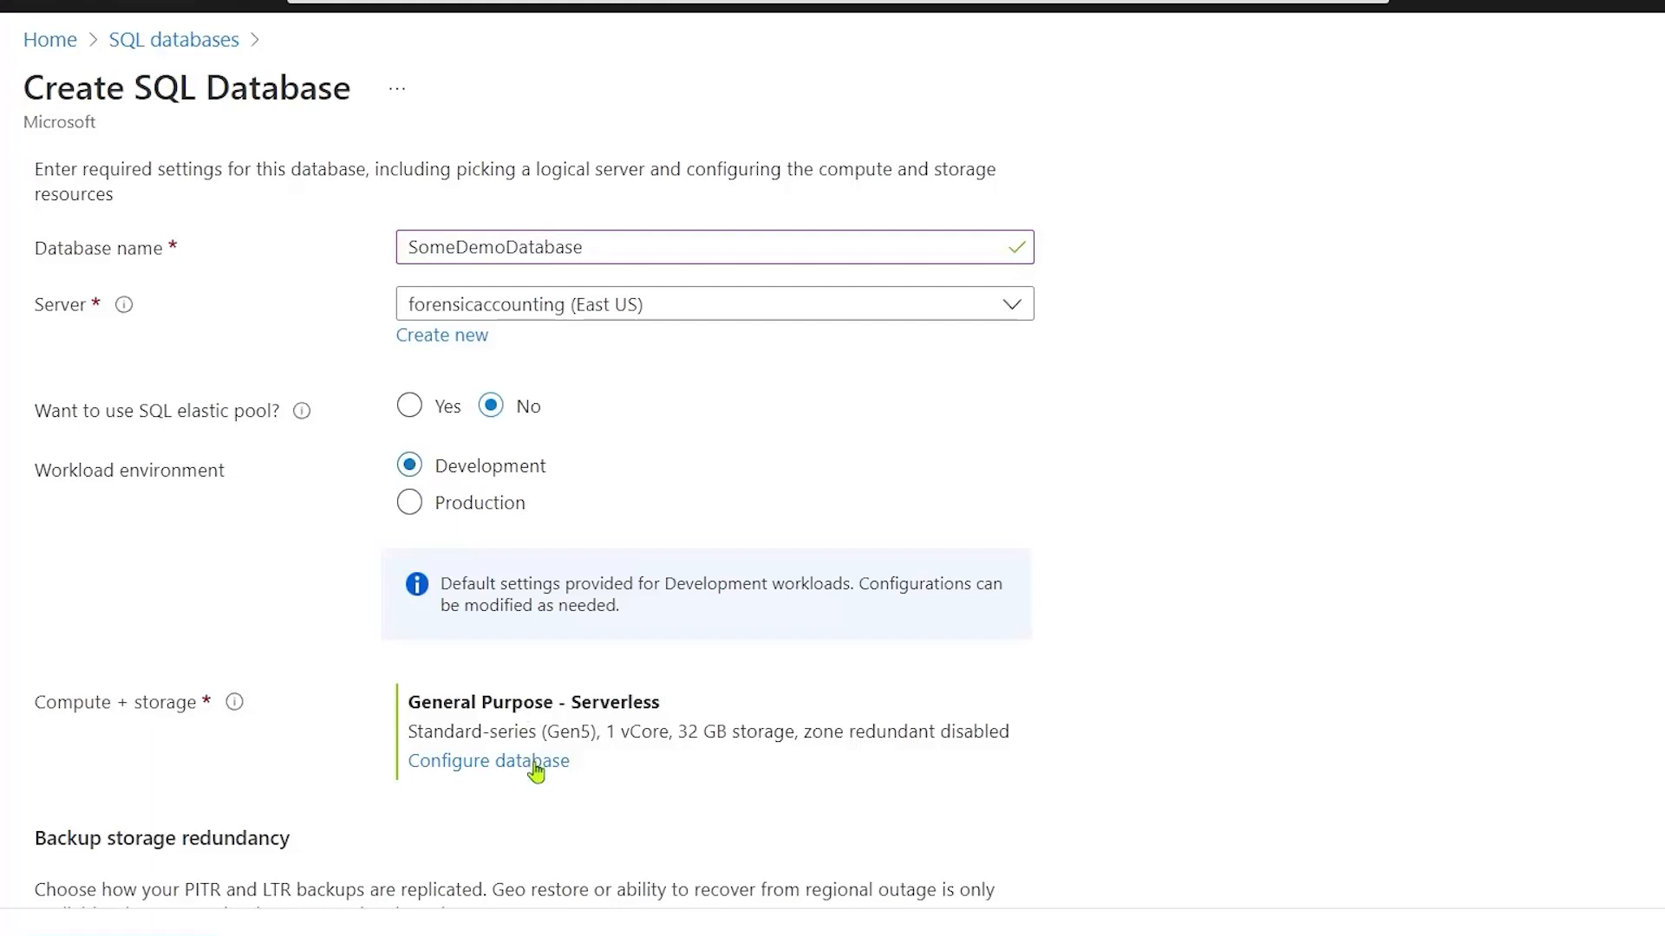
{"action": "left_click", "coordinate": [487, 761]}
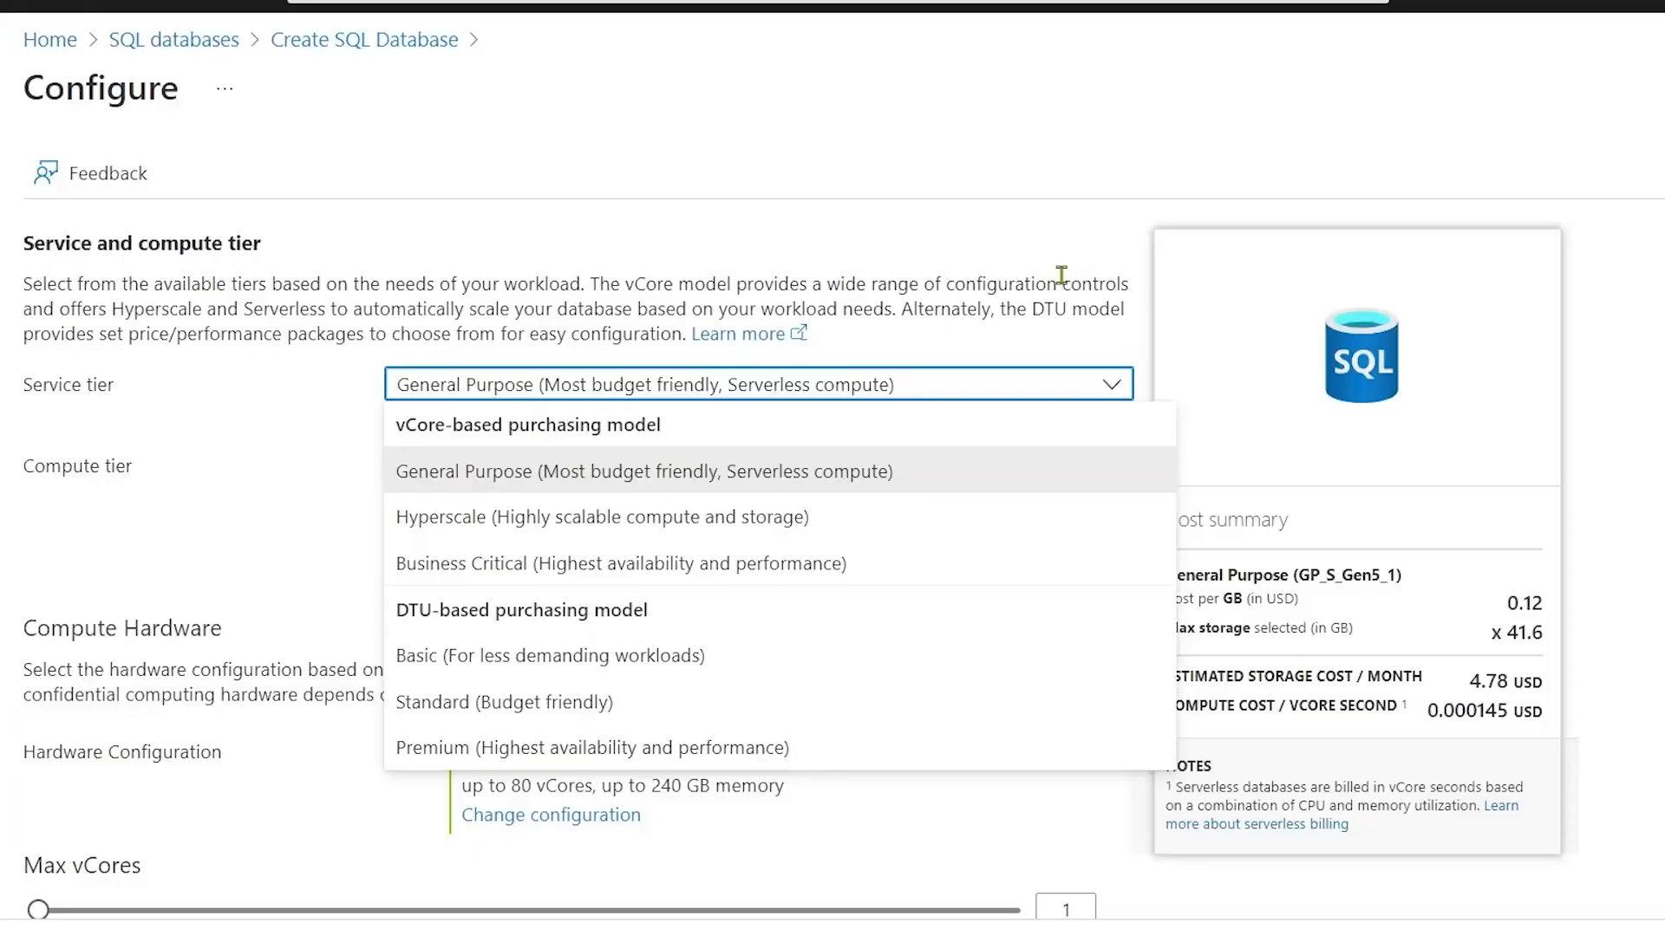
{"action": "mouse_move", "coordinate": [875, 659]}
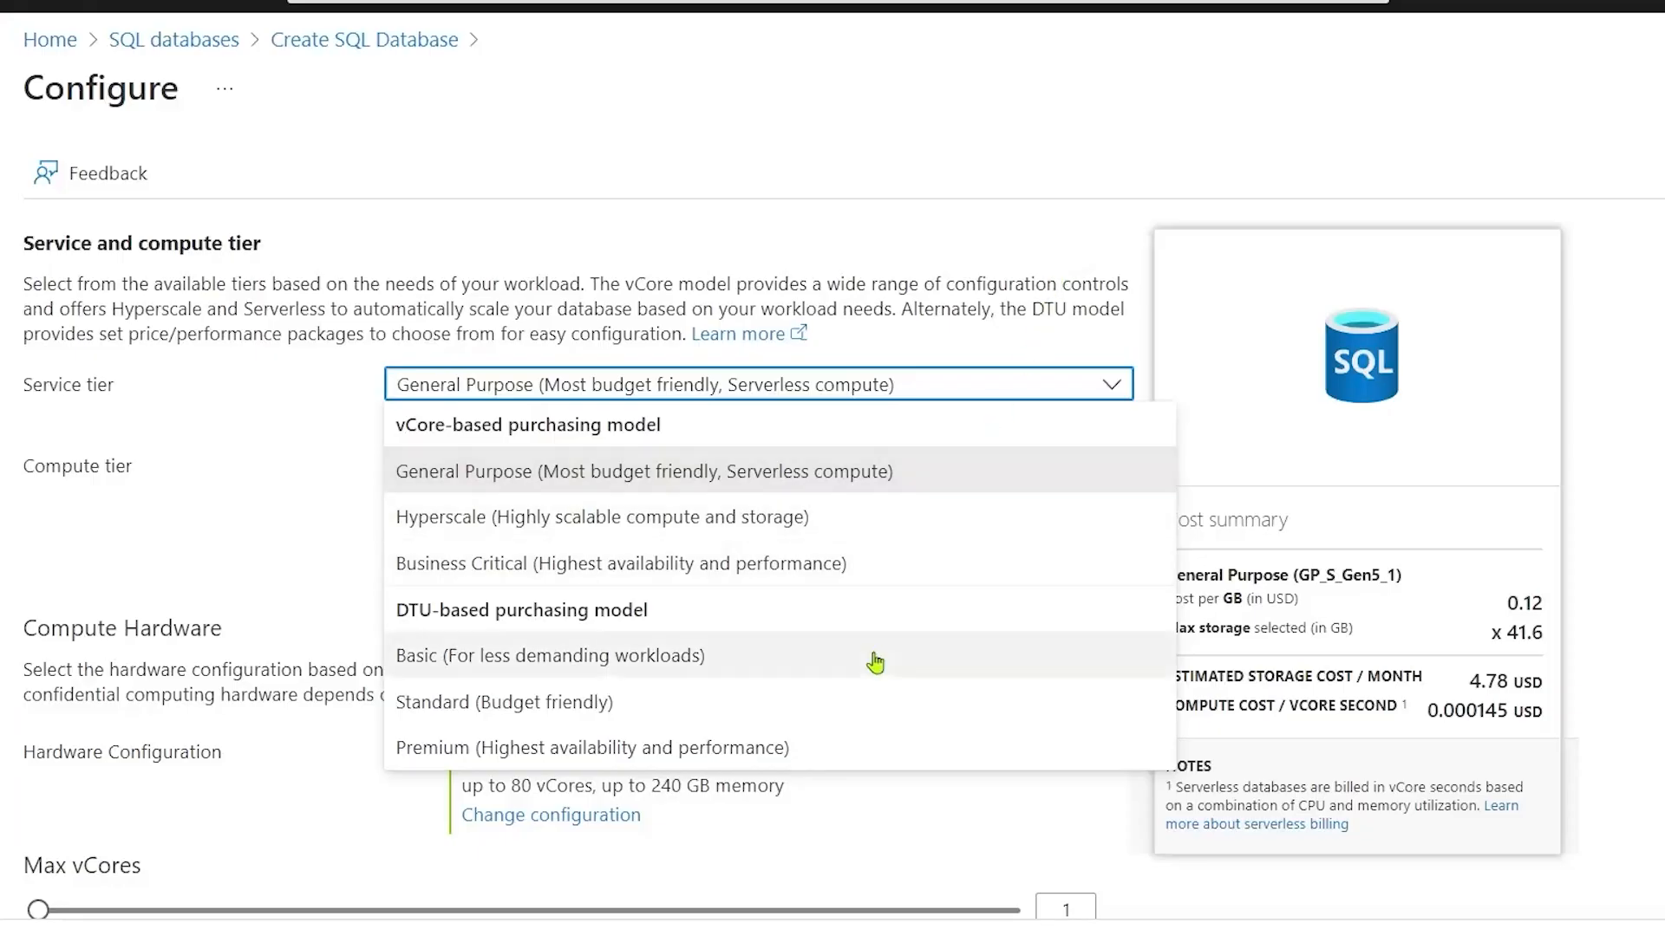
{"action": "mouse_move", "coordinate": [842, 703]}
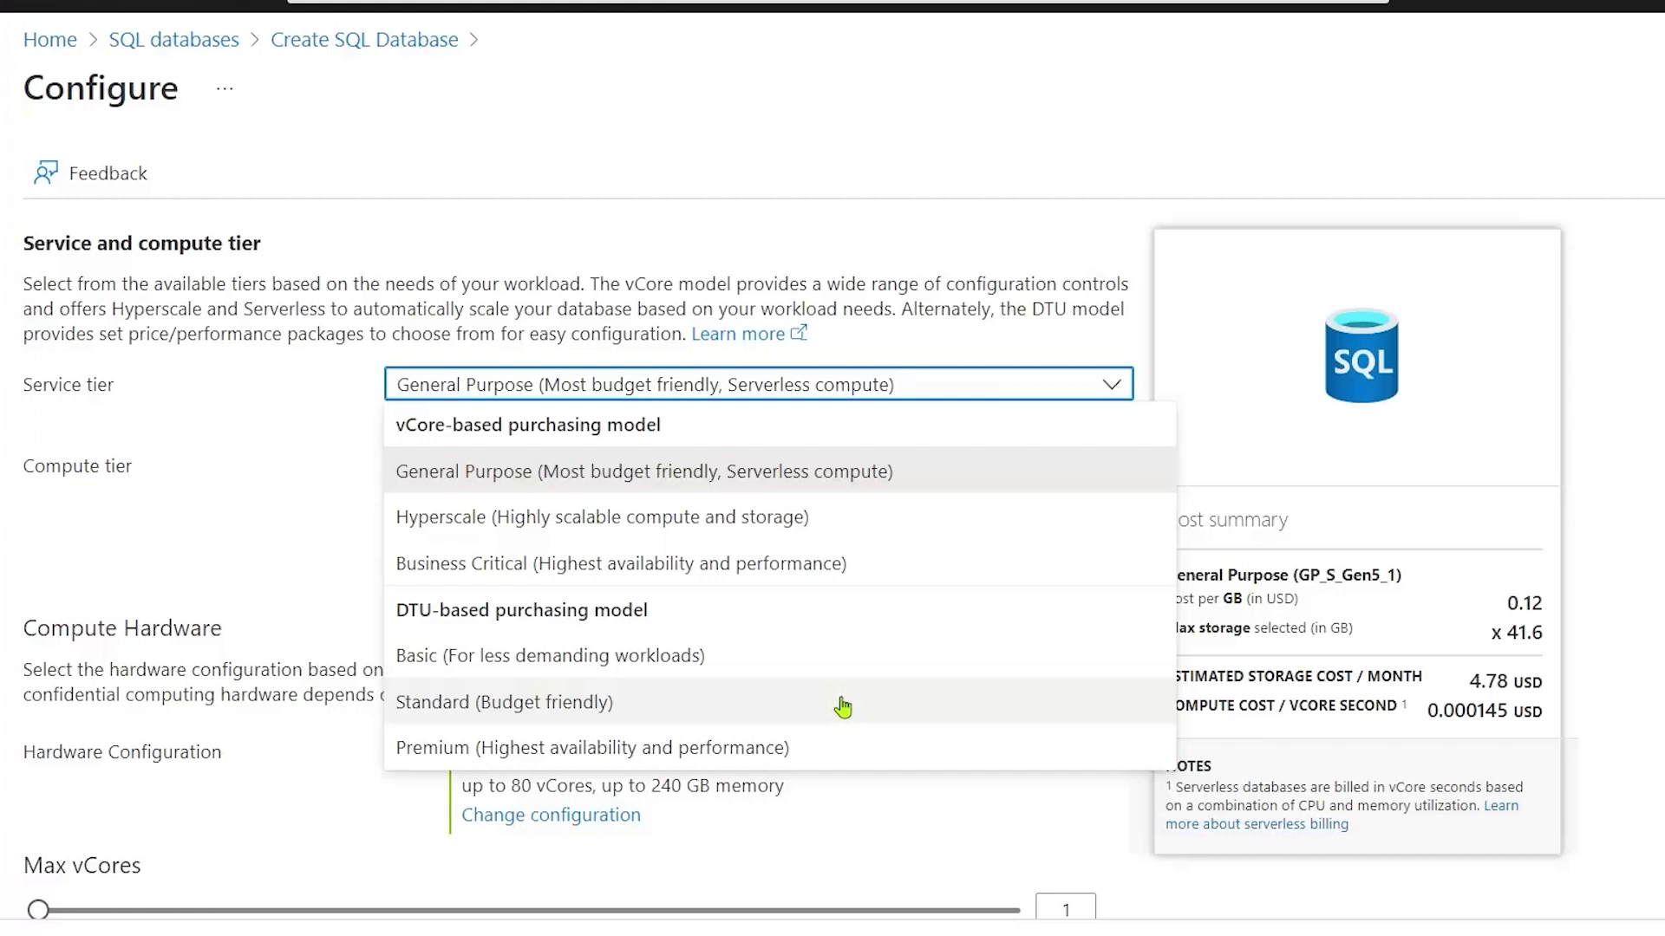
Compare Standard and Business Critical tiers, then review General Purpose serverless settings (2 vCores, 32 GB).
{"action": "left_click", "coordinate": [503, 702]}
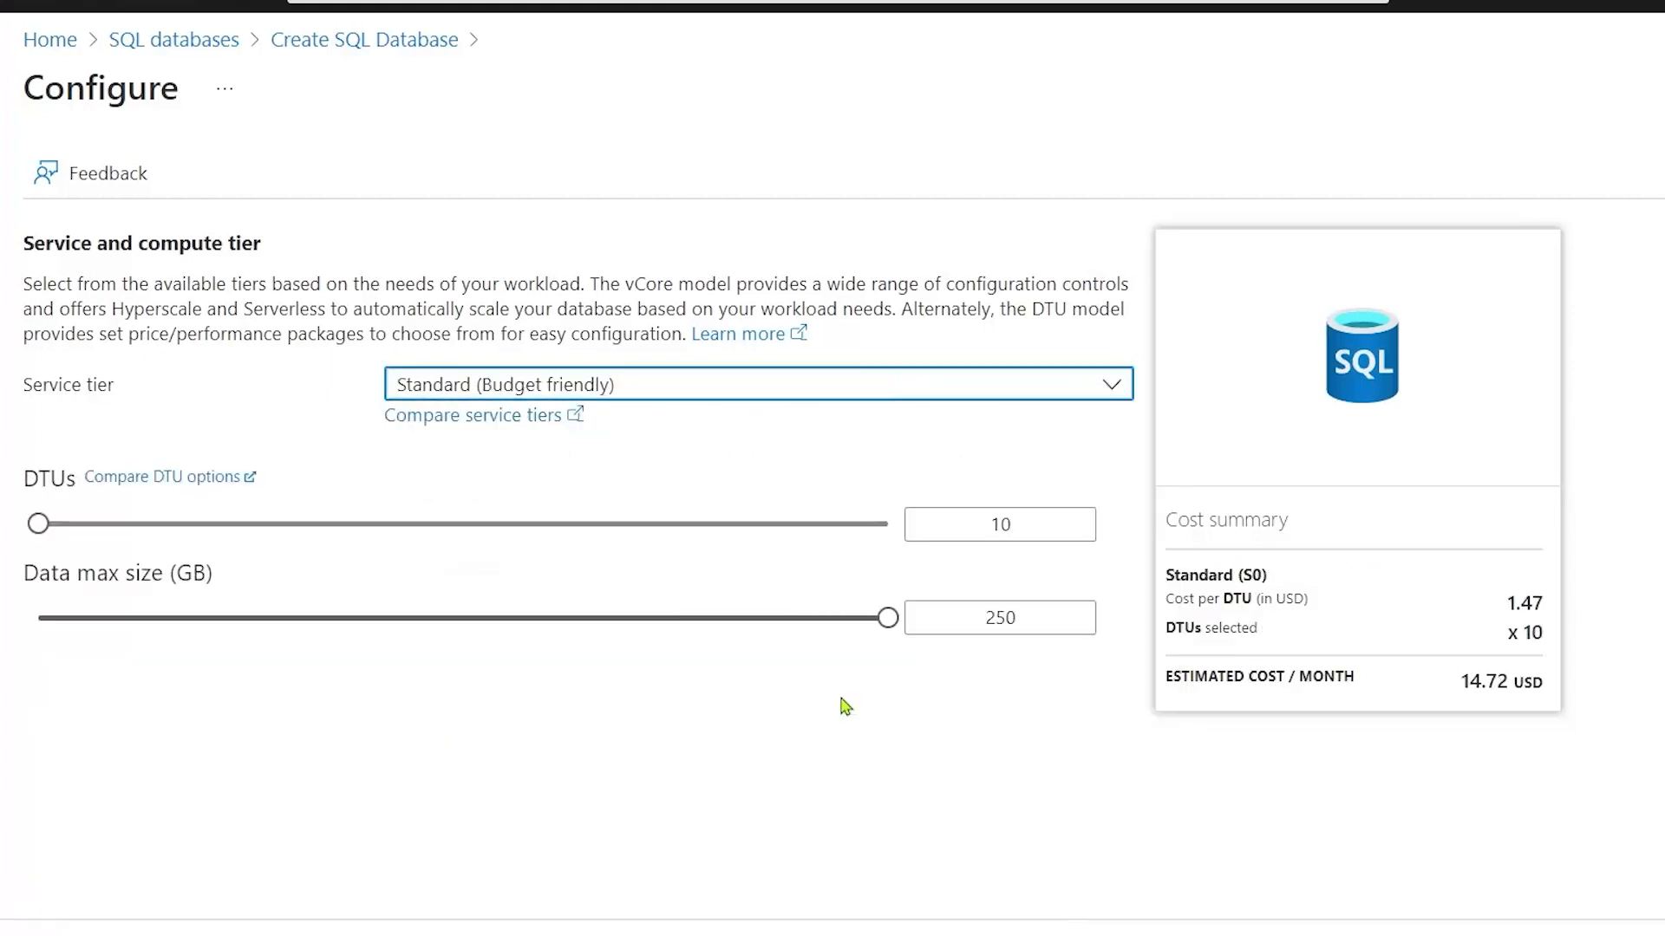
{"action": "mouse_move", "coordinate": [302, 543]}
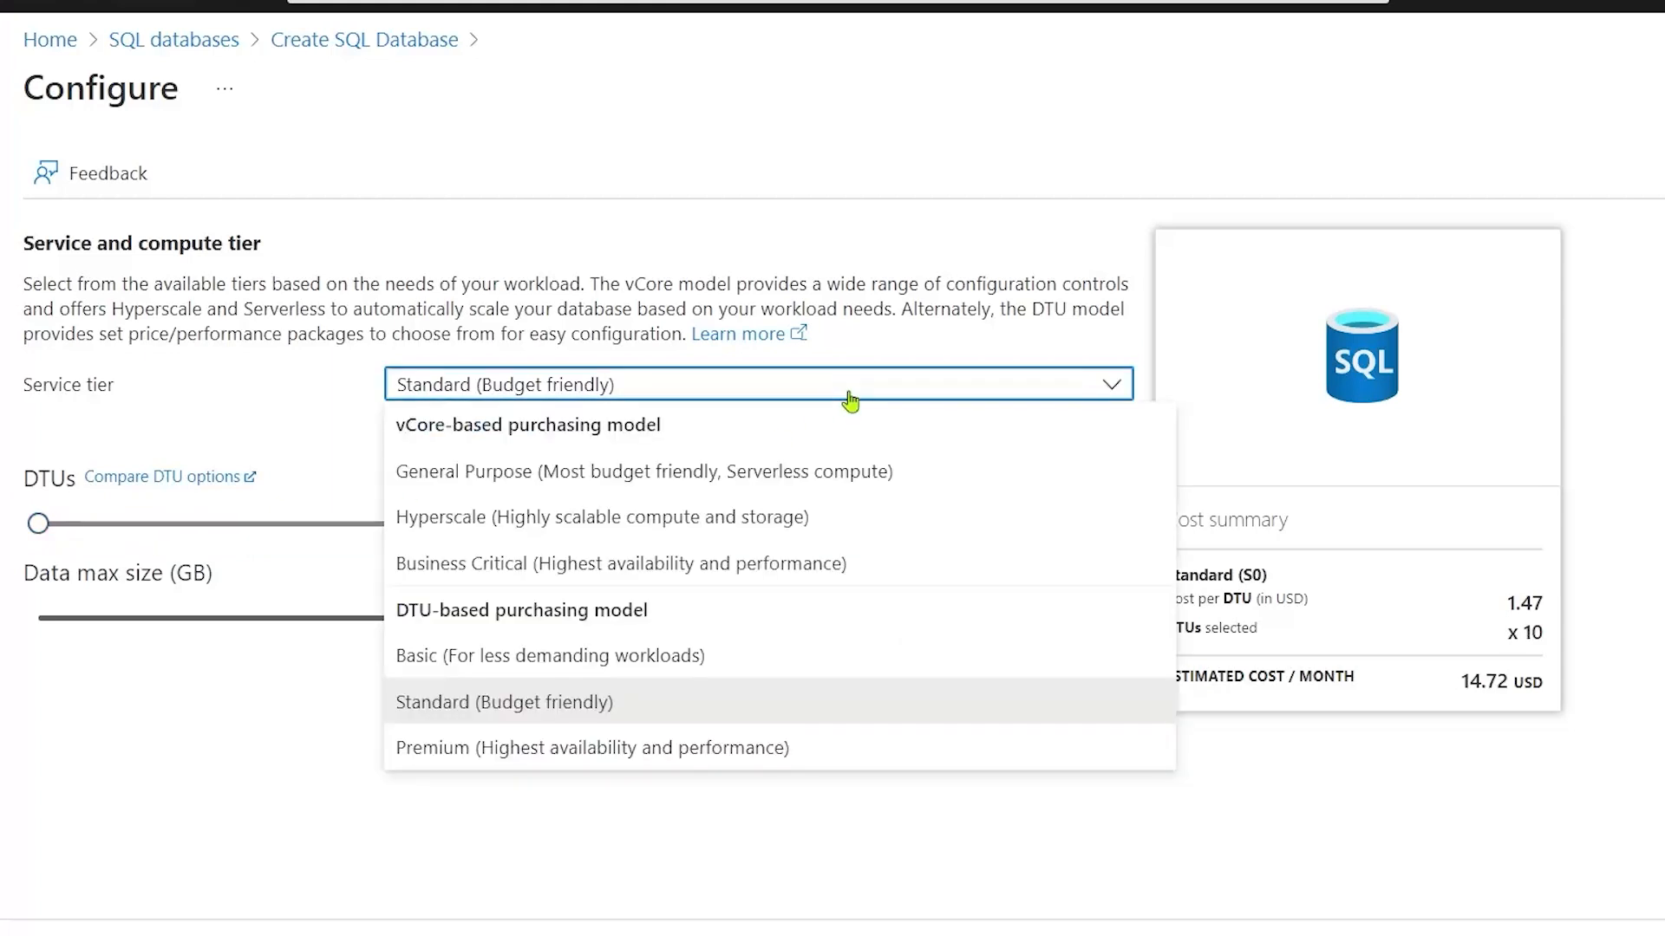
{"action": "mouse_move", "coordinate": [825, 478]}
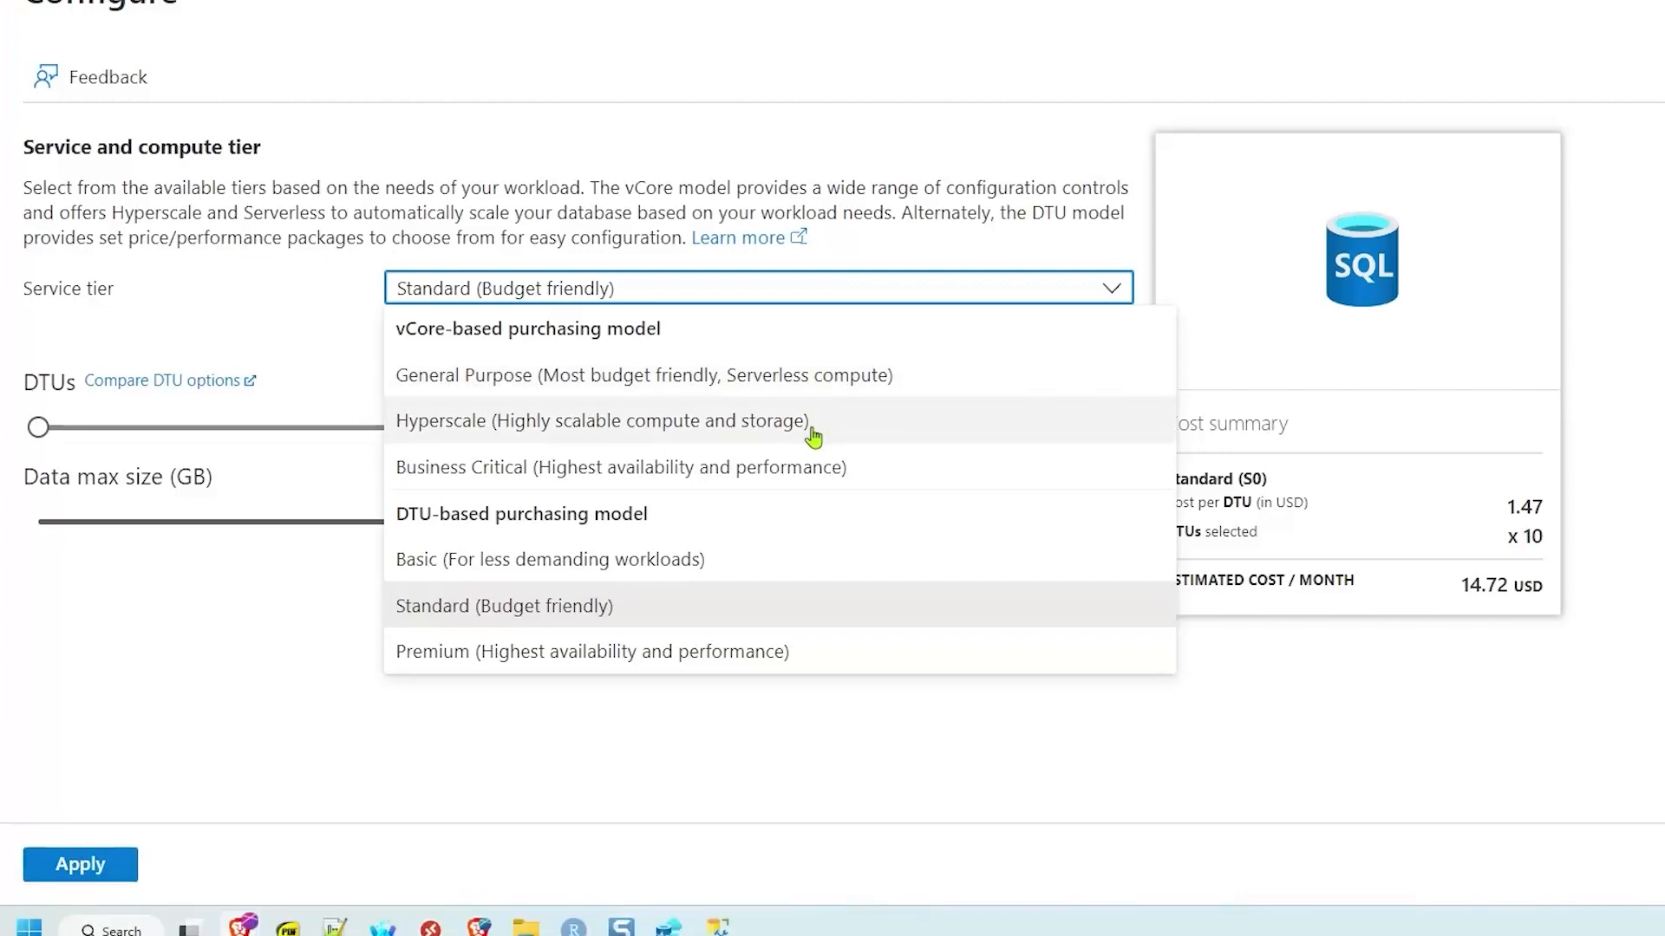
{"action": "left_click", "coordinate": [619, 468]}
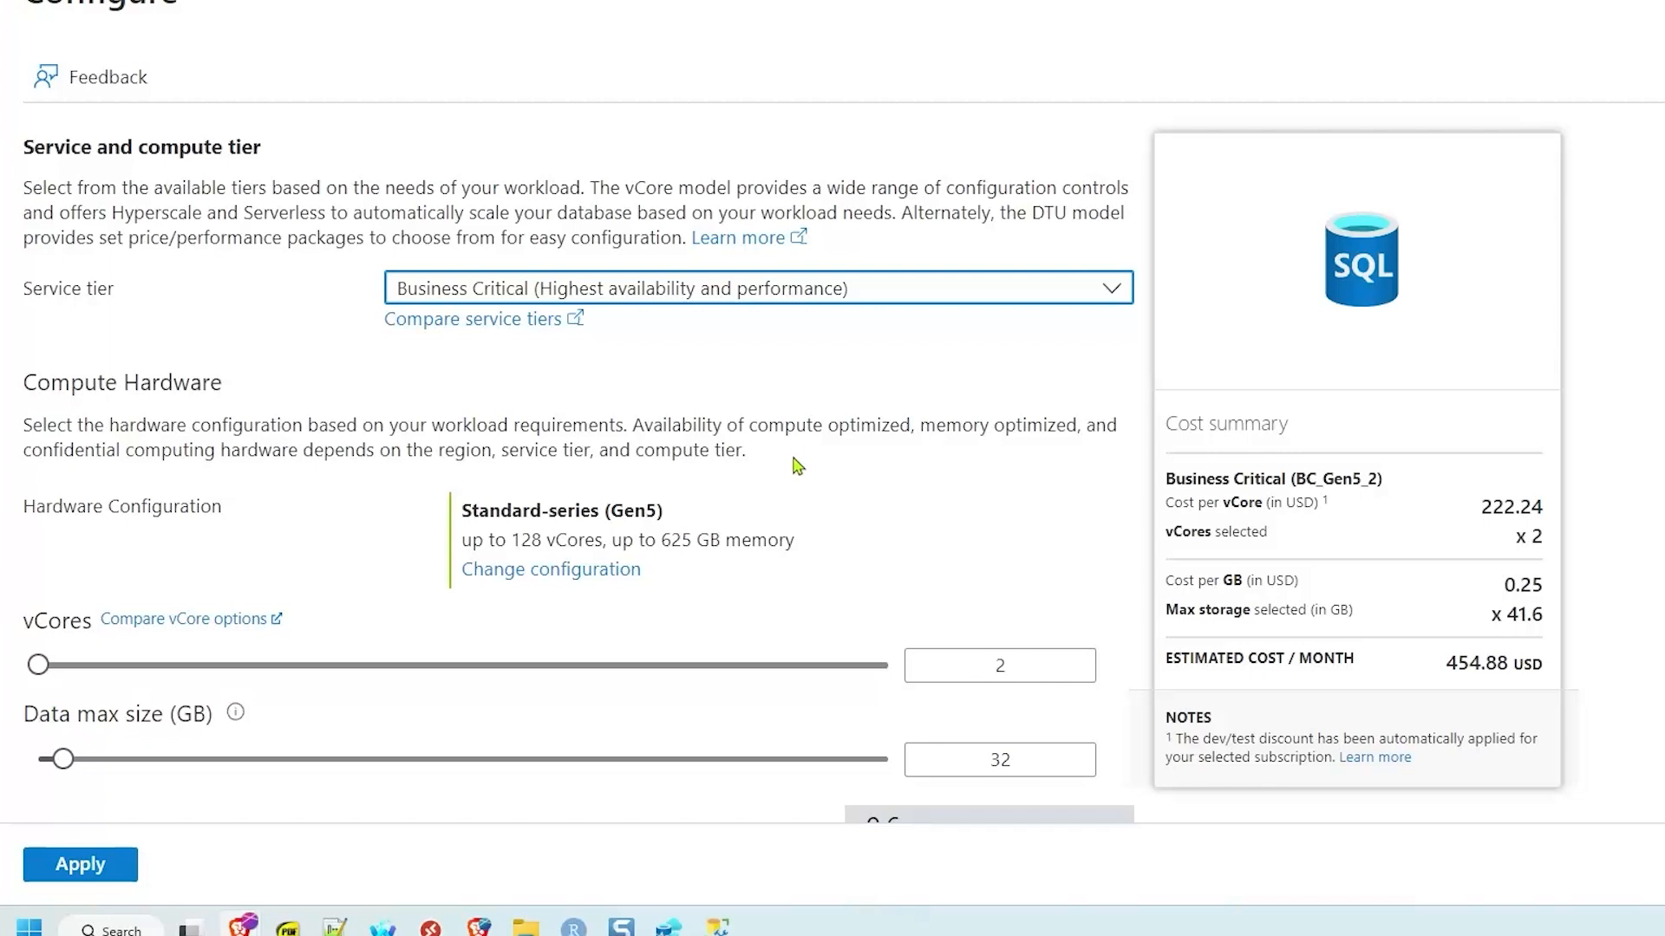
{"action": "mouse_move", "coordinate": [715, 295]}
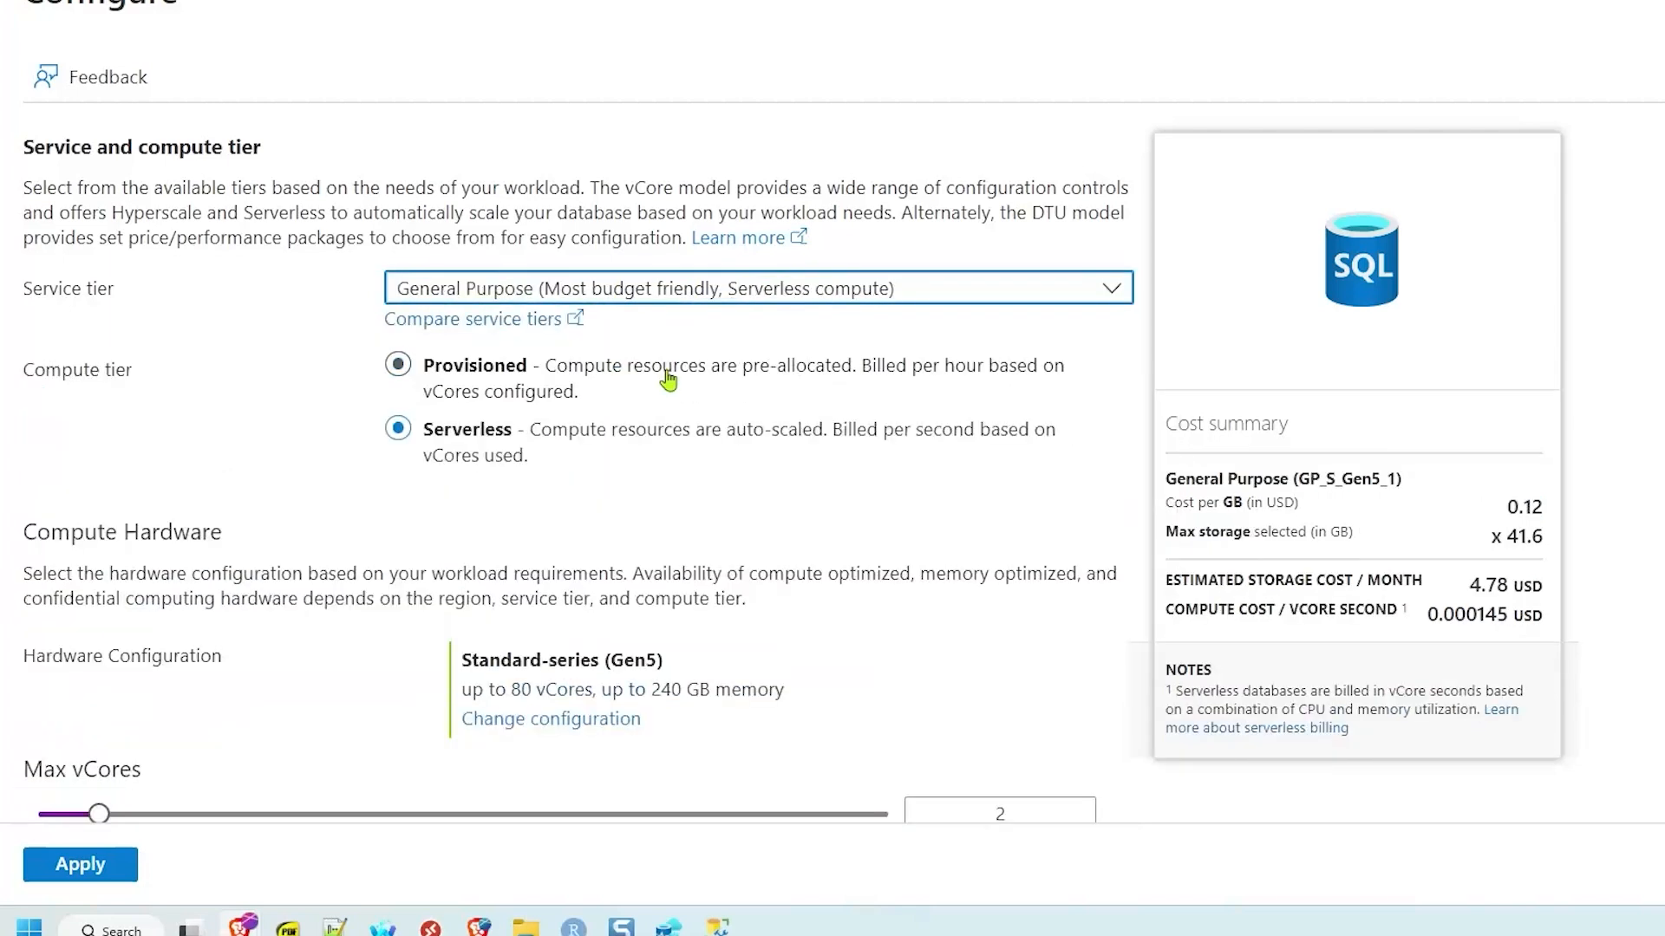
{"action": "scroll", "scroll_direction": "down", "scroll_amount": 3}
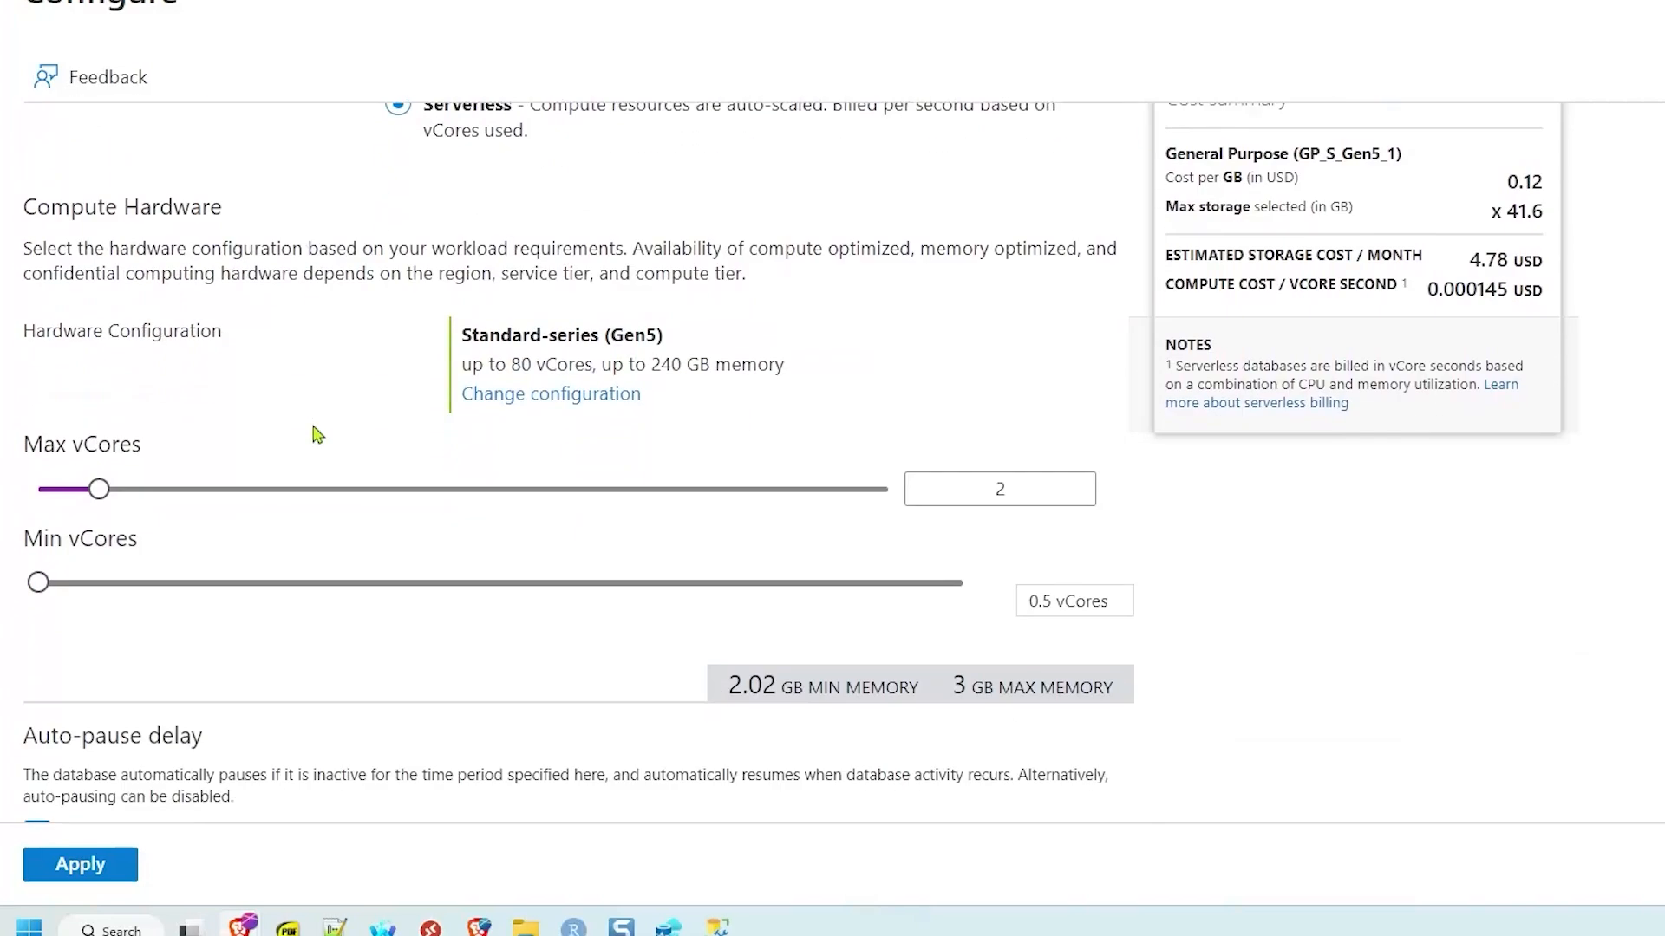
{"action": "scroll", "scroll_direction": "down", "scroll_amount": 3}
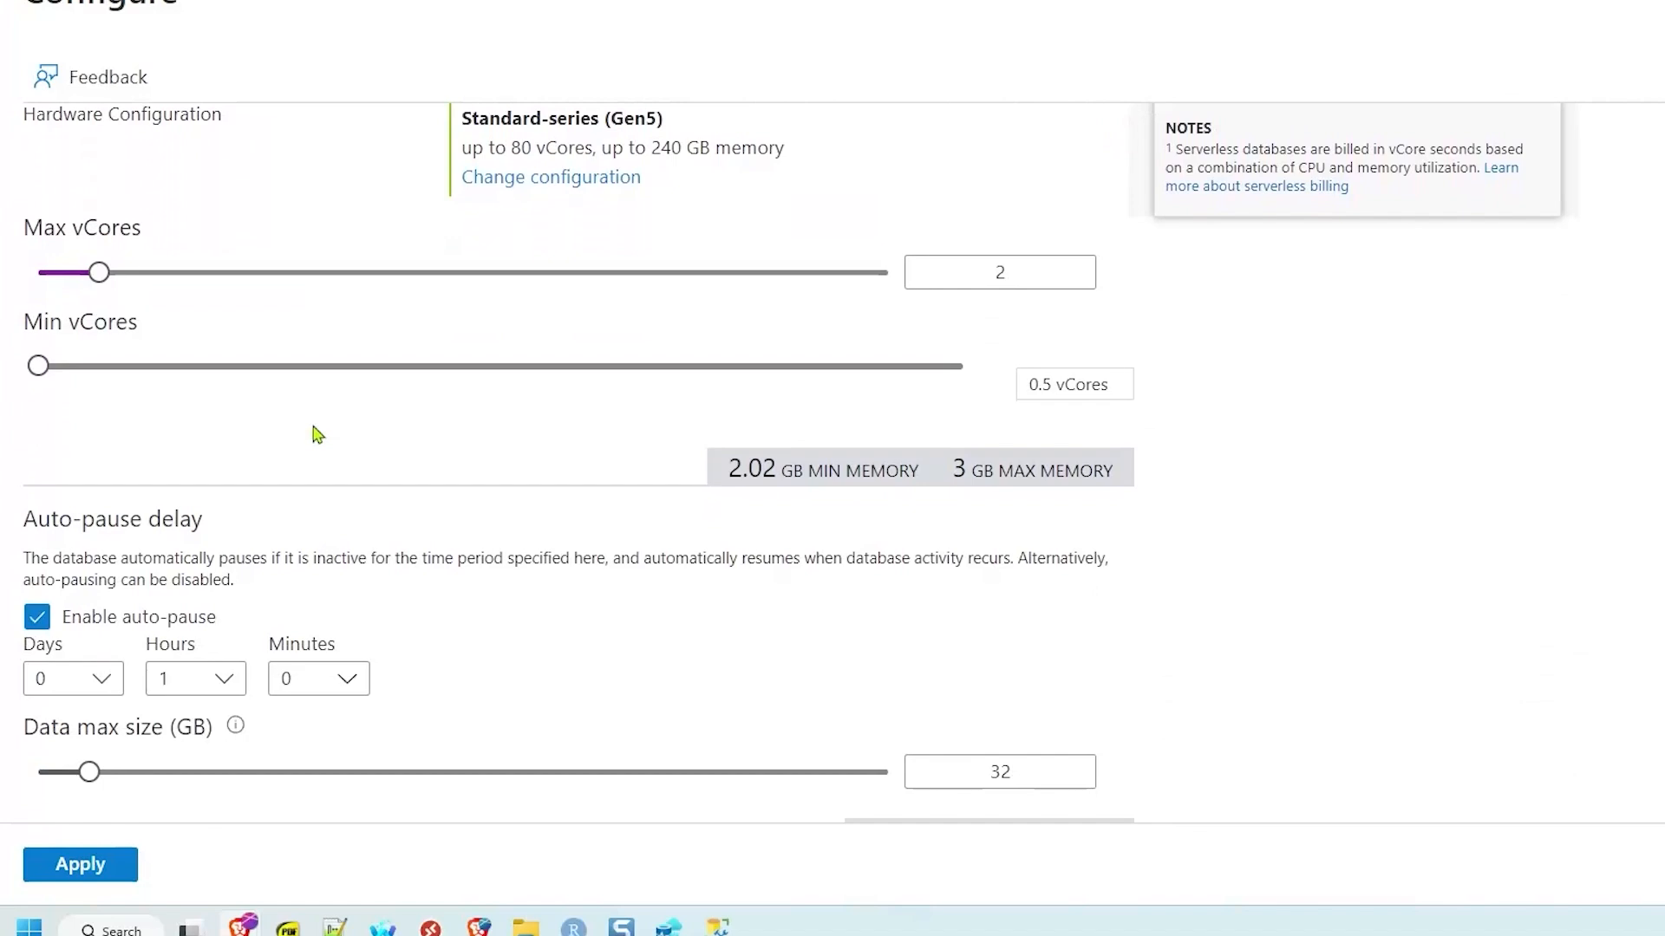
{"action": "scroll", "scroll_direction": "down", "scroll_amount": 3}
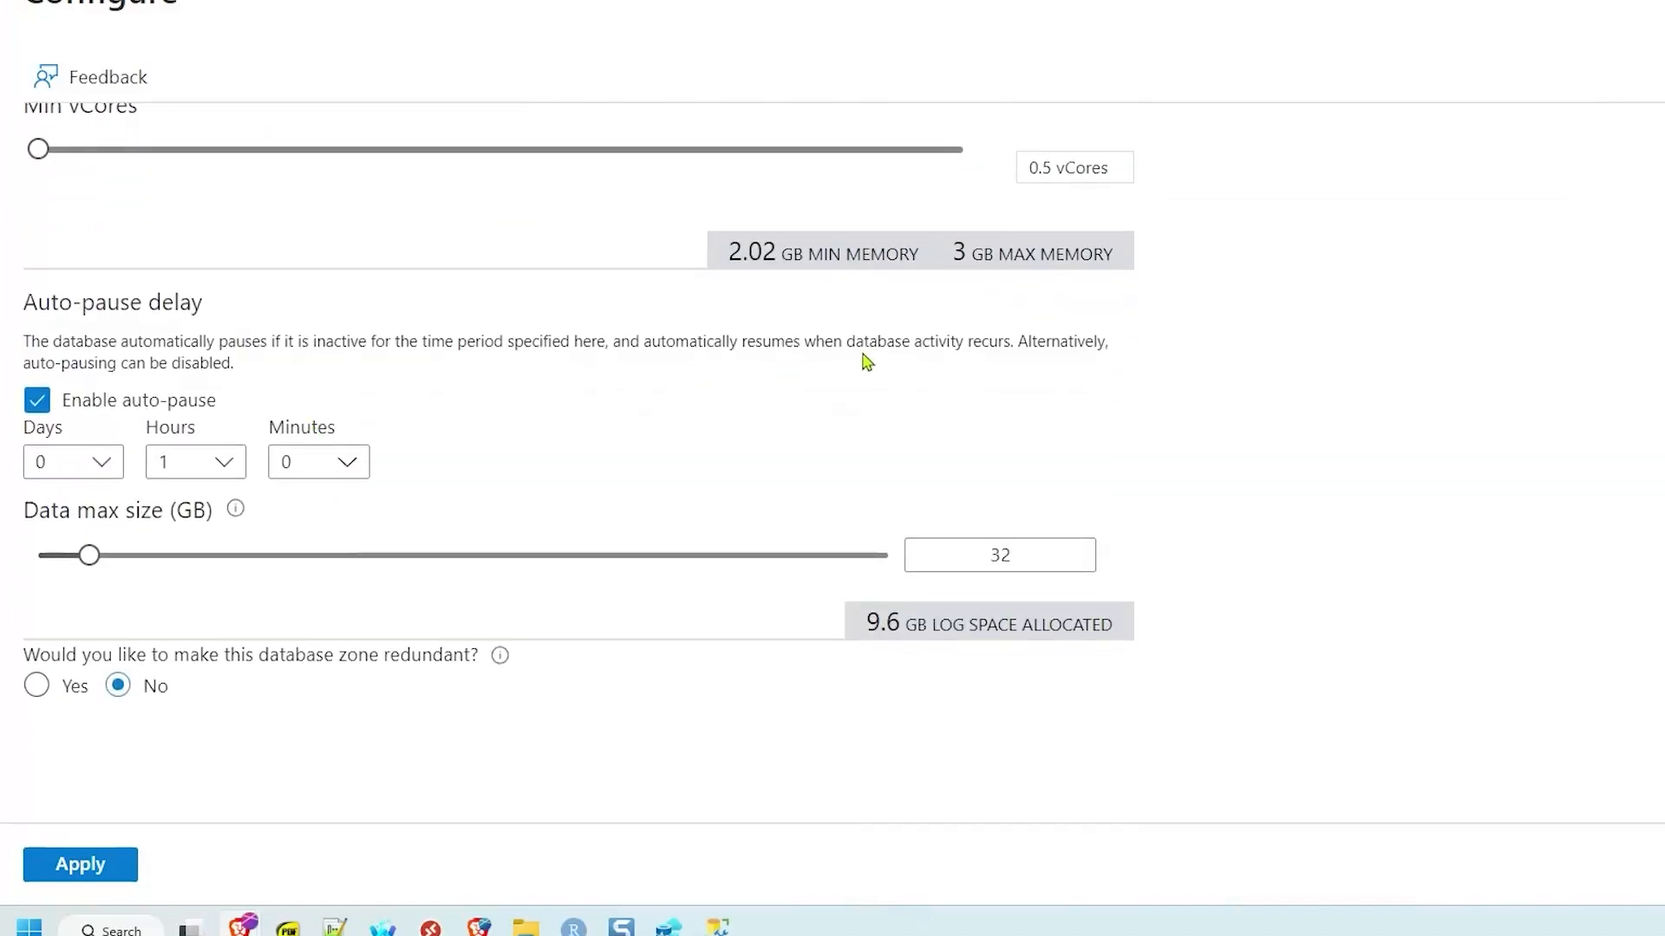
{"action": "scroll", "scroll_direction": "up", "scroll_amount": 3}
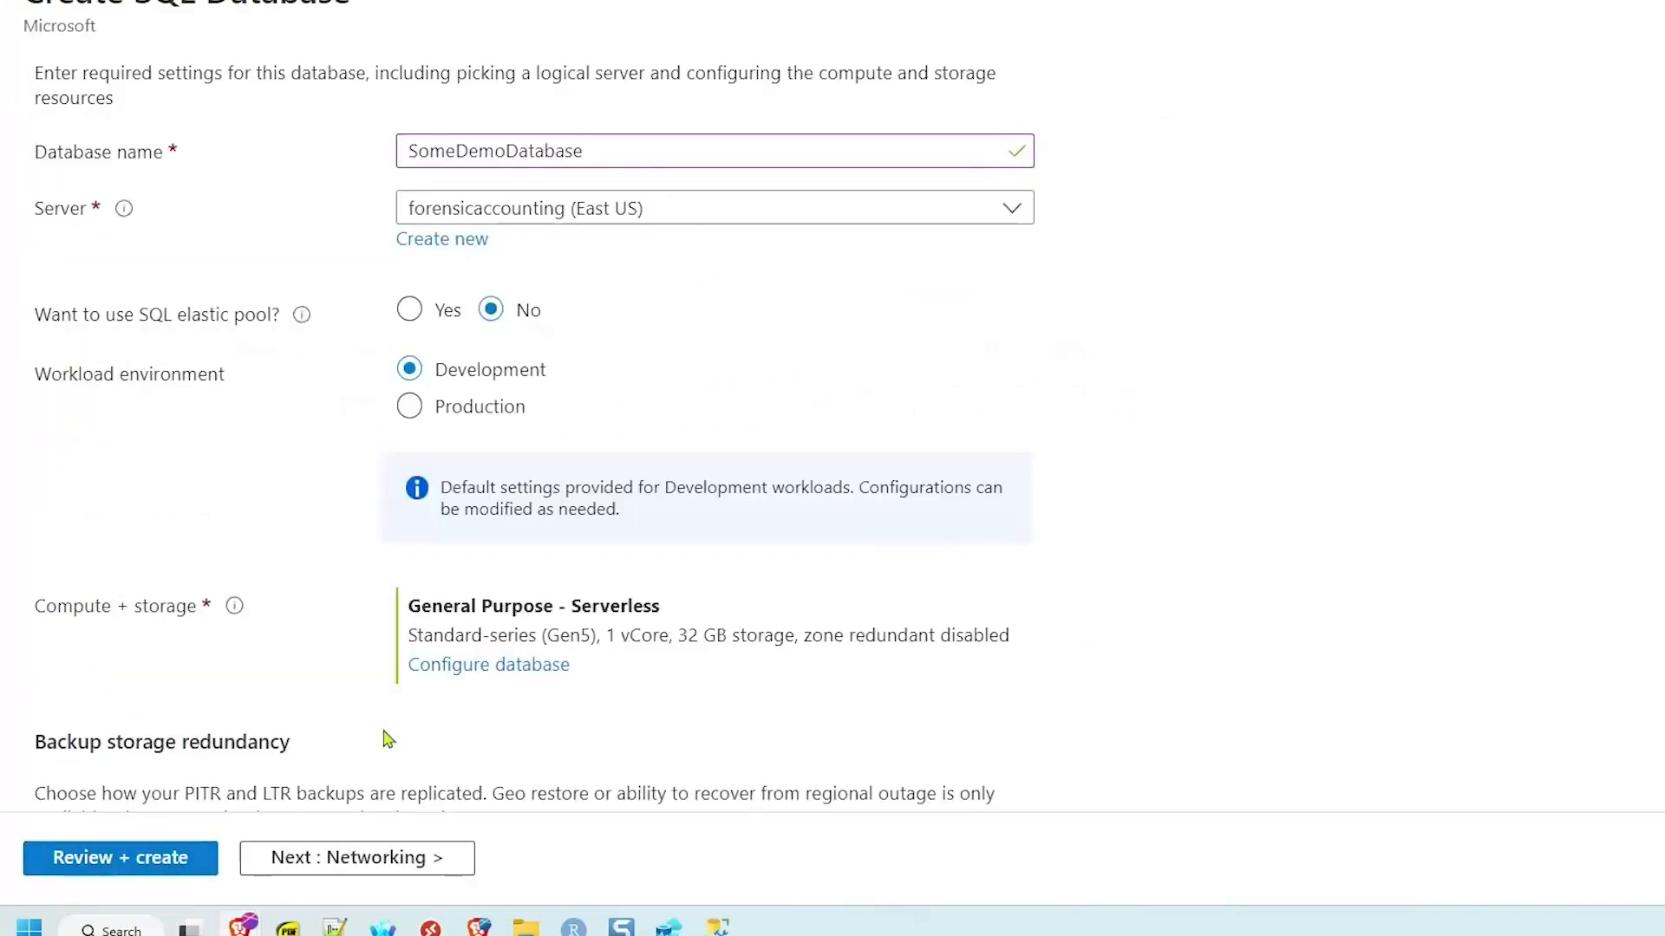
{"action": "scroll", "scroll_direction": "down", "scroll_amount": 3}
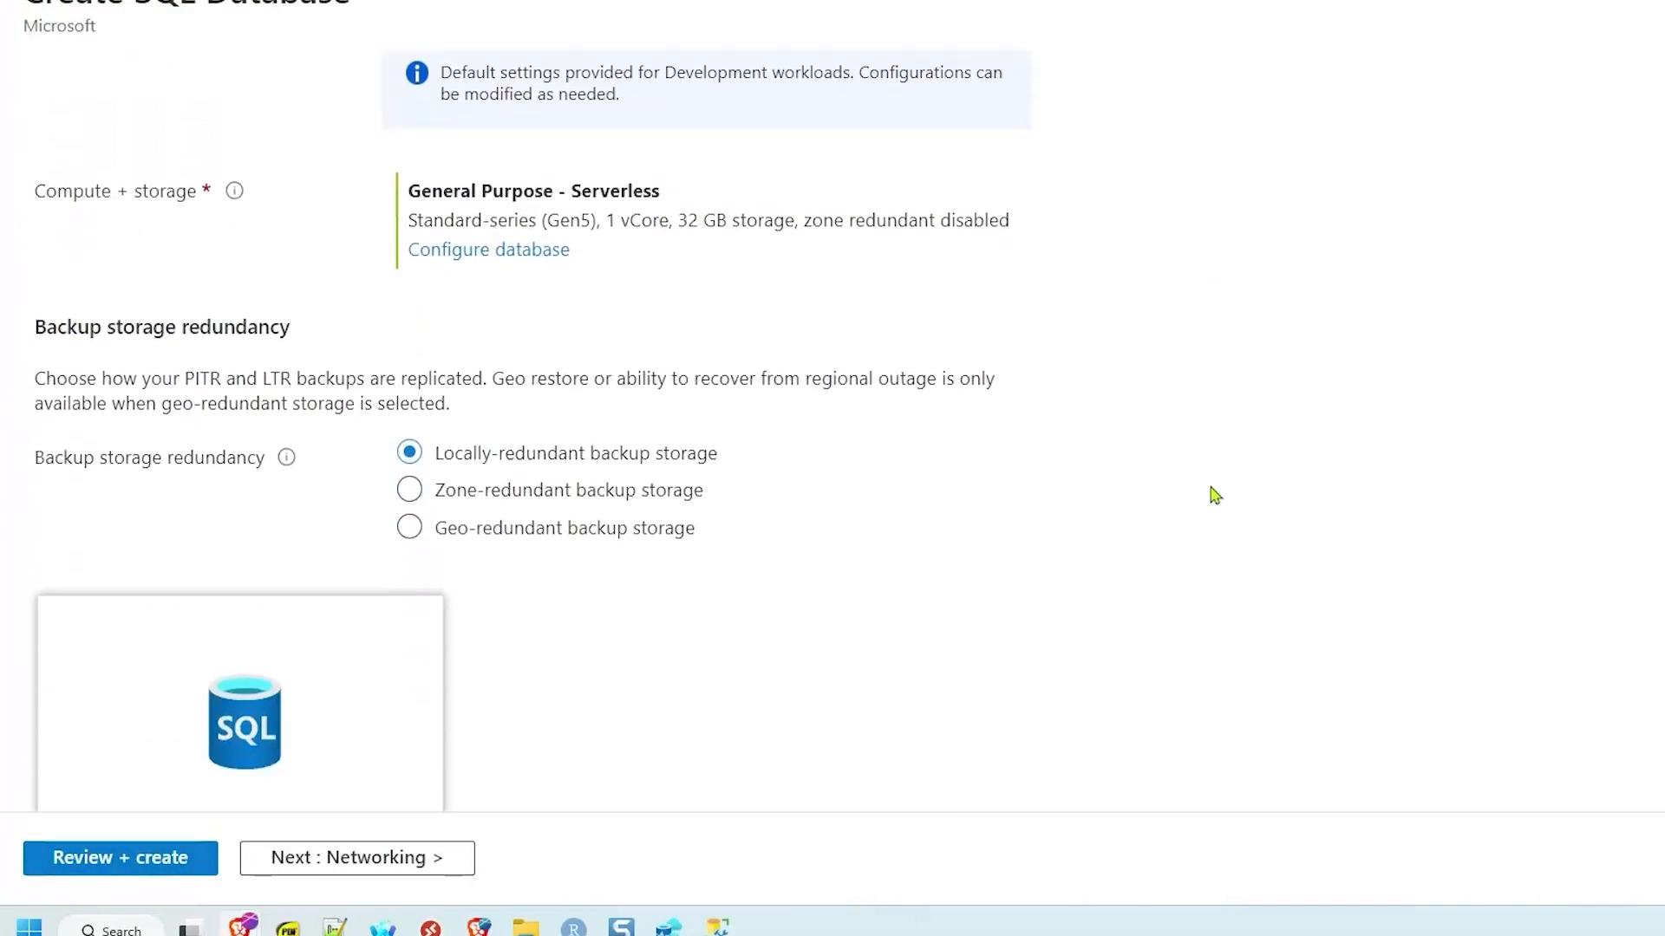
{"action": "scroll", "scroll_direction": "down", "scroll_amount": 3}
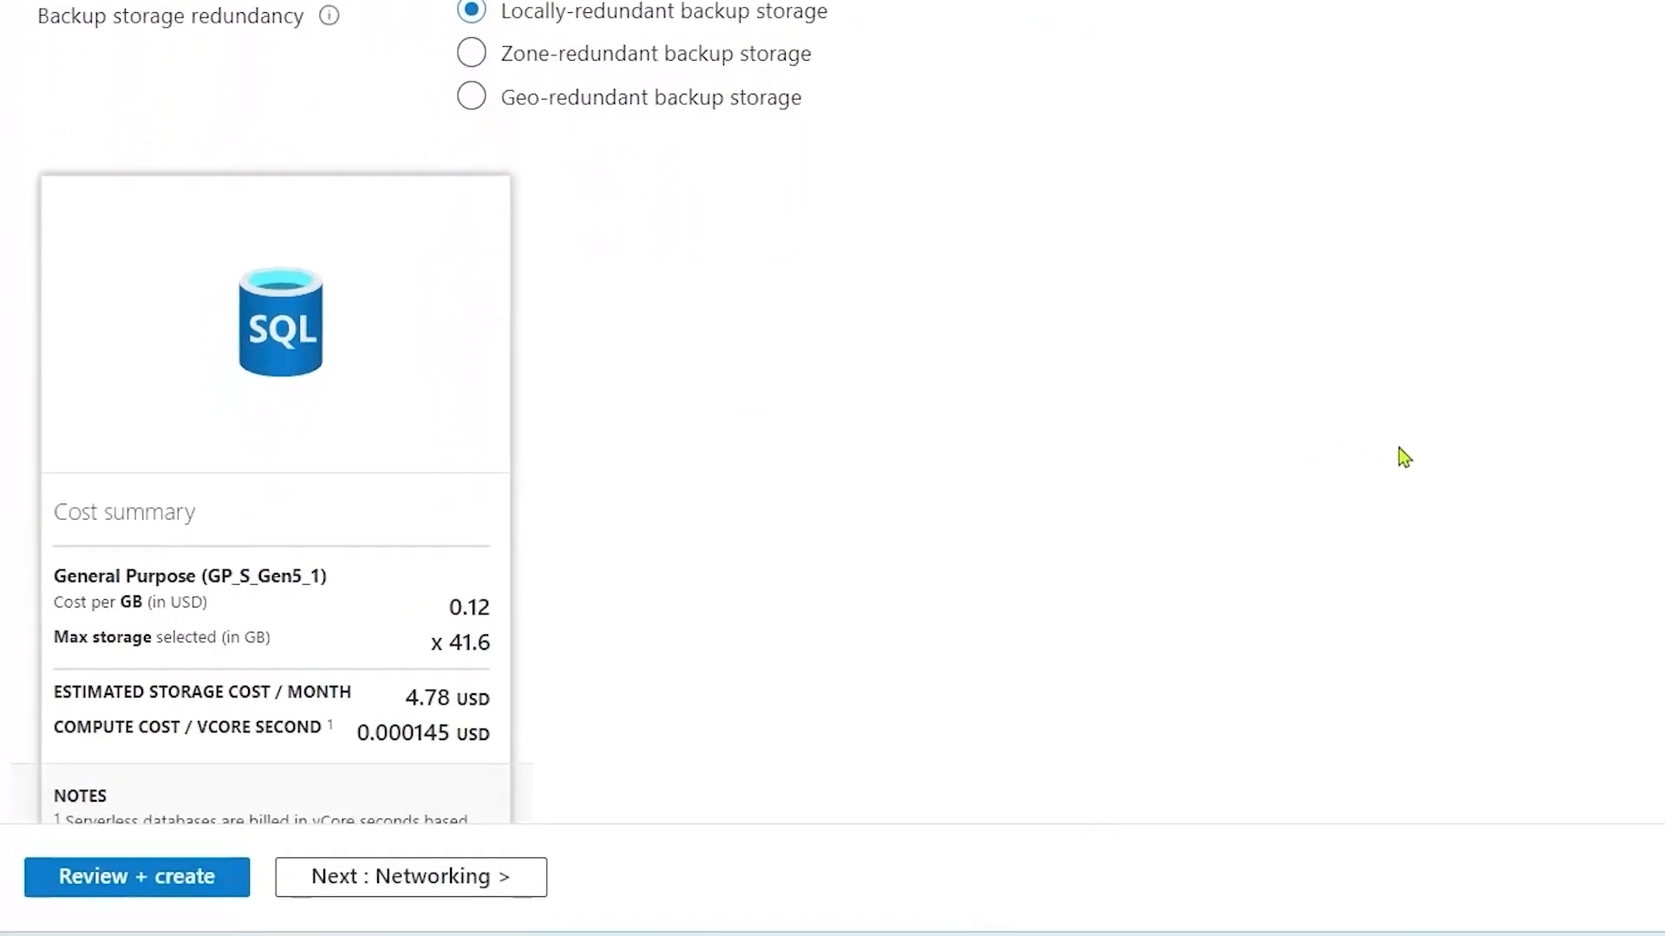
{"action": "scroll", "scroll_direction": "down", "scroll_amount": 3}
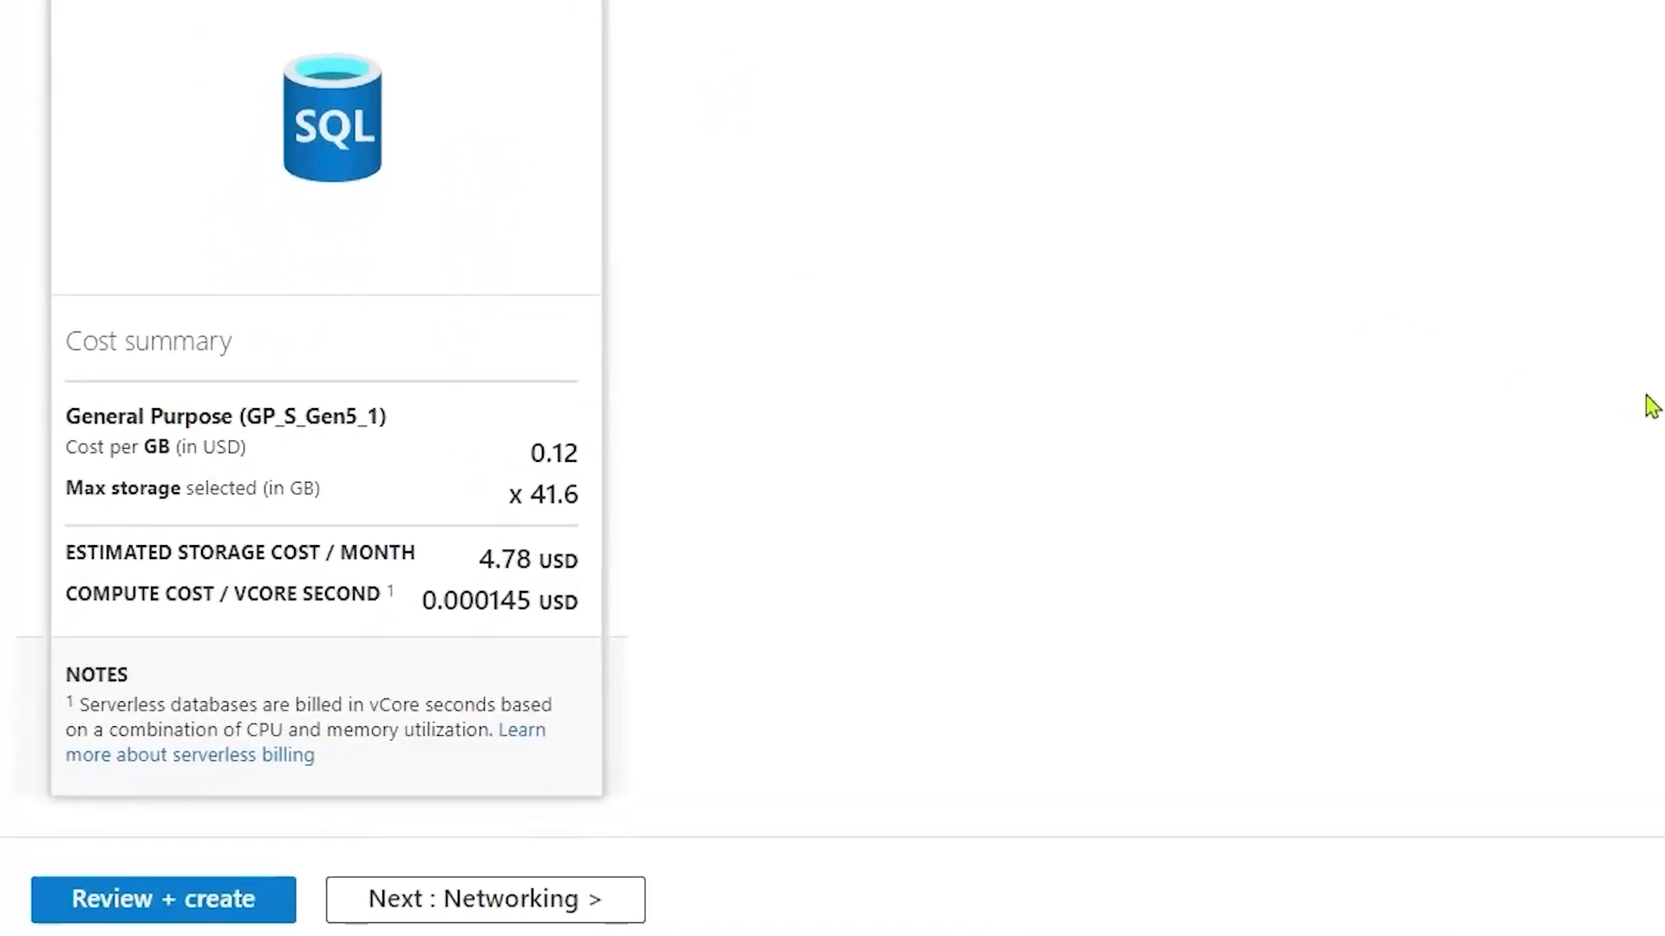
{"action": "mouse_move", "coordinate": [1240, 595]}
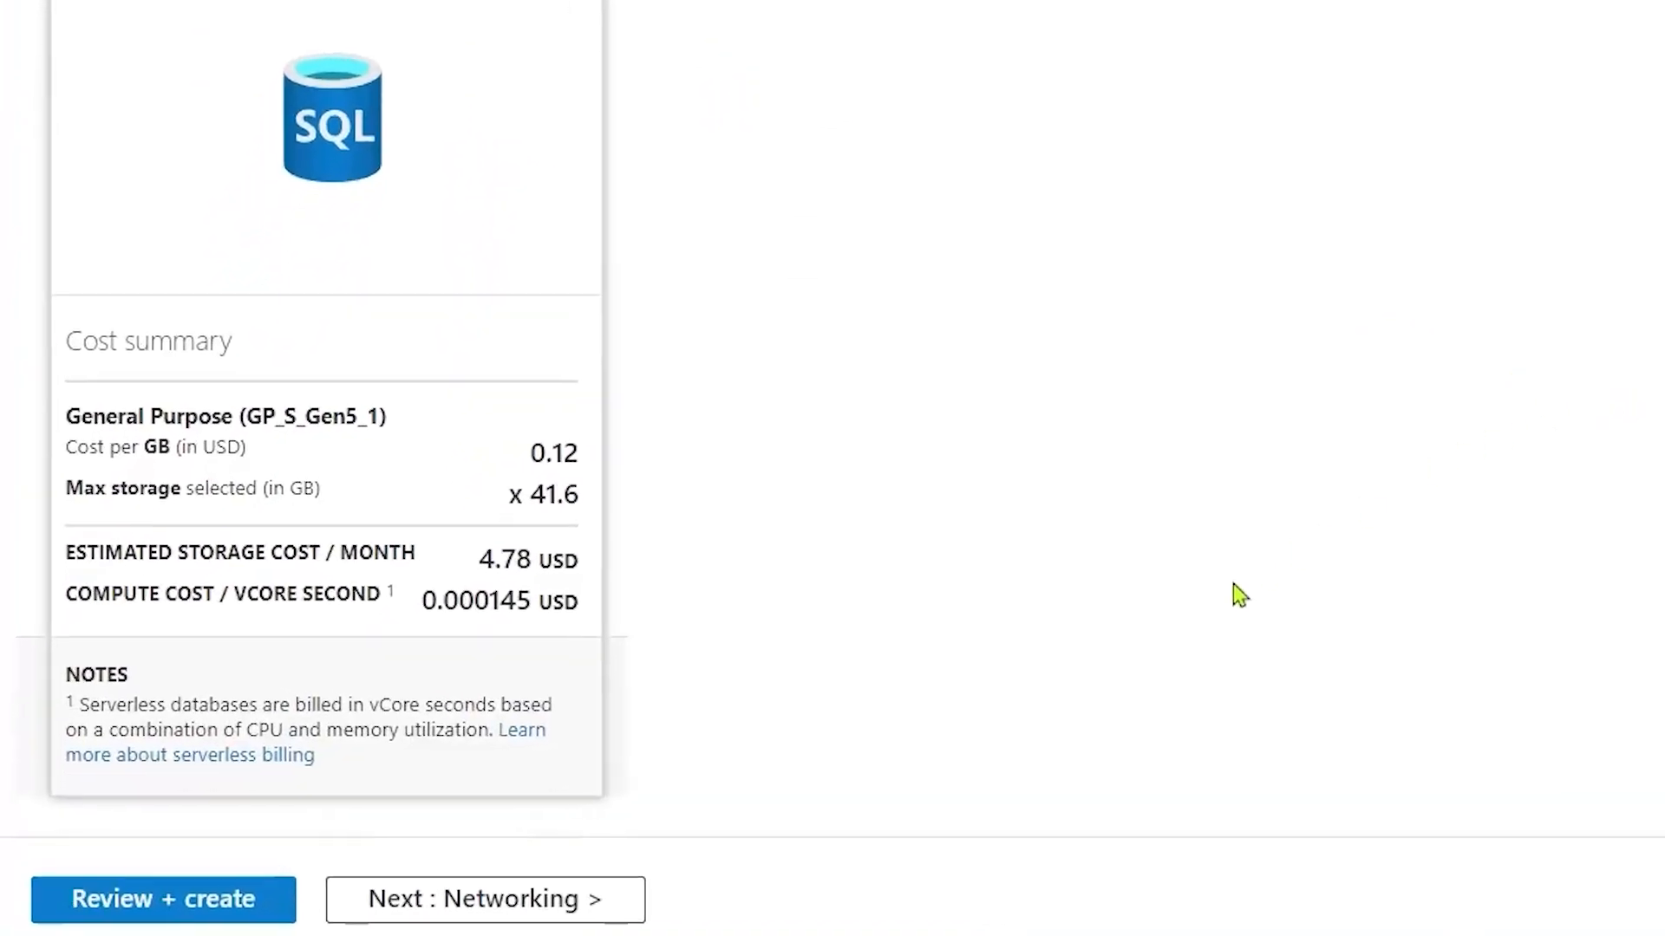
On the Networking tab, add the current client IP address to the server firewall.
{"action": "left_click", "coordinate": [484, 899]}
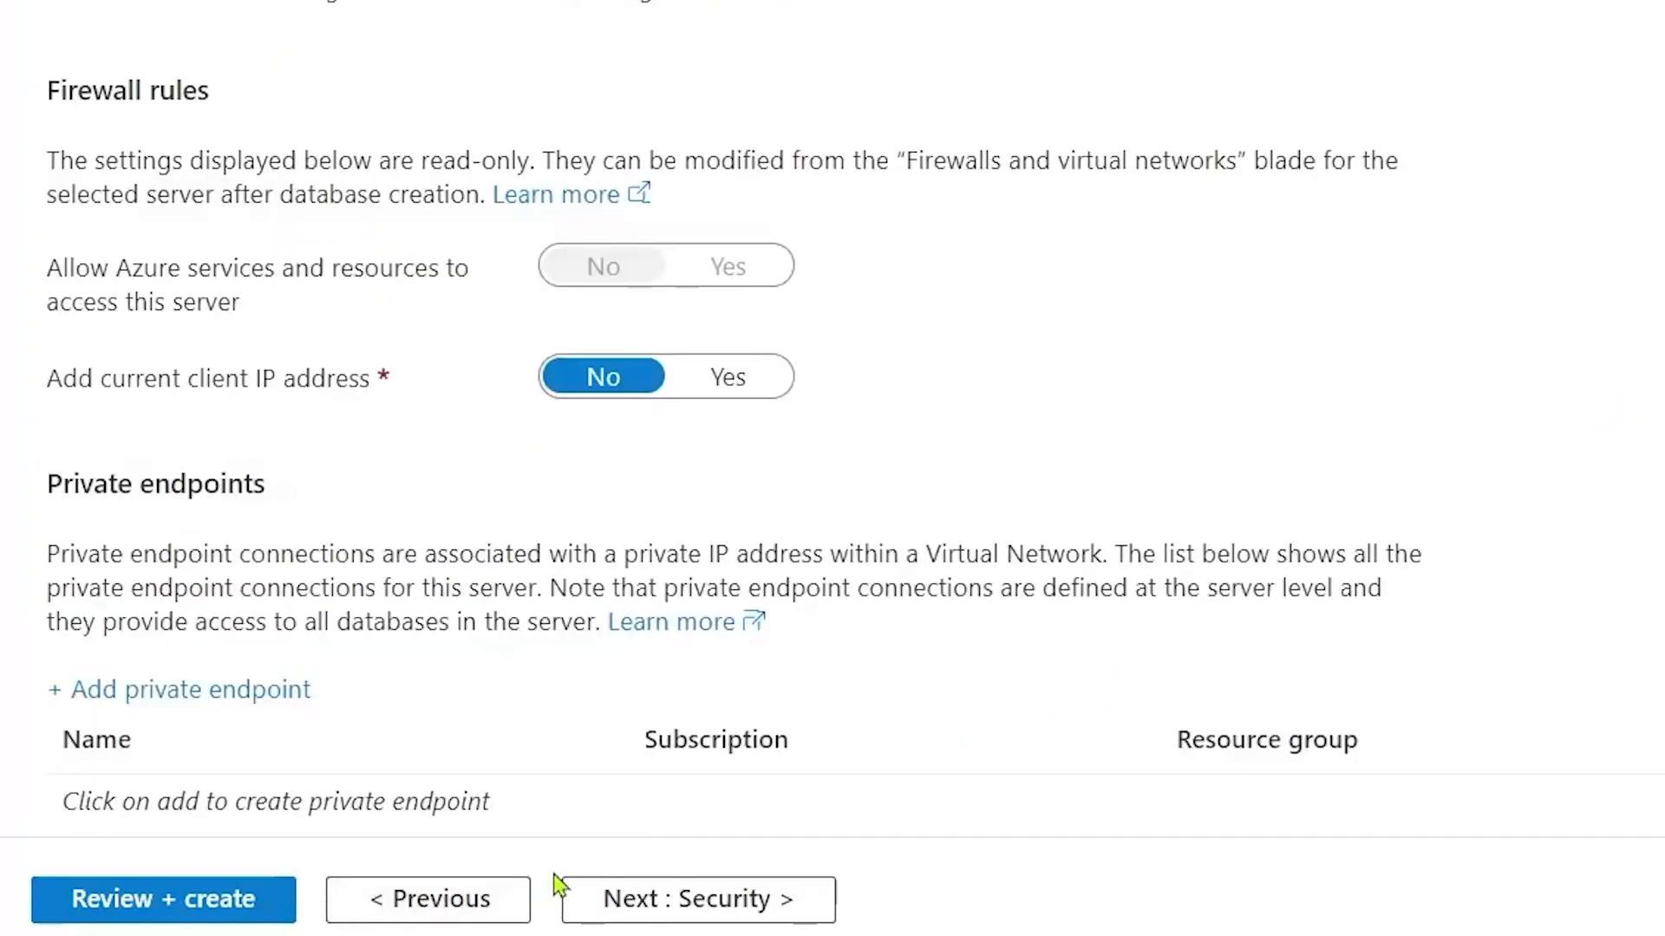
{"action": "mouse_move", "coordinate": [1380, 384]}
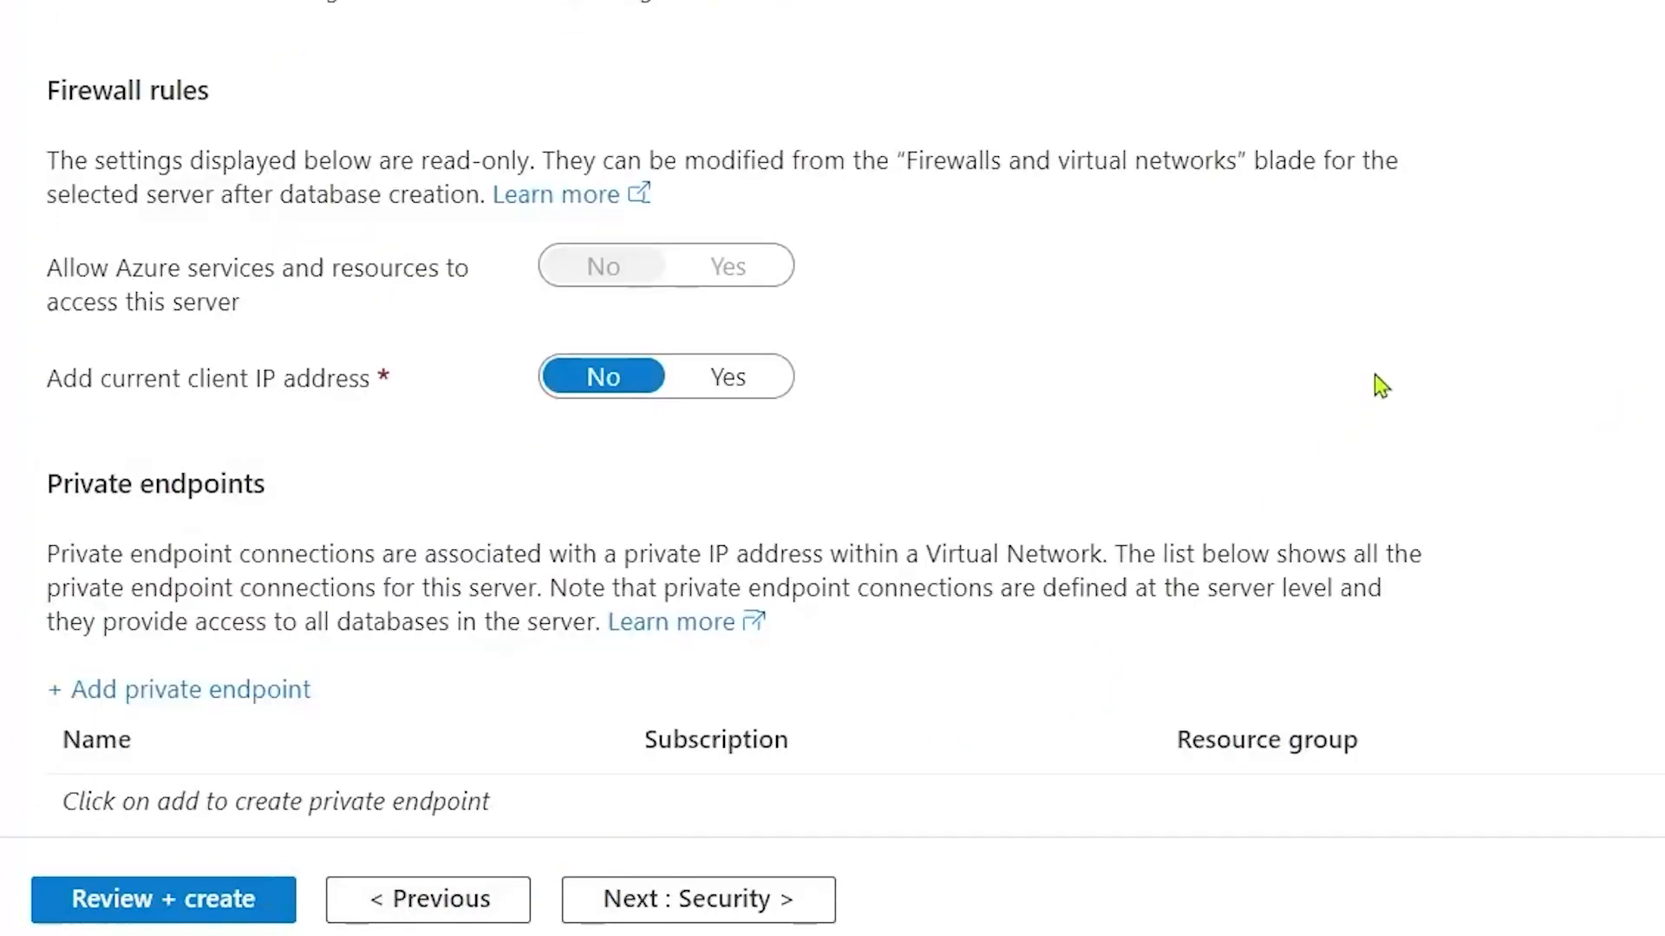
{"action": "scroll", "scroll_direction": "up", "scroll_amount": 3}
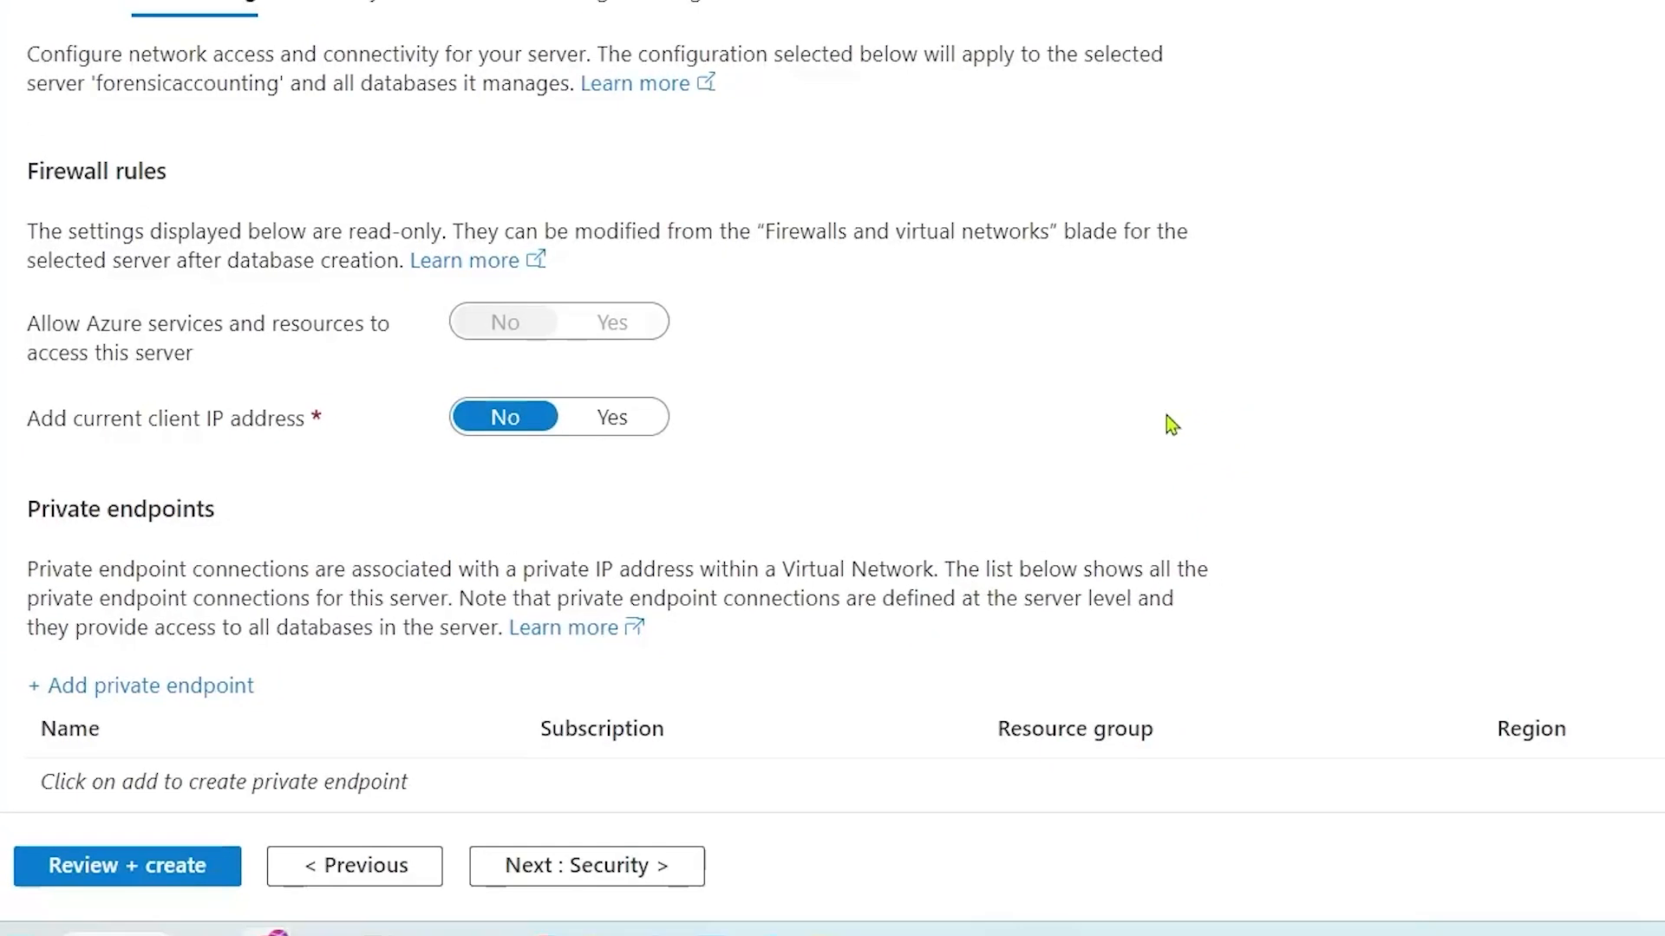
{"action": "scroll", "scroll_direction": "down", "scroll_amount": 3}
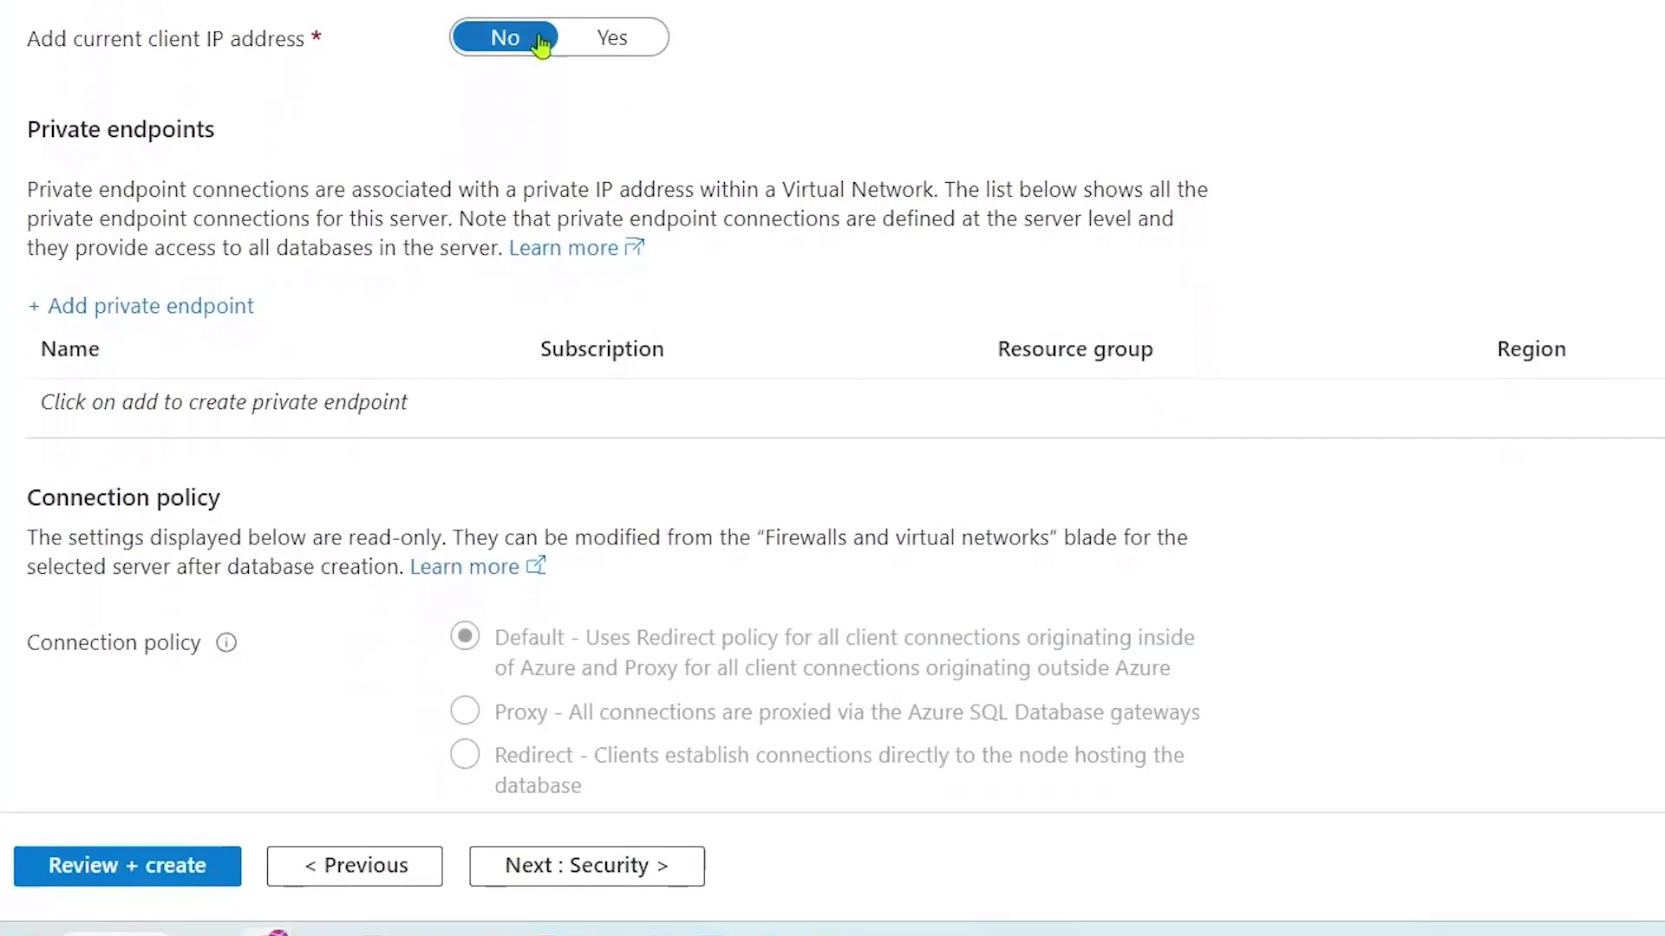
{"action": "left_click", "coordinate": [612, 37]}
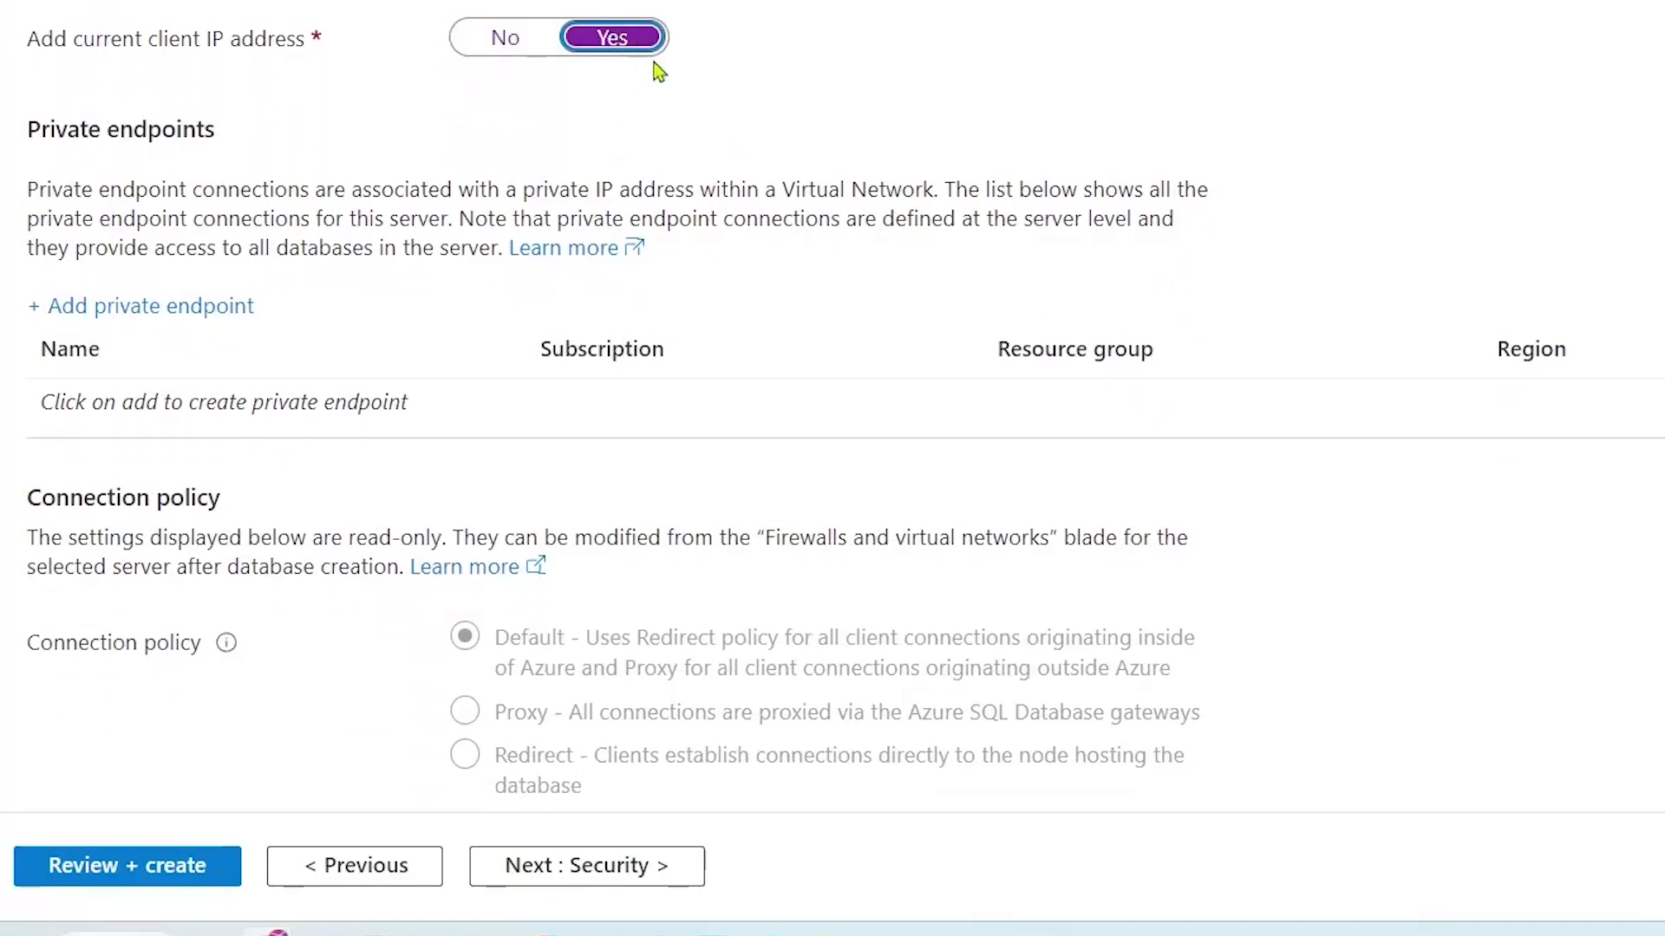
{"action": "mouse_move", "coordinate": [742, 320]}
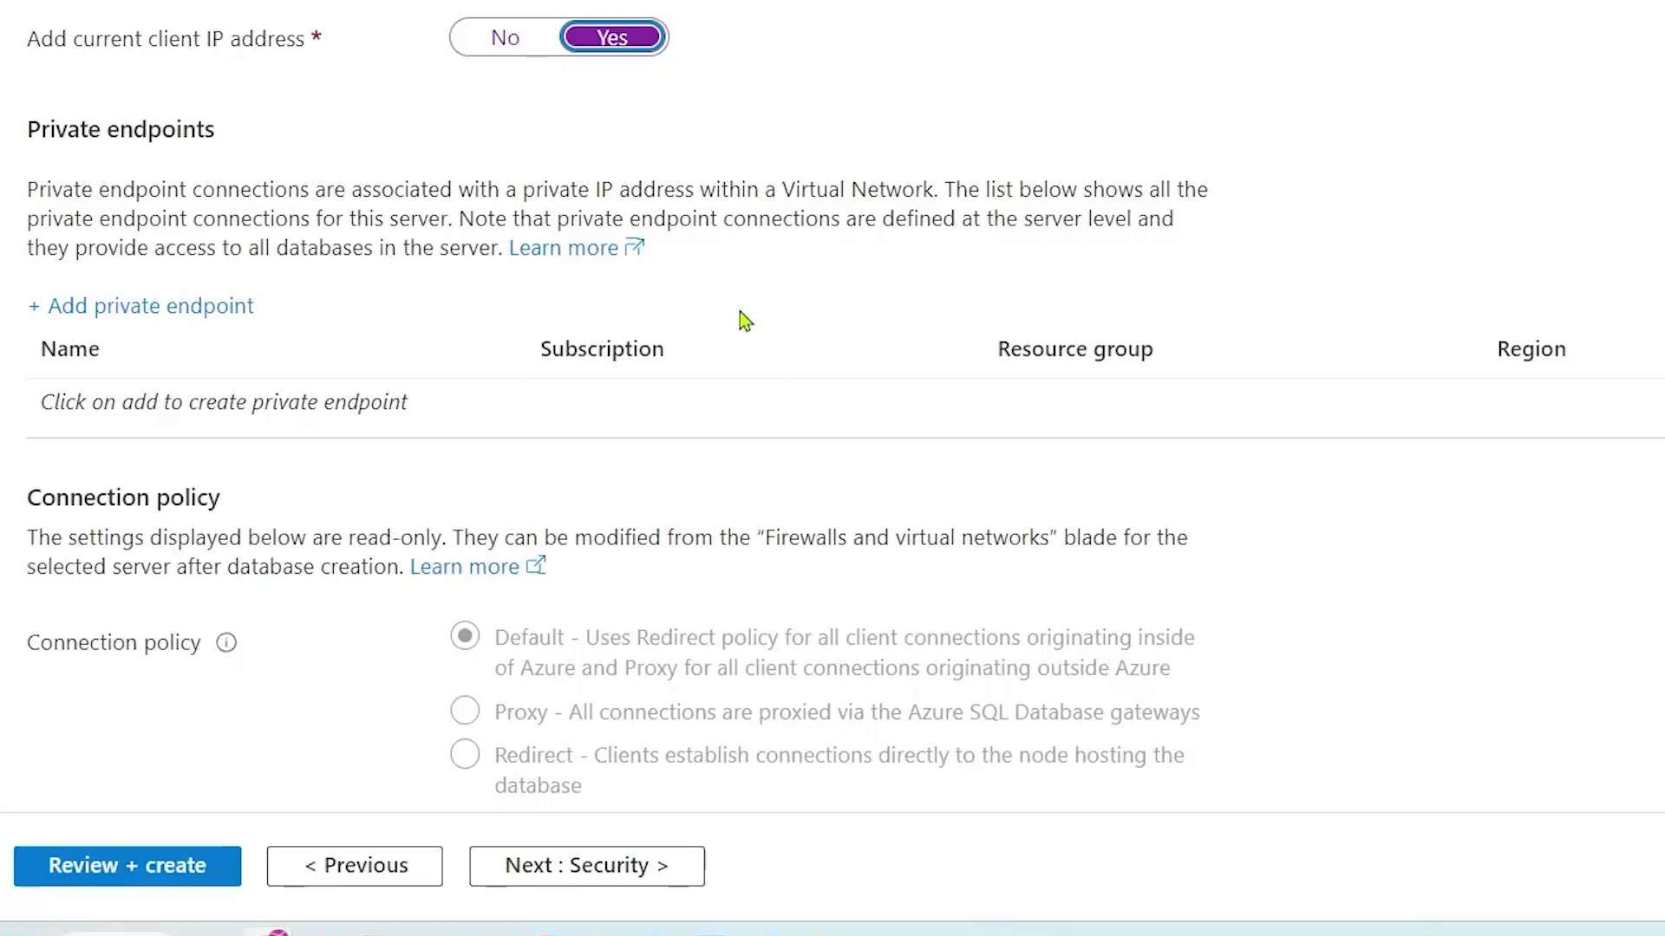
{"action": "scroll", "scroll_direction": "down", "scroll_amount": 3}
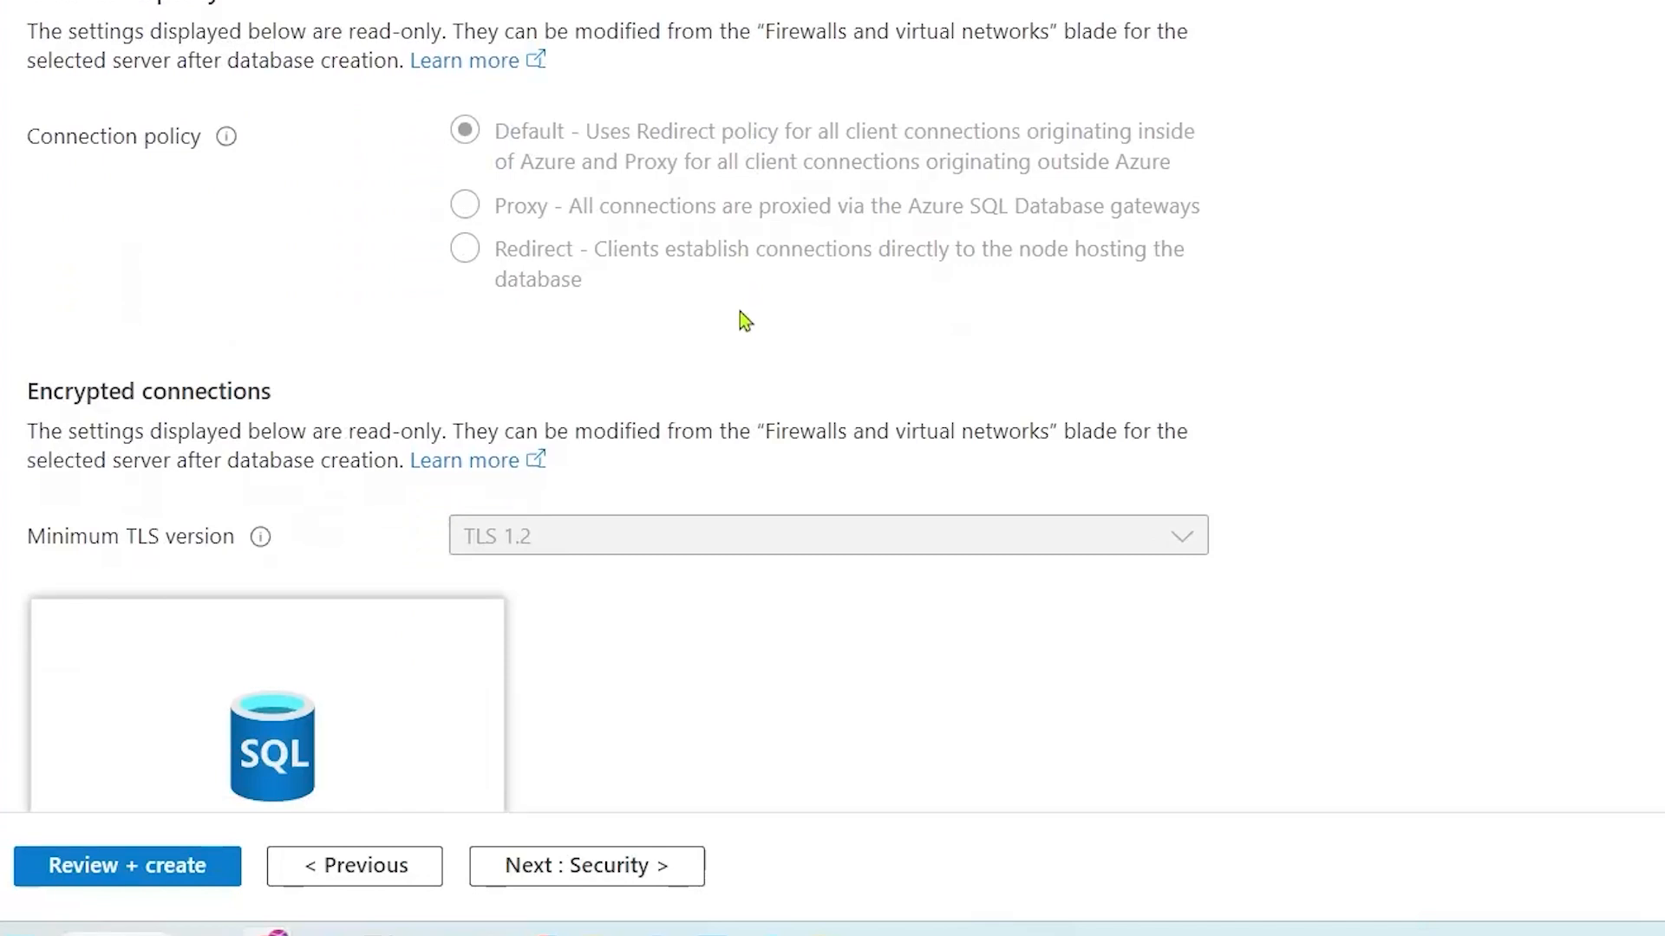
{"action": "scroll", "scroll_direction": "down", "scroll_amount": 3}
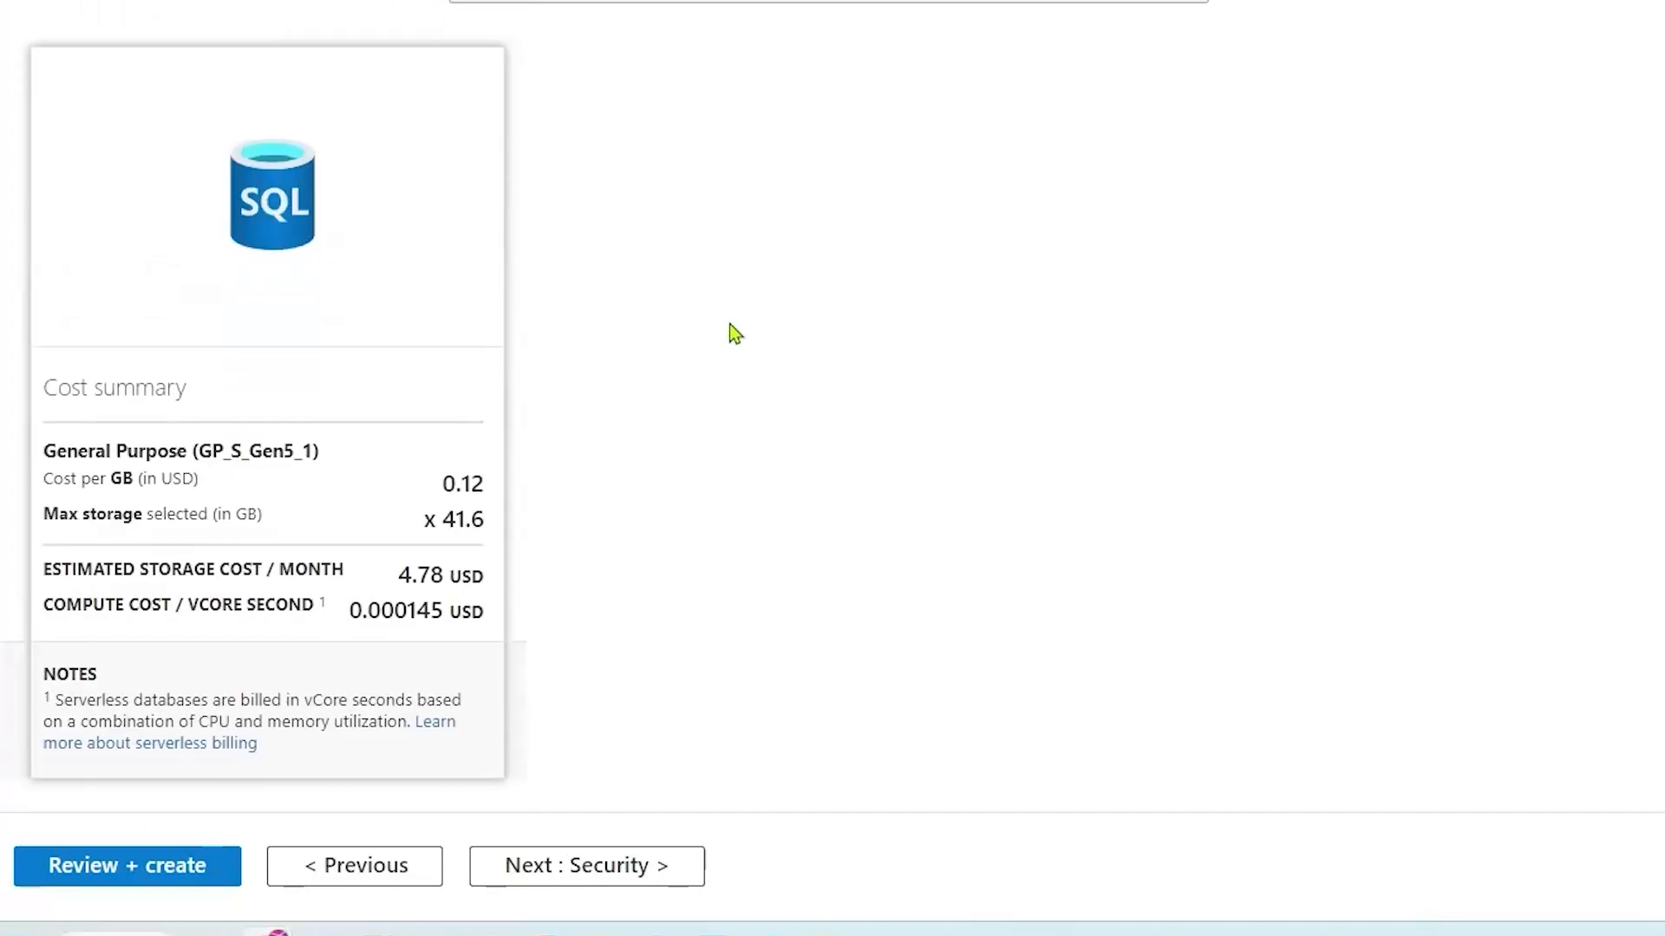
{"action": "mouse_move", "coordinate": [680, 779]}
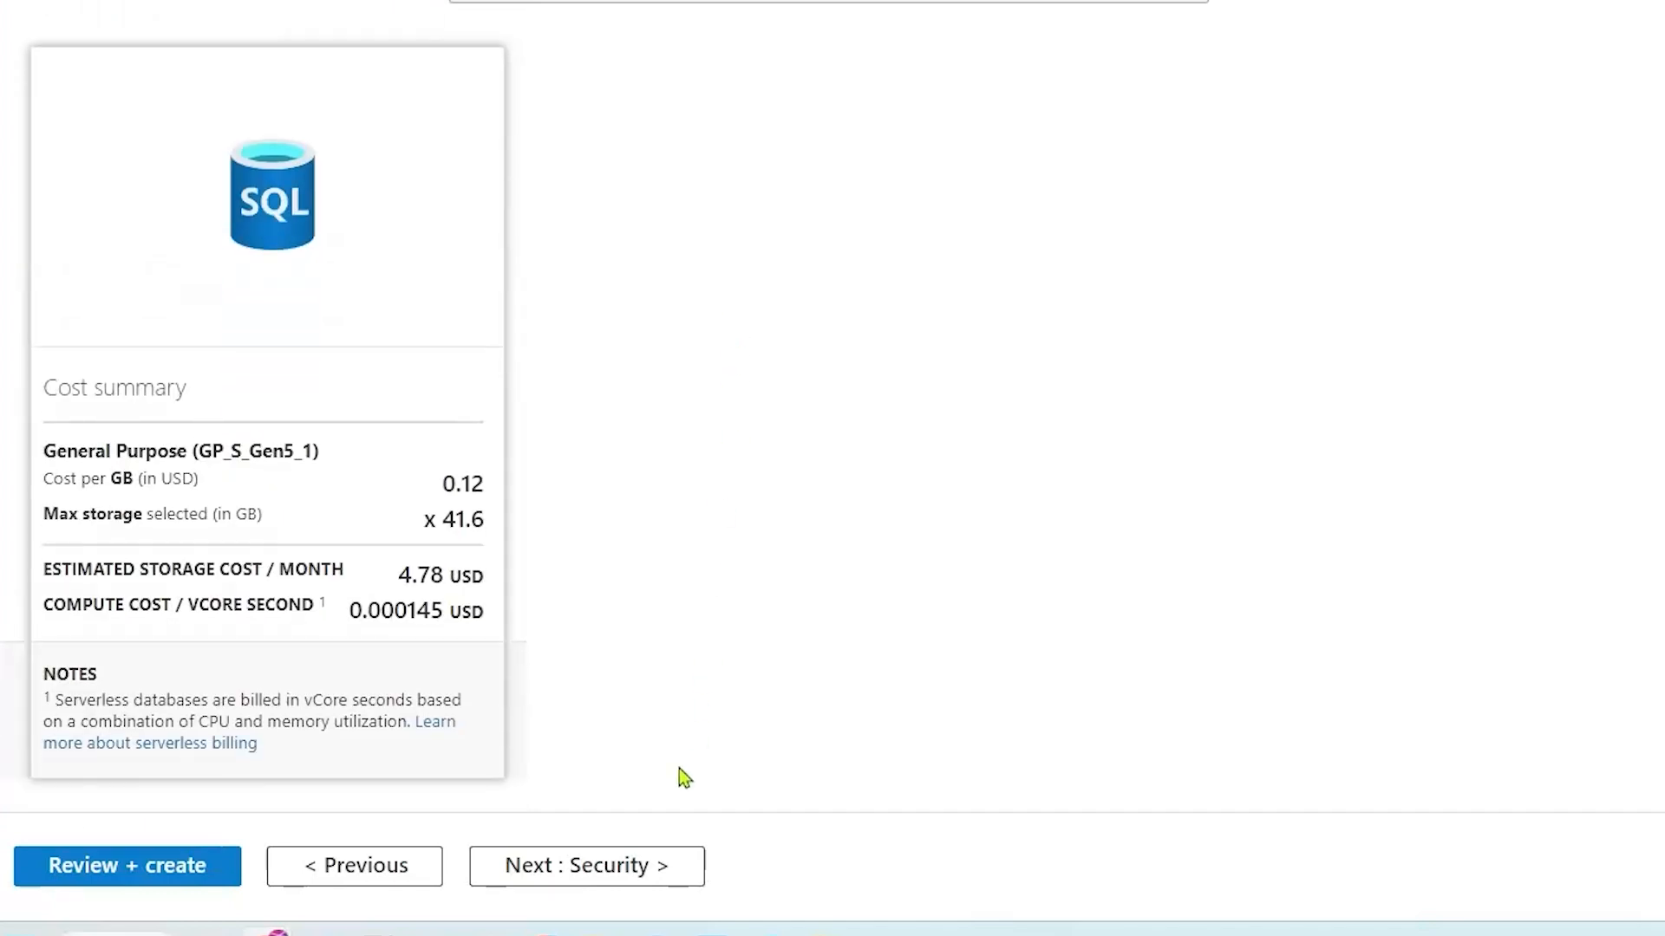
Leave Microsoft Defender for SQL on 'Not now' and proceed to Additional settings.
{"action": "left_click", "coordinate": [585, 866]}
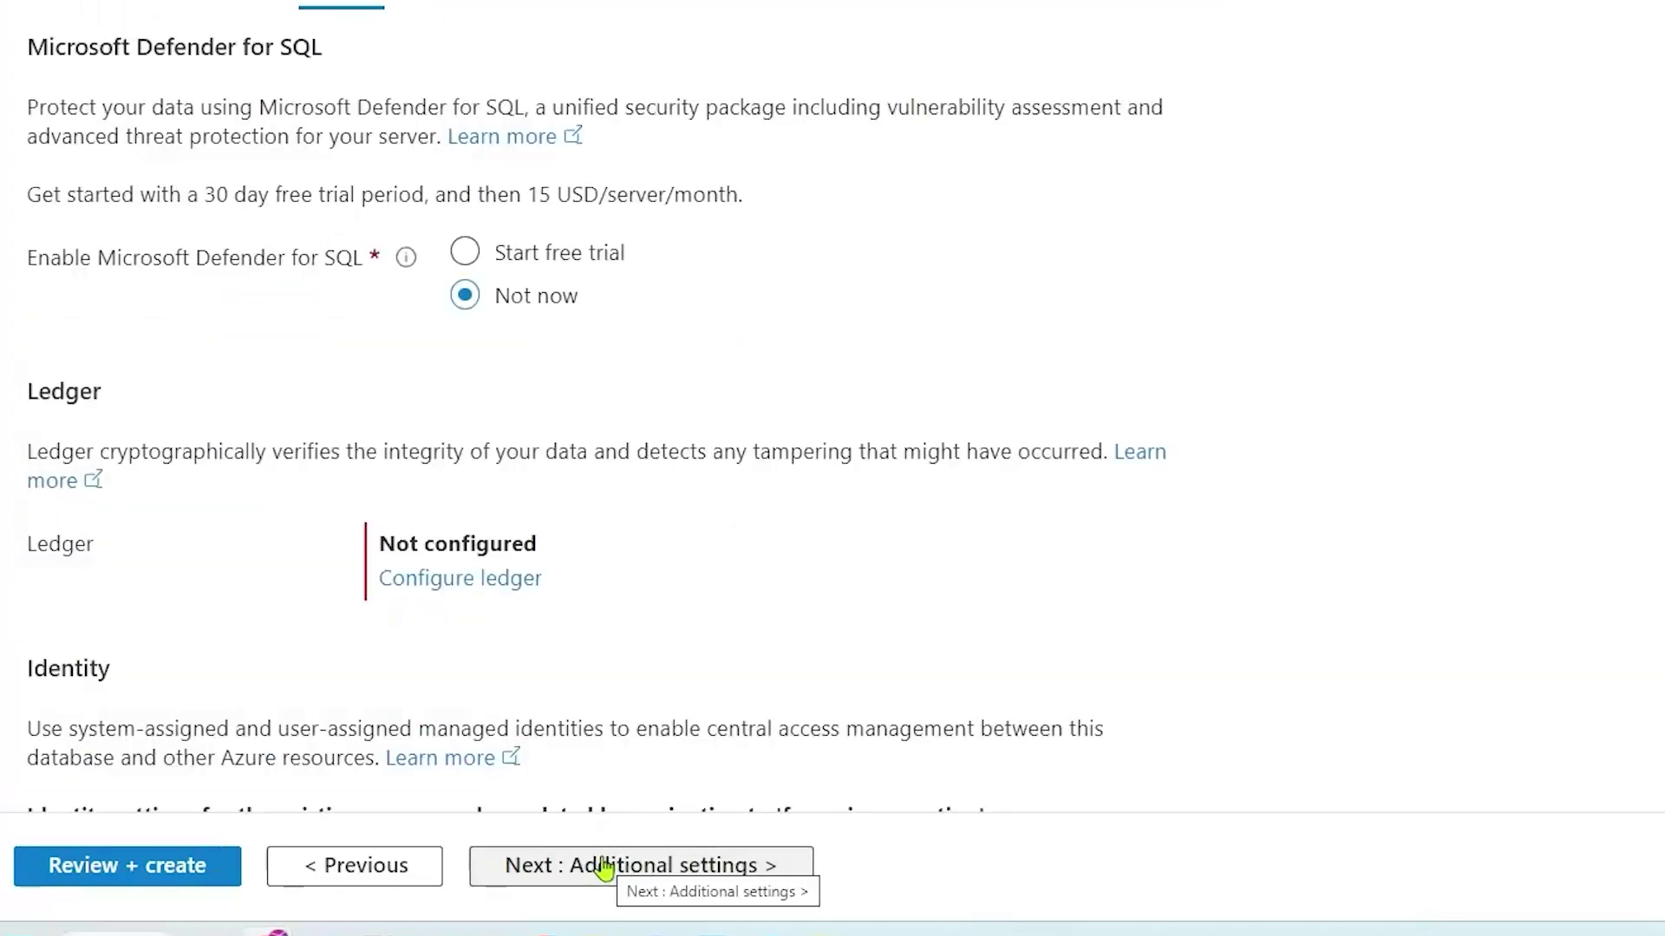
{"action": "mouse_move", "coordinate": [817, 349]}
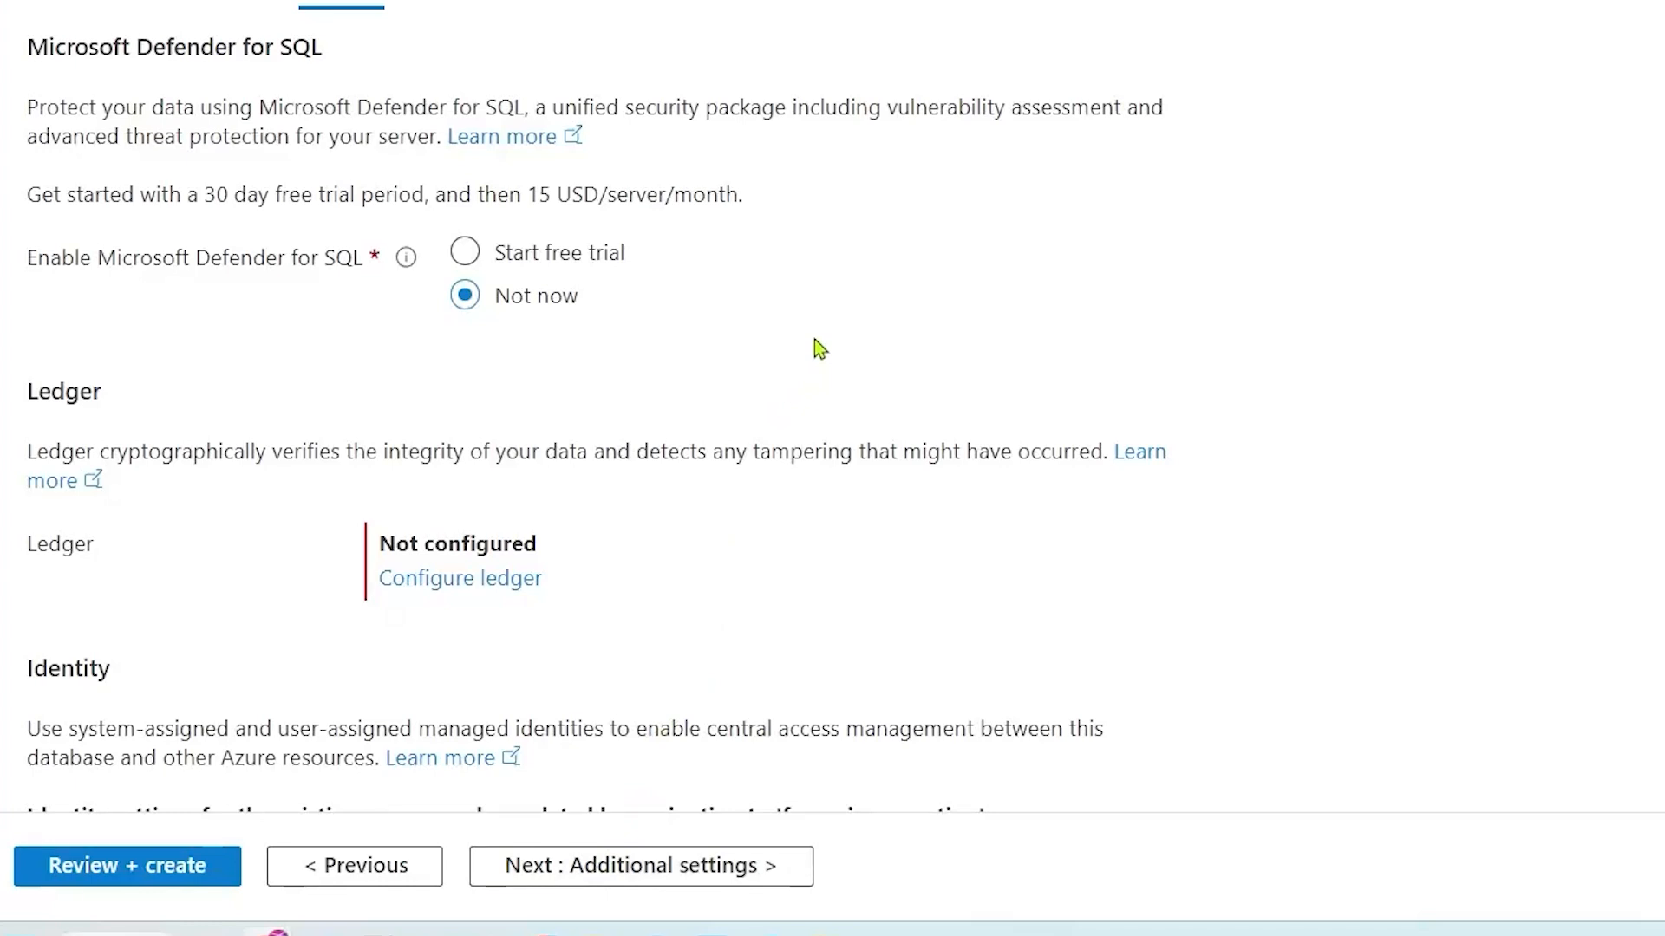
{"action": "scroll", "scroll_direction": "down", "scroll_amount": 3}
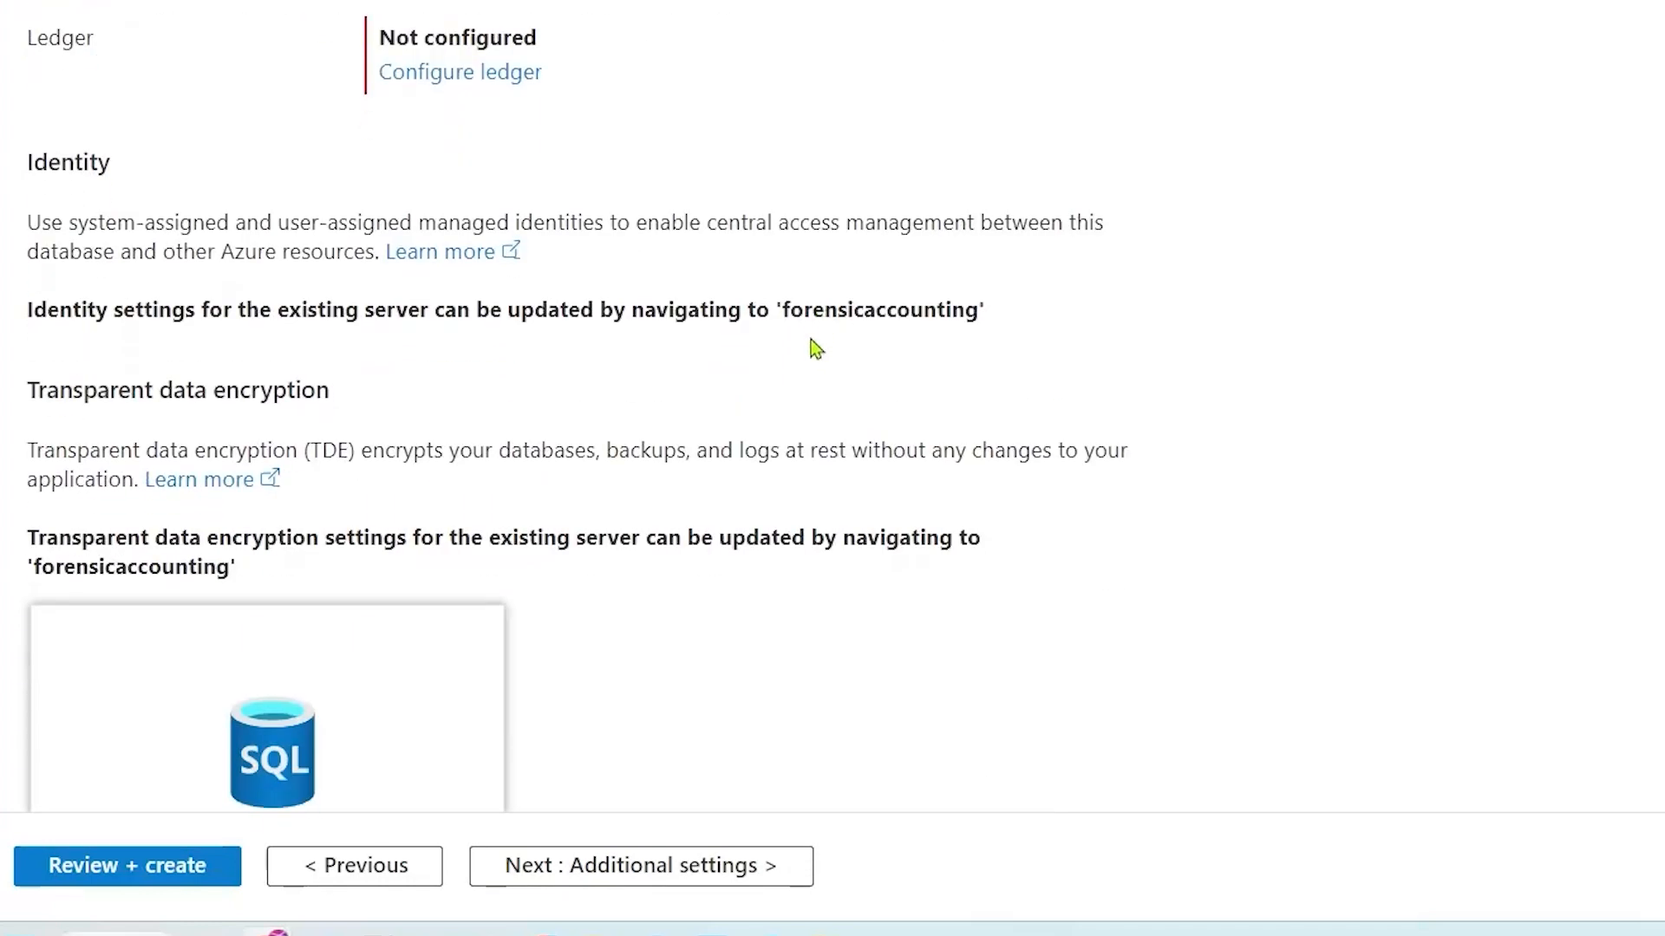
{"action": "scroll", "scroll_direction": "down", "scroll_amount": 3}
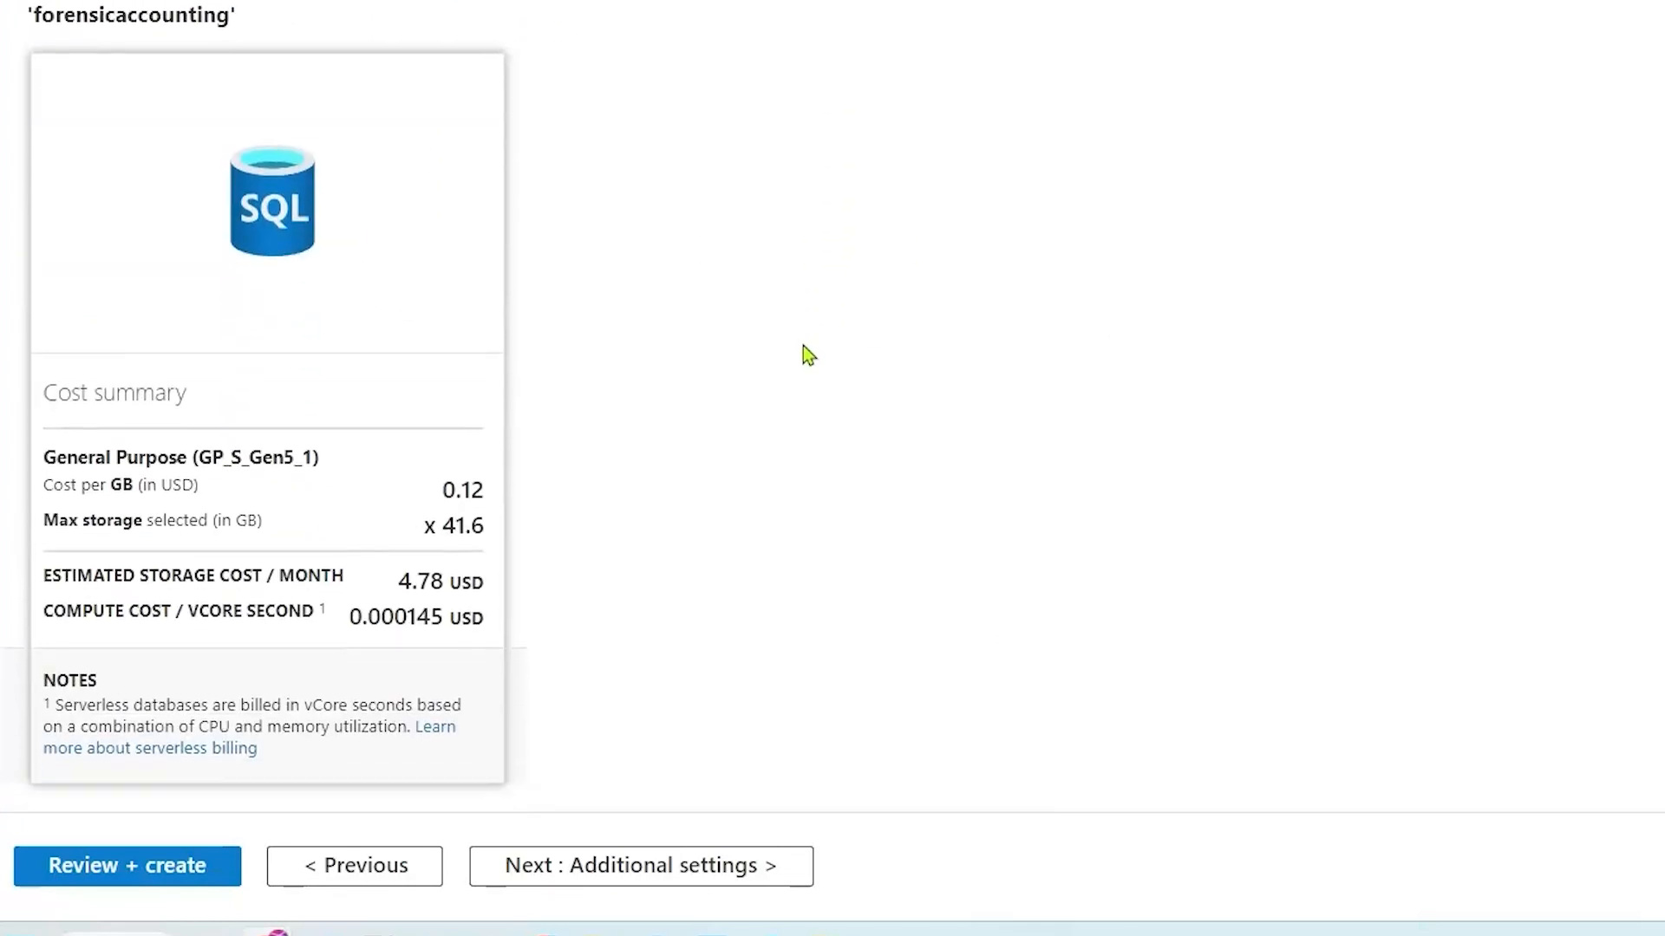
{"action": "left_click", "coordinate": [639, 866]}
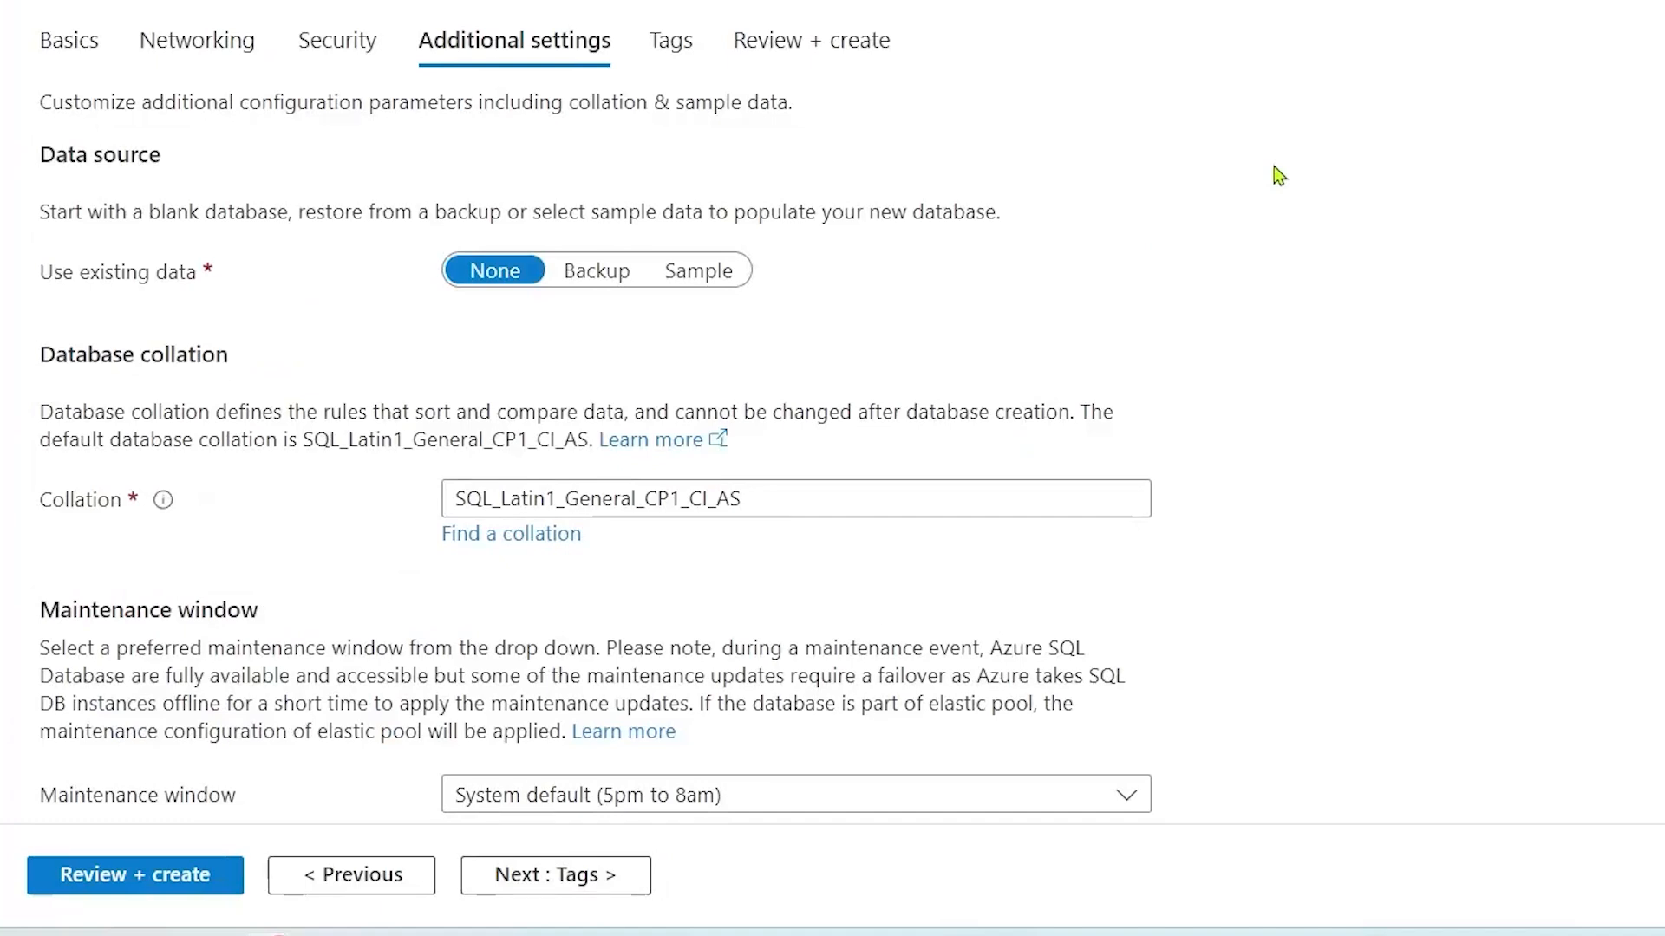
Keep no existing data, SQL_Latin1_General_CP1_CI_AS collation and default maintenance window; proceed to Tags.
{"action": "scroll", "scroll_direction": "down", "scroll_amount": 3}
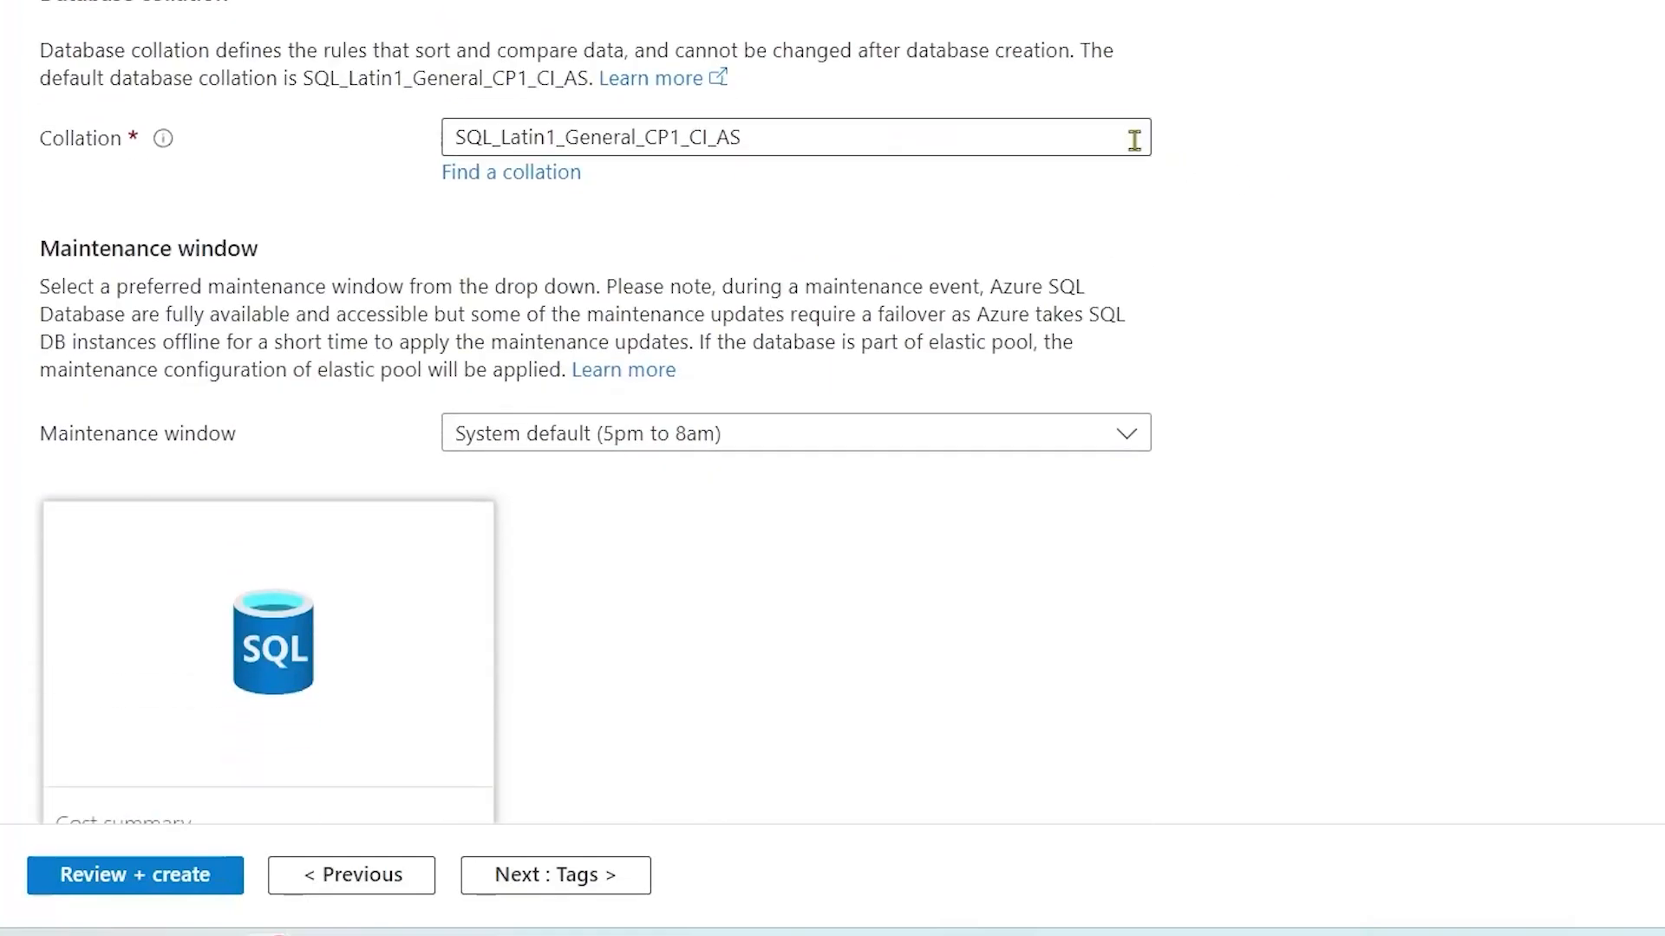
{"action": "left_click", "coordinate": [794, 136]}
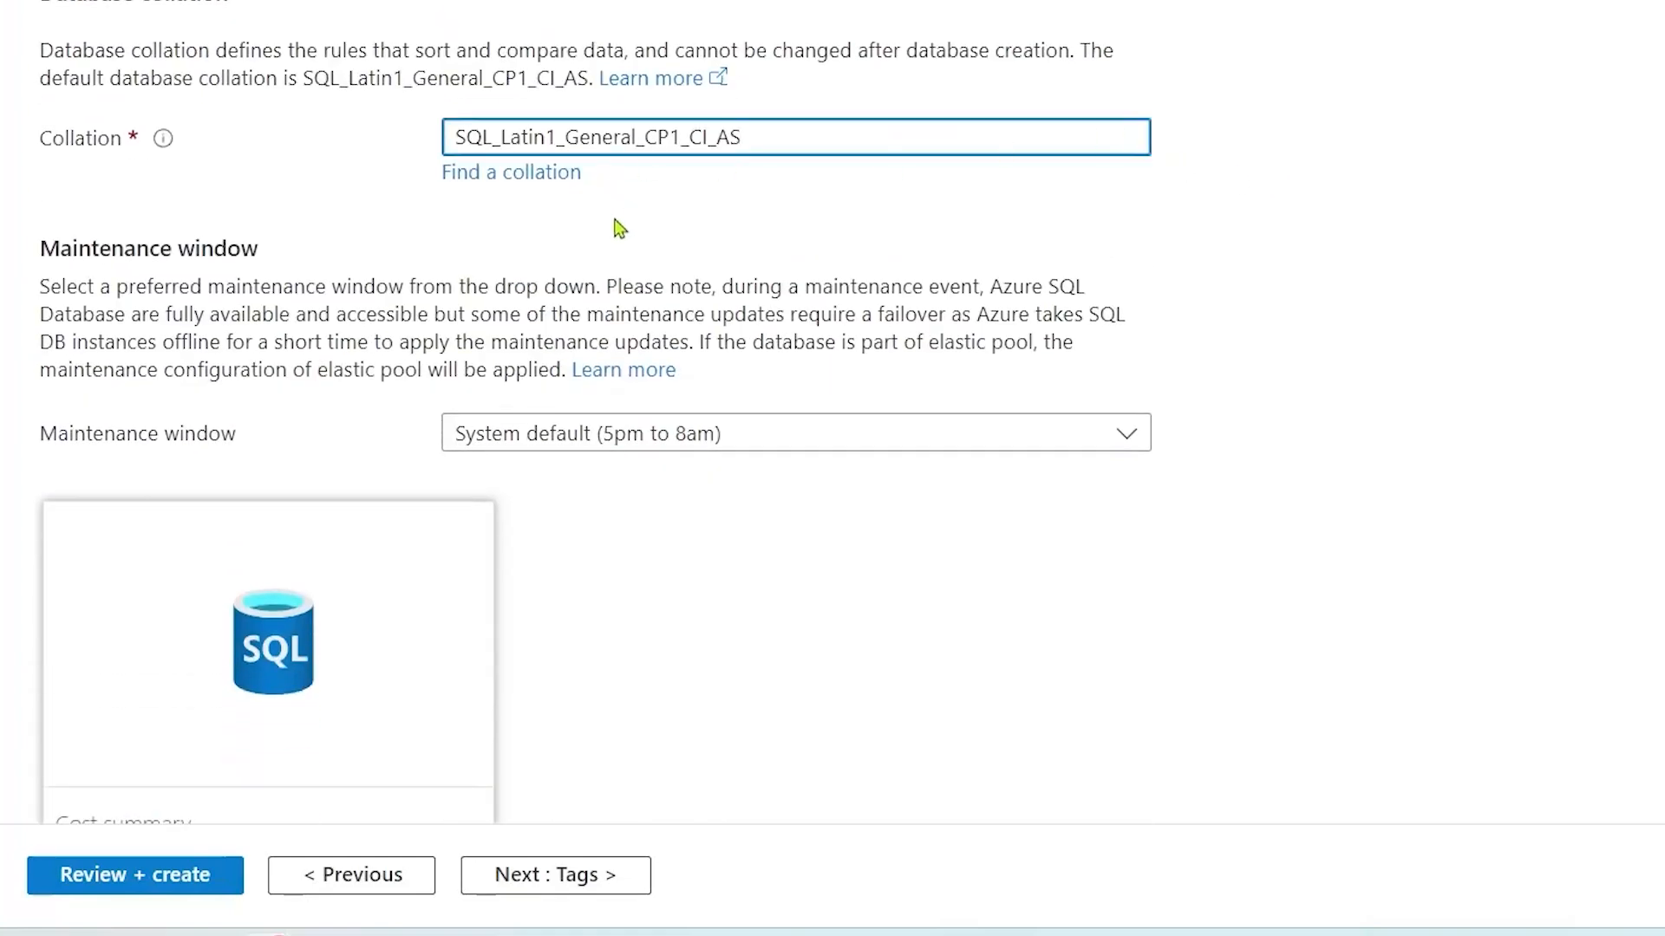
{"action": "scroll", "scroll_direction": "down", "scroll_amount": 3}
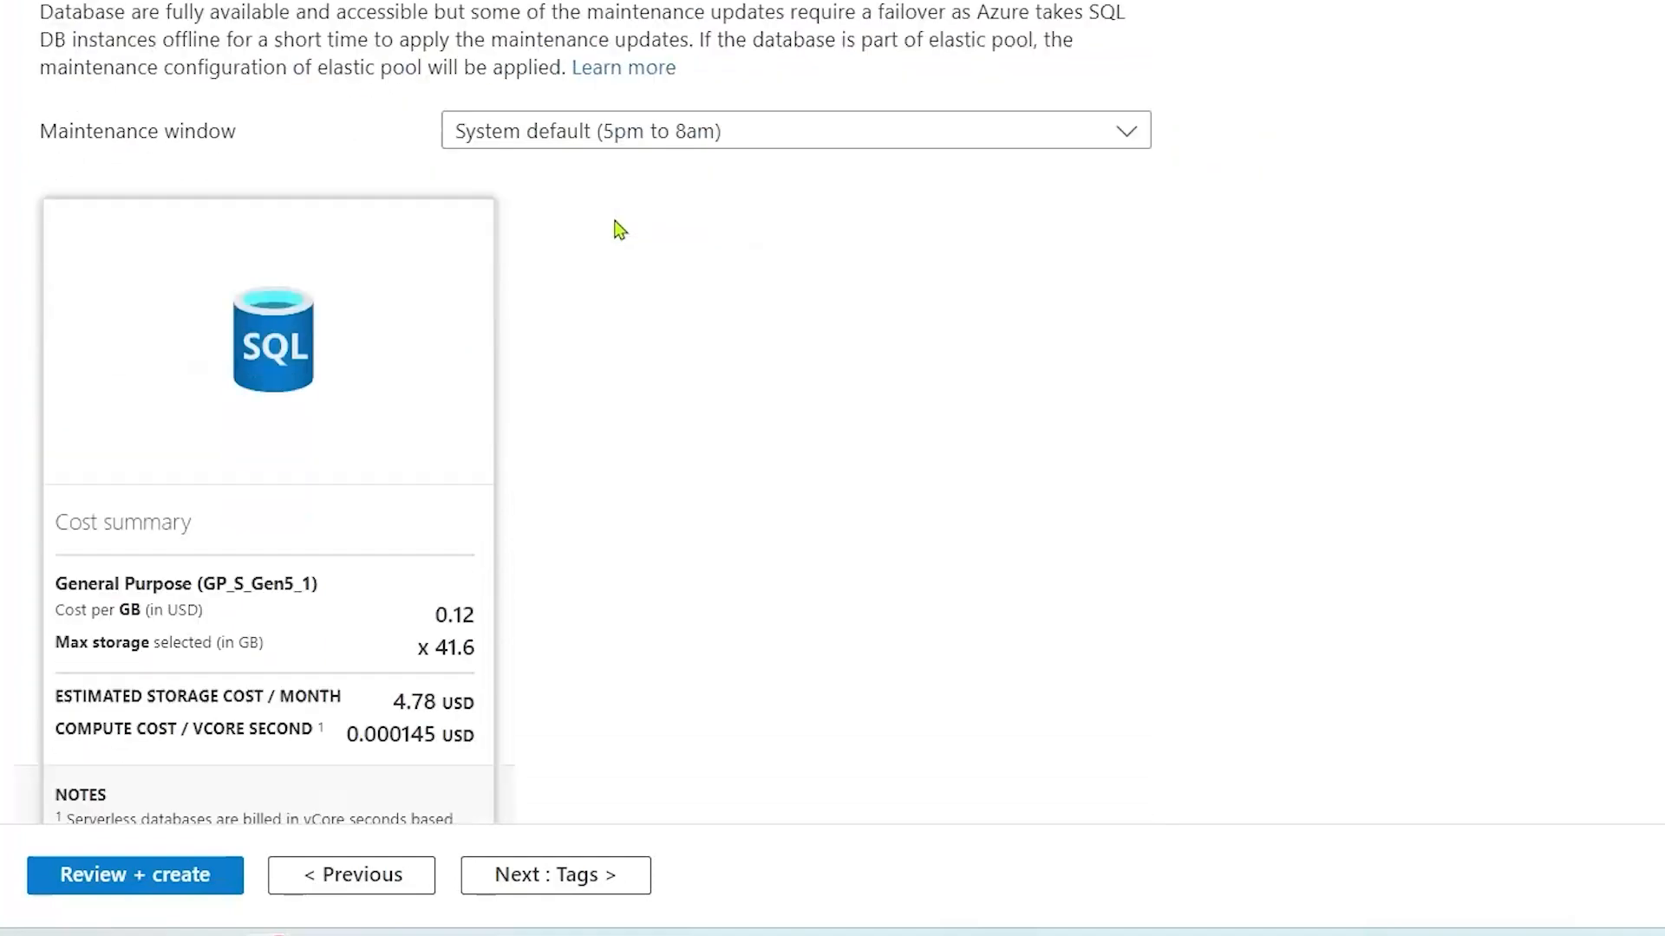
{"action": "left_click", "coordinate": [554, 875]}
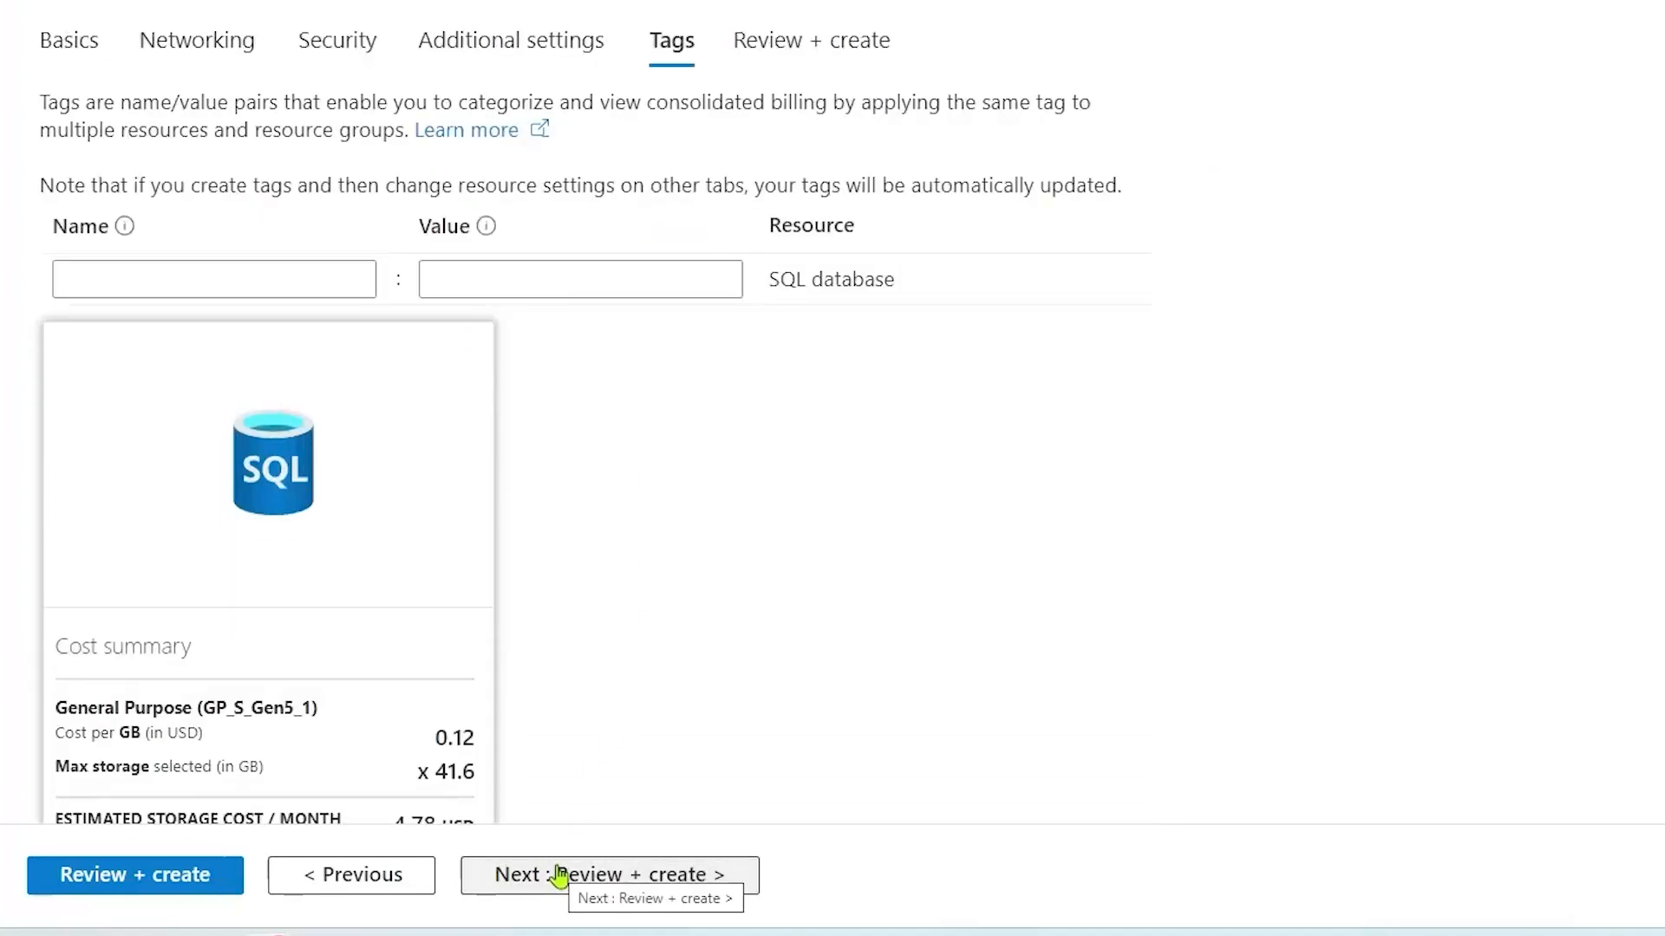
{"action": "scroll", "scroll_direction": "down", "scroll_amount": 3}
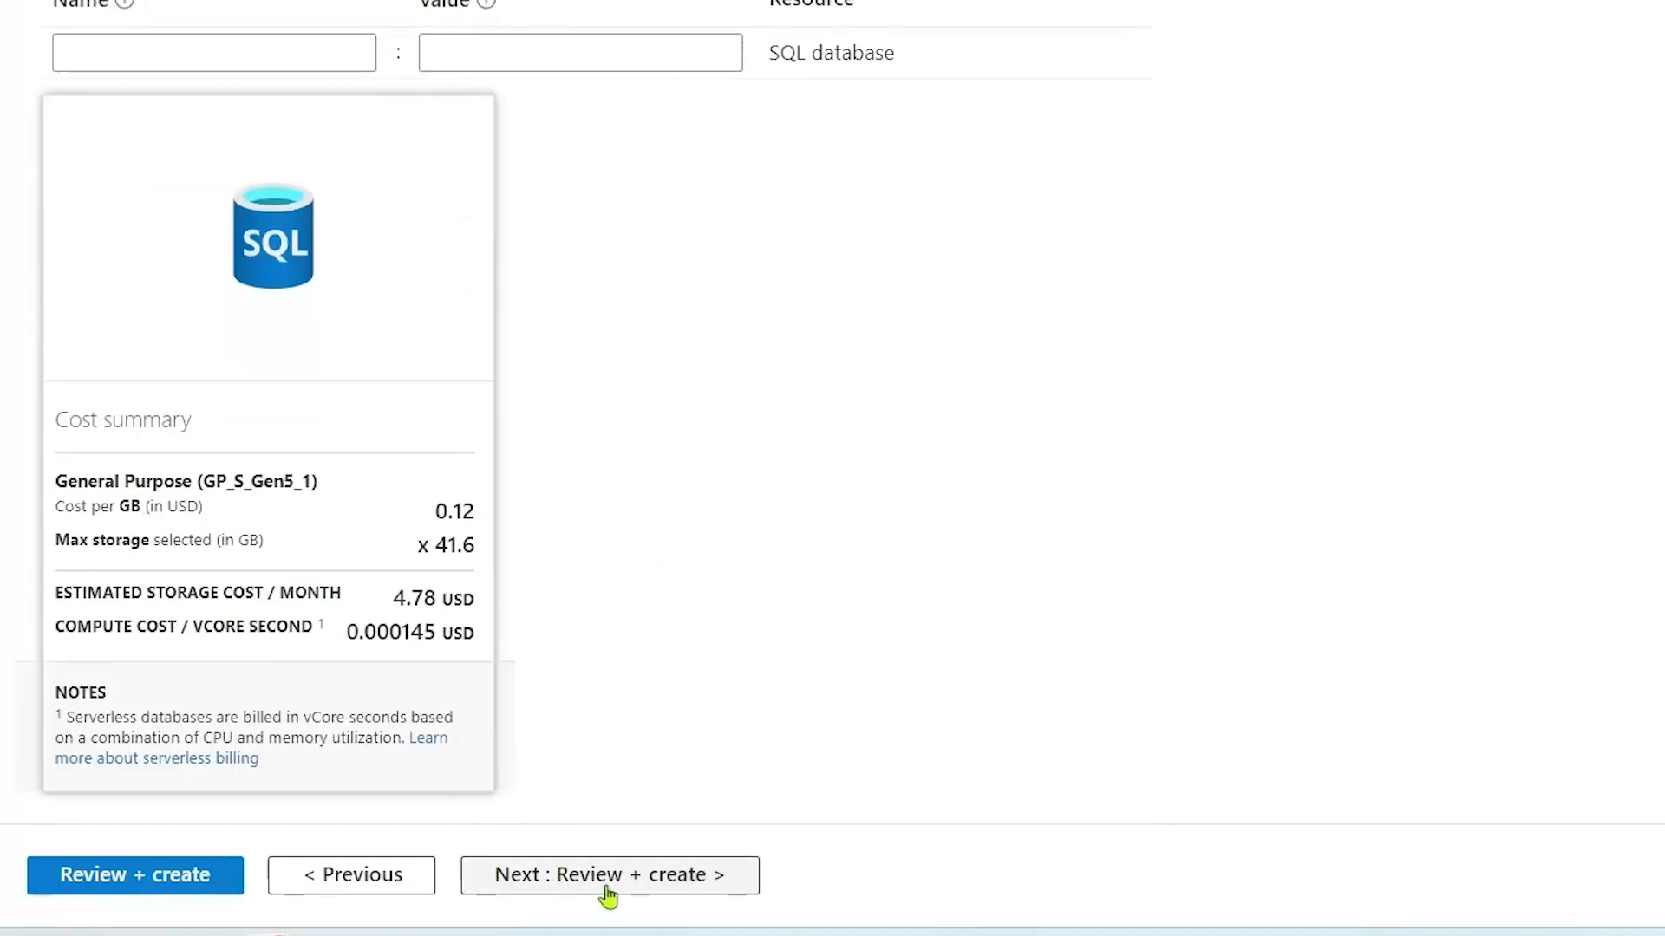
Review the database configuration on Review + create and create the database.
{"action": "left_click", "coordinate": [609, 875]}
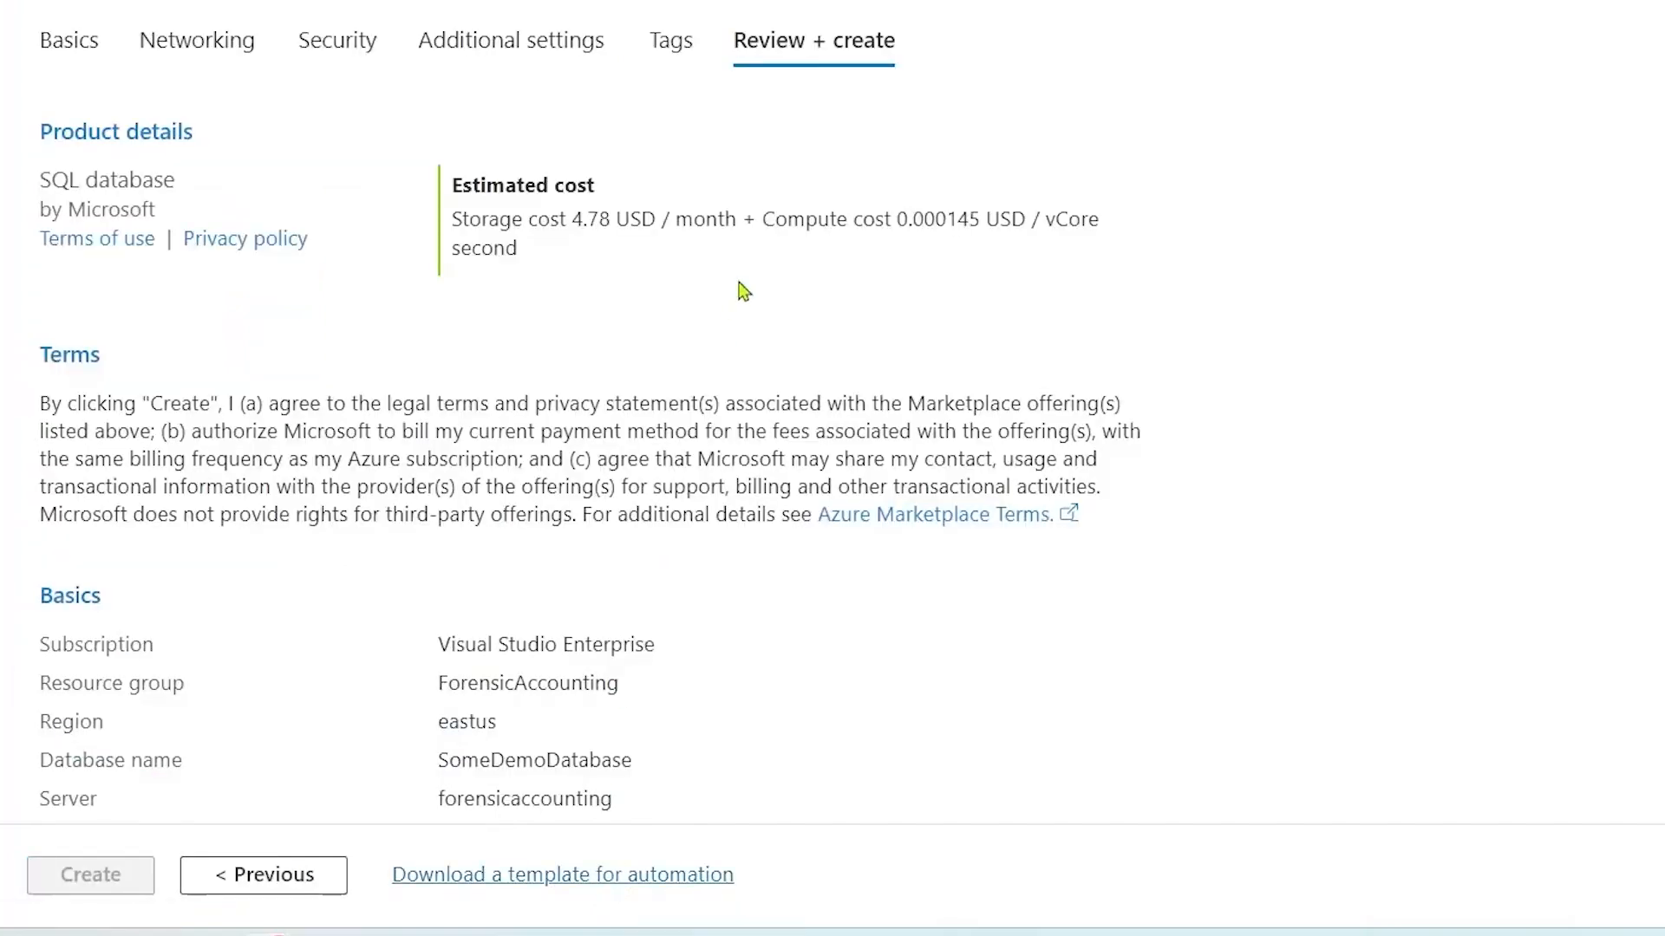
{"action": "scroll", "scroll_direction": "down", "scroll_amount": 3}
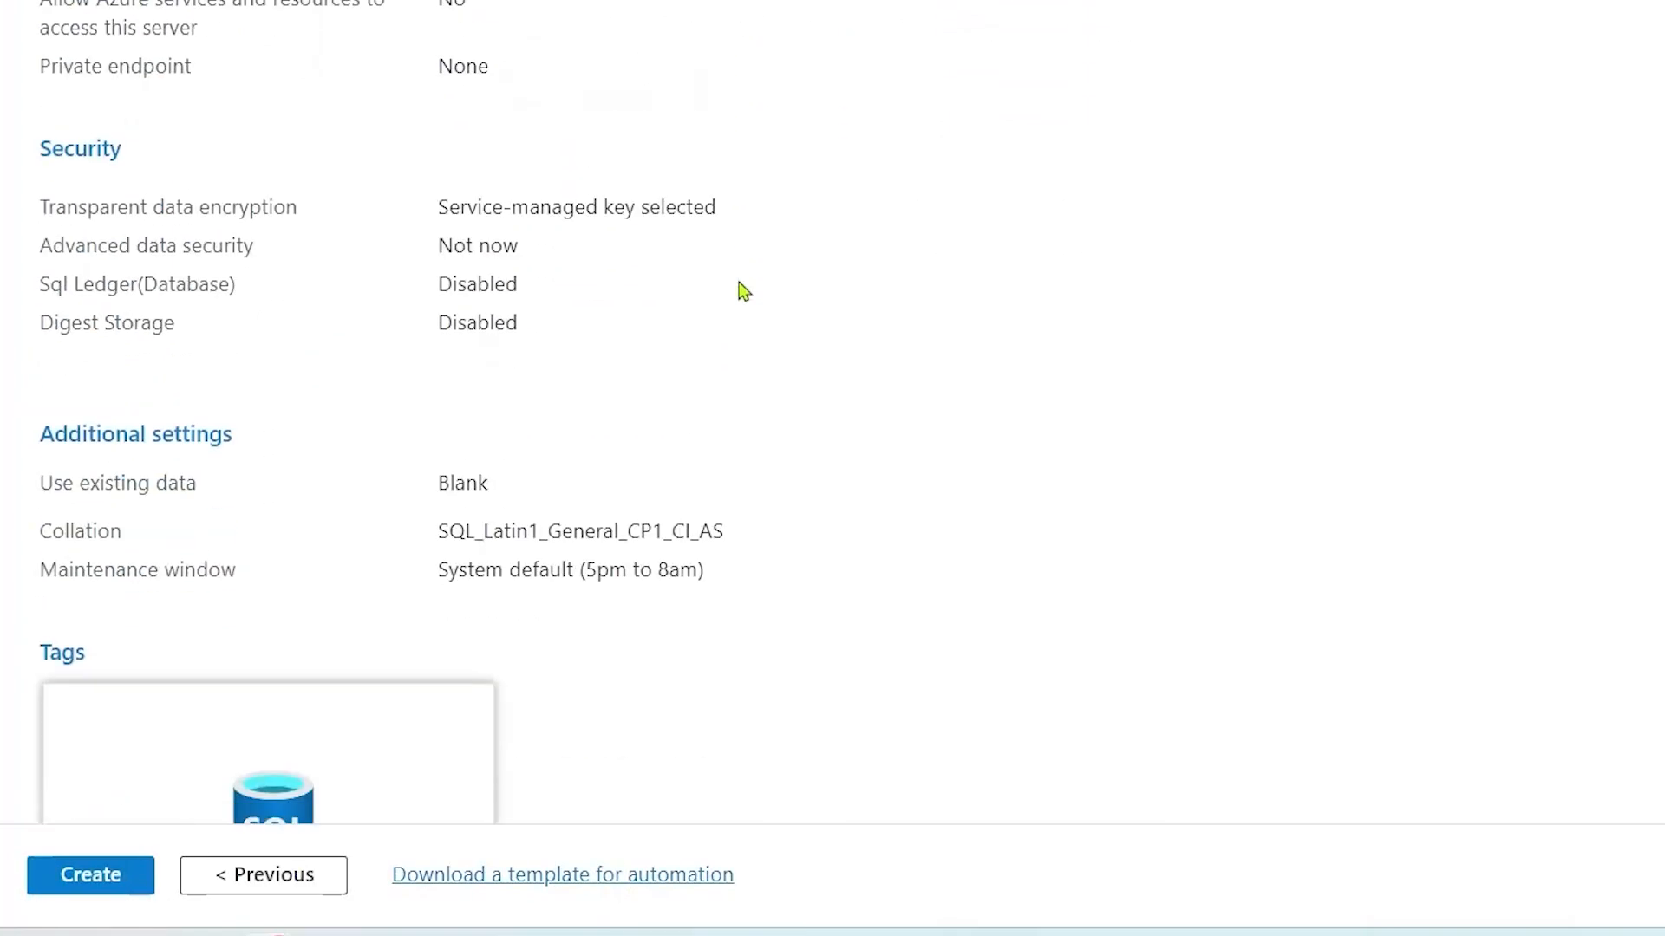
{"action": "scroll", "scroll_direction": "down", "scroll_amount": 3}
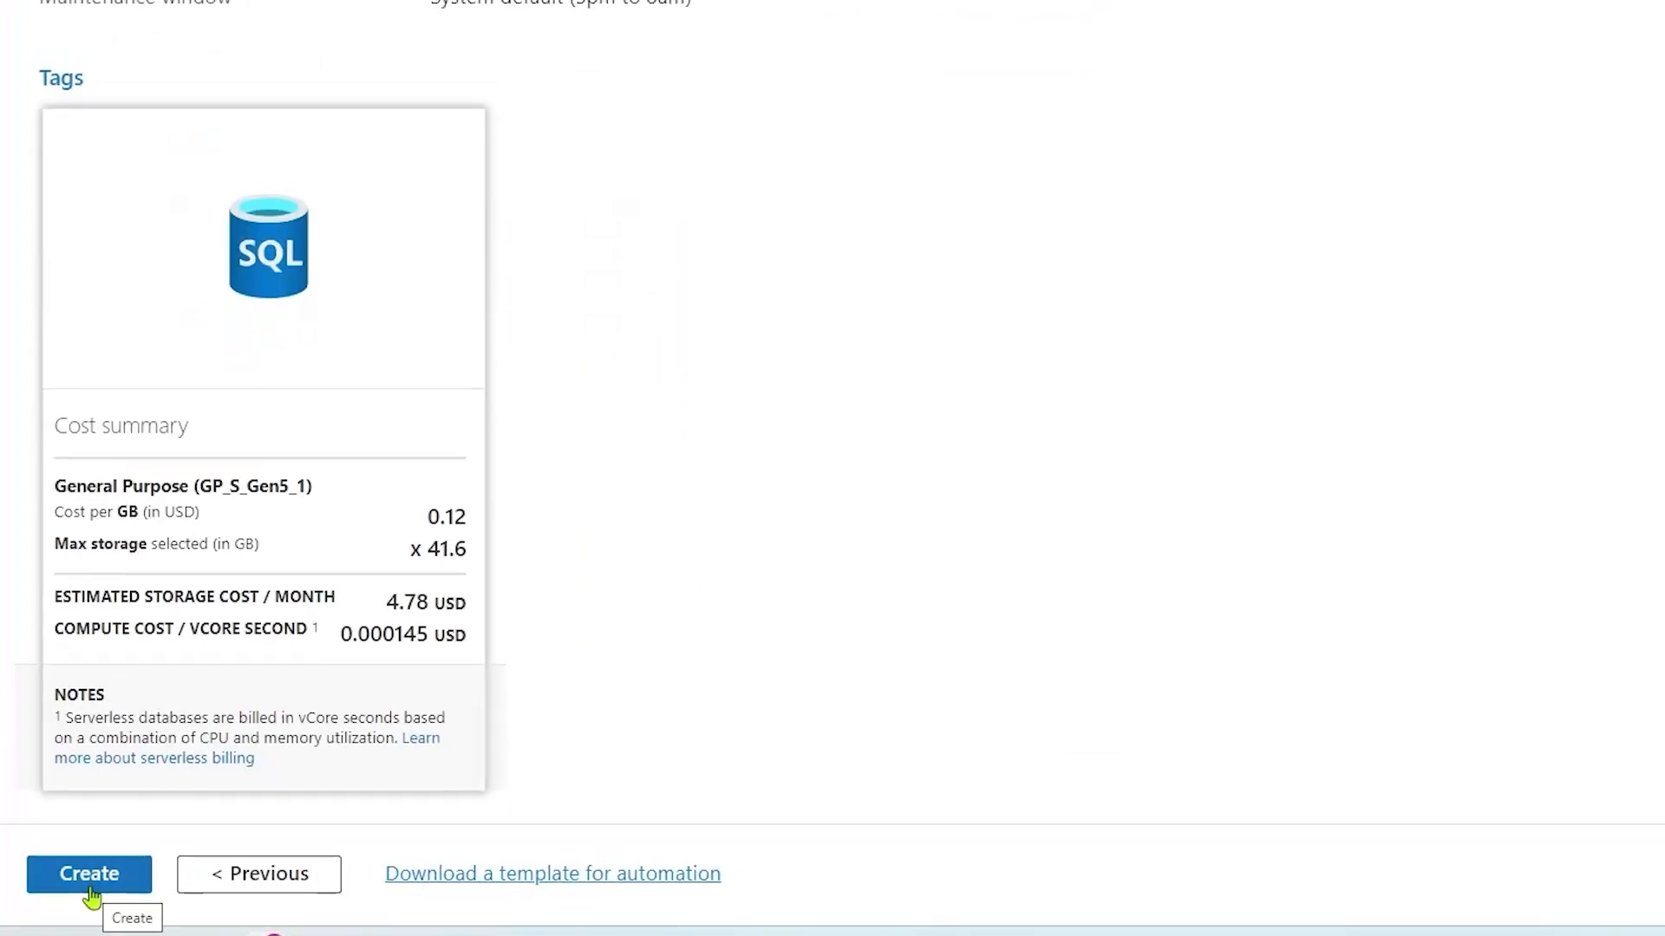
{"action": "left_click", "coordinate": [88, 874]}
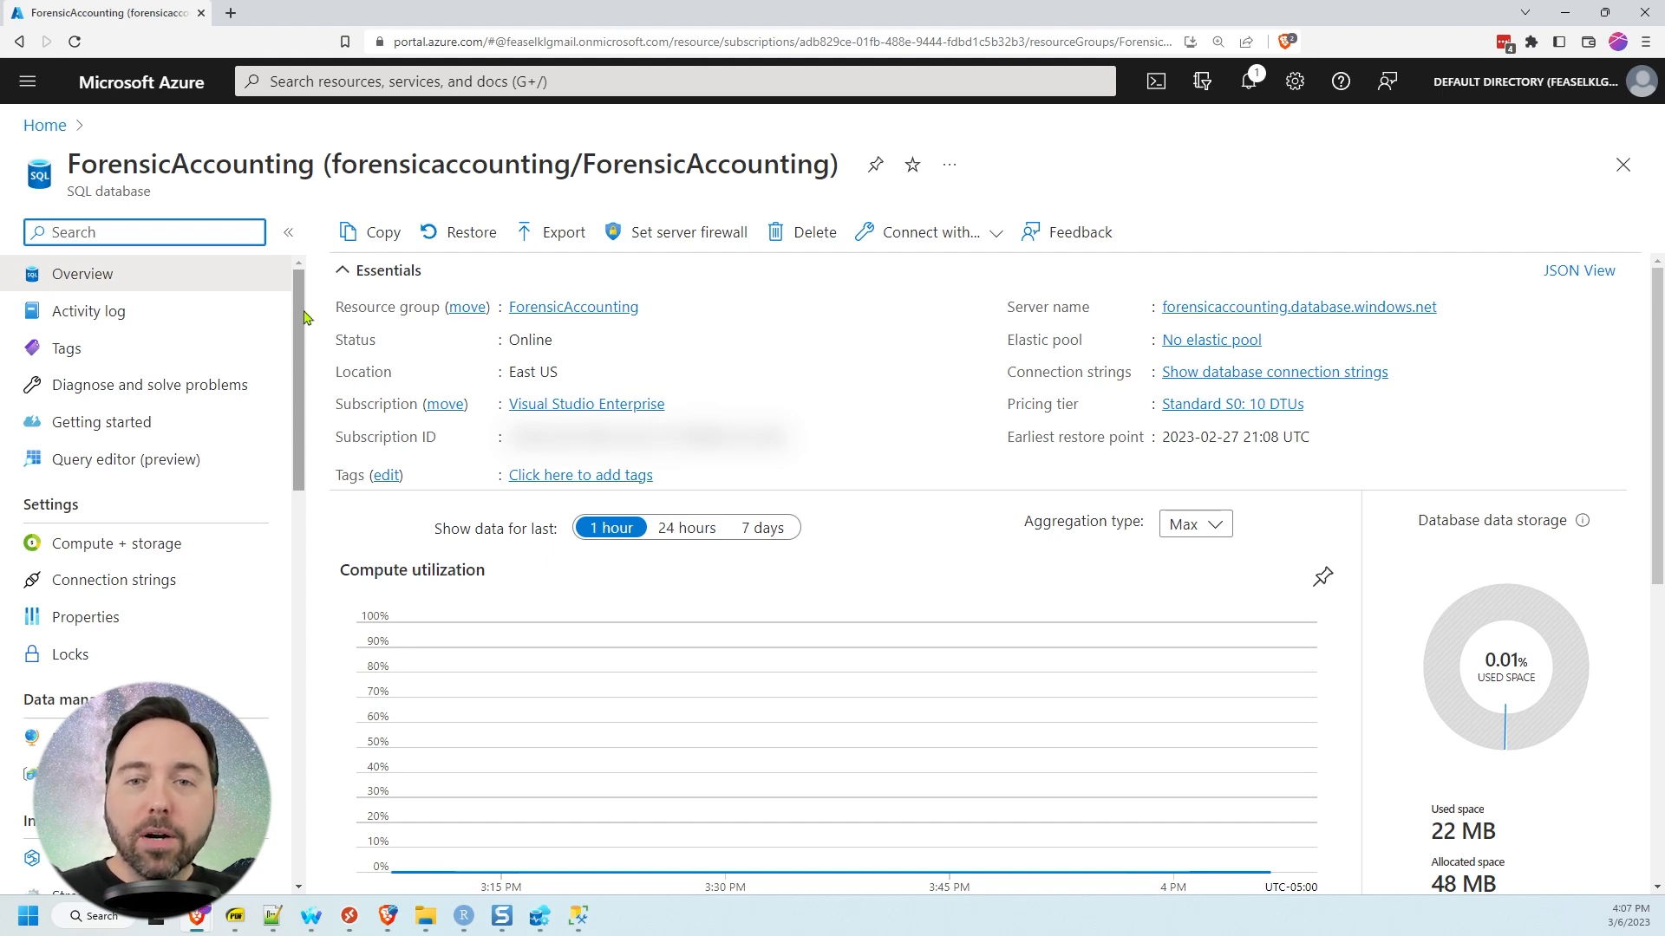
Log into ForensicAccounting's query editor, select top 1000 rows of dbo.Bus, then switch to Azure Data Studio.
{"action": "left_click", "coordinate": [124, 459]}
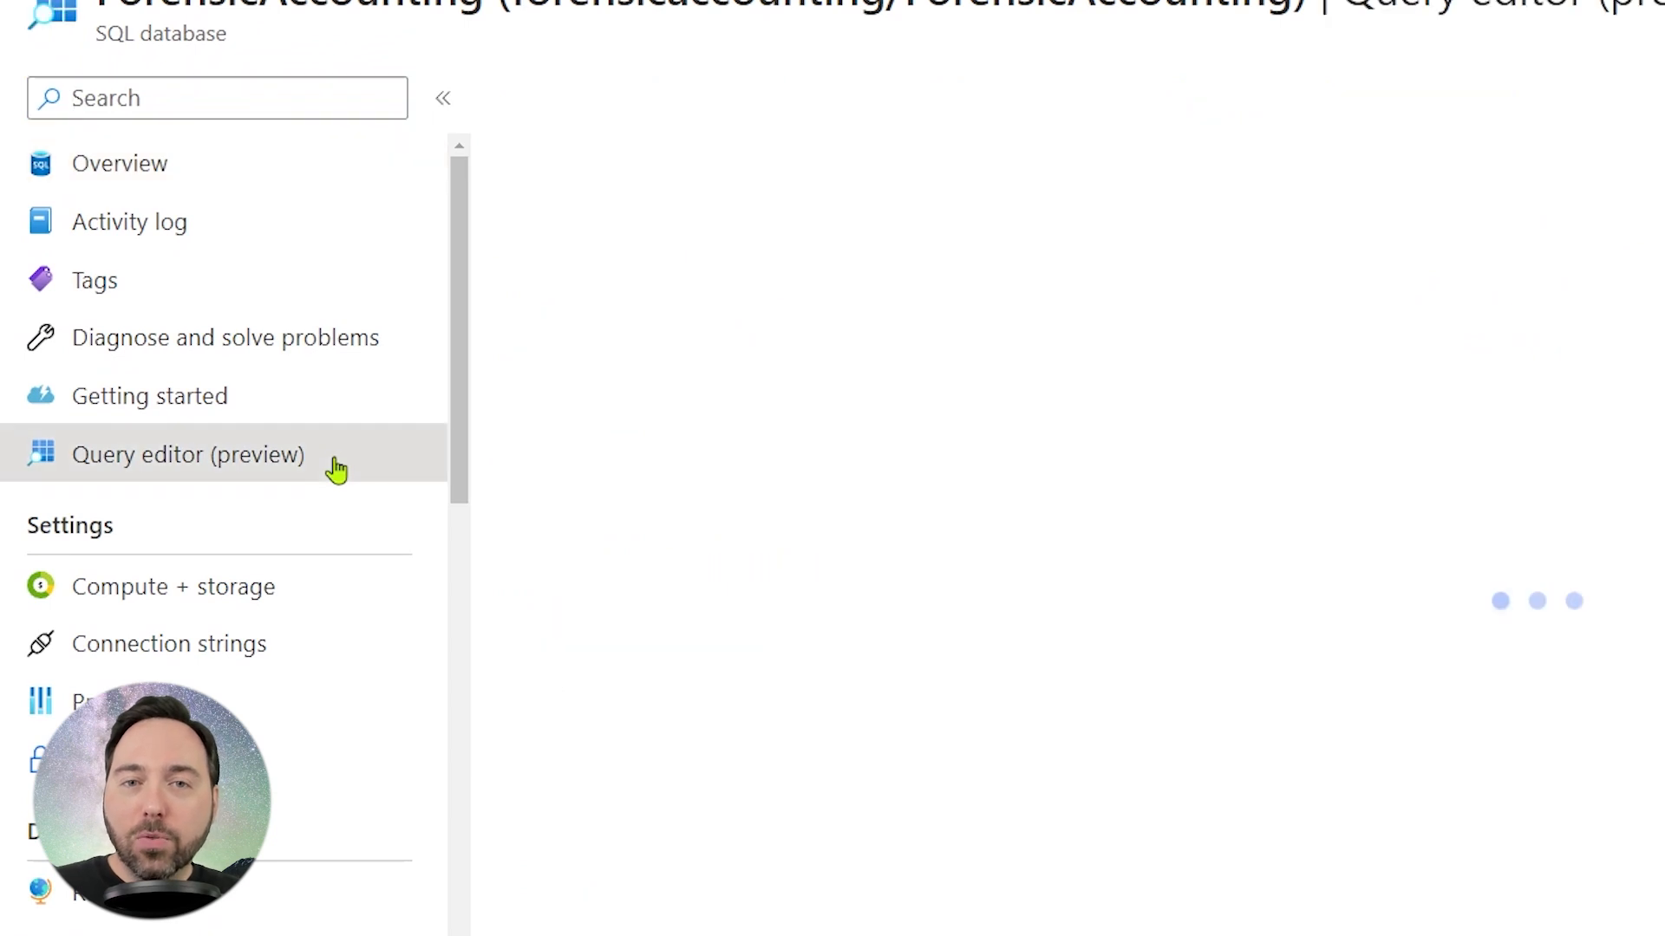
{"action": "left_click", "coordinate": [188, 454]}
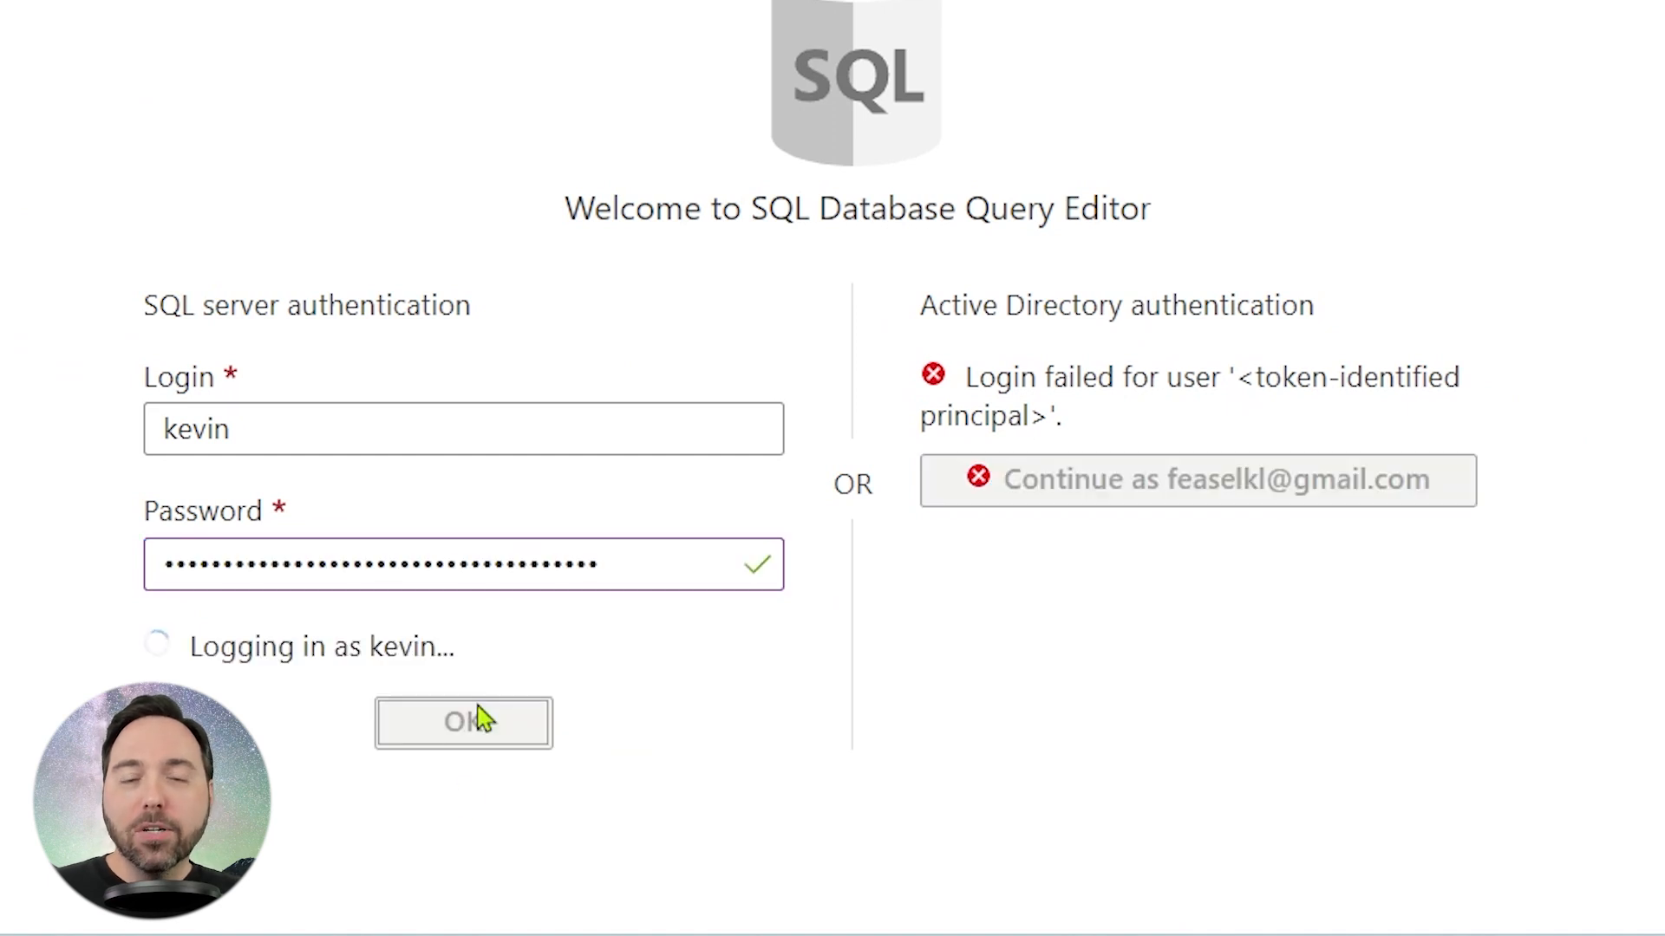
{"action": "left_click", "coordinate": [463, 723]}
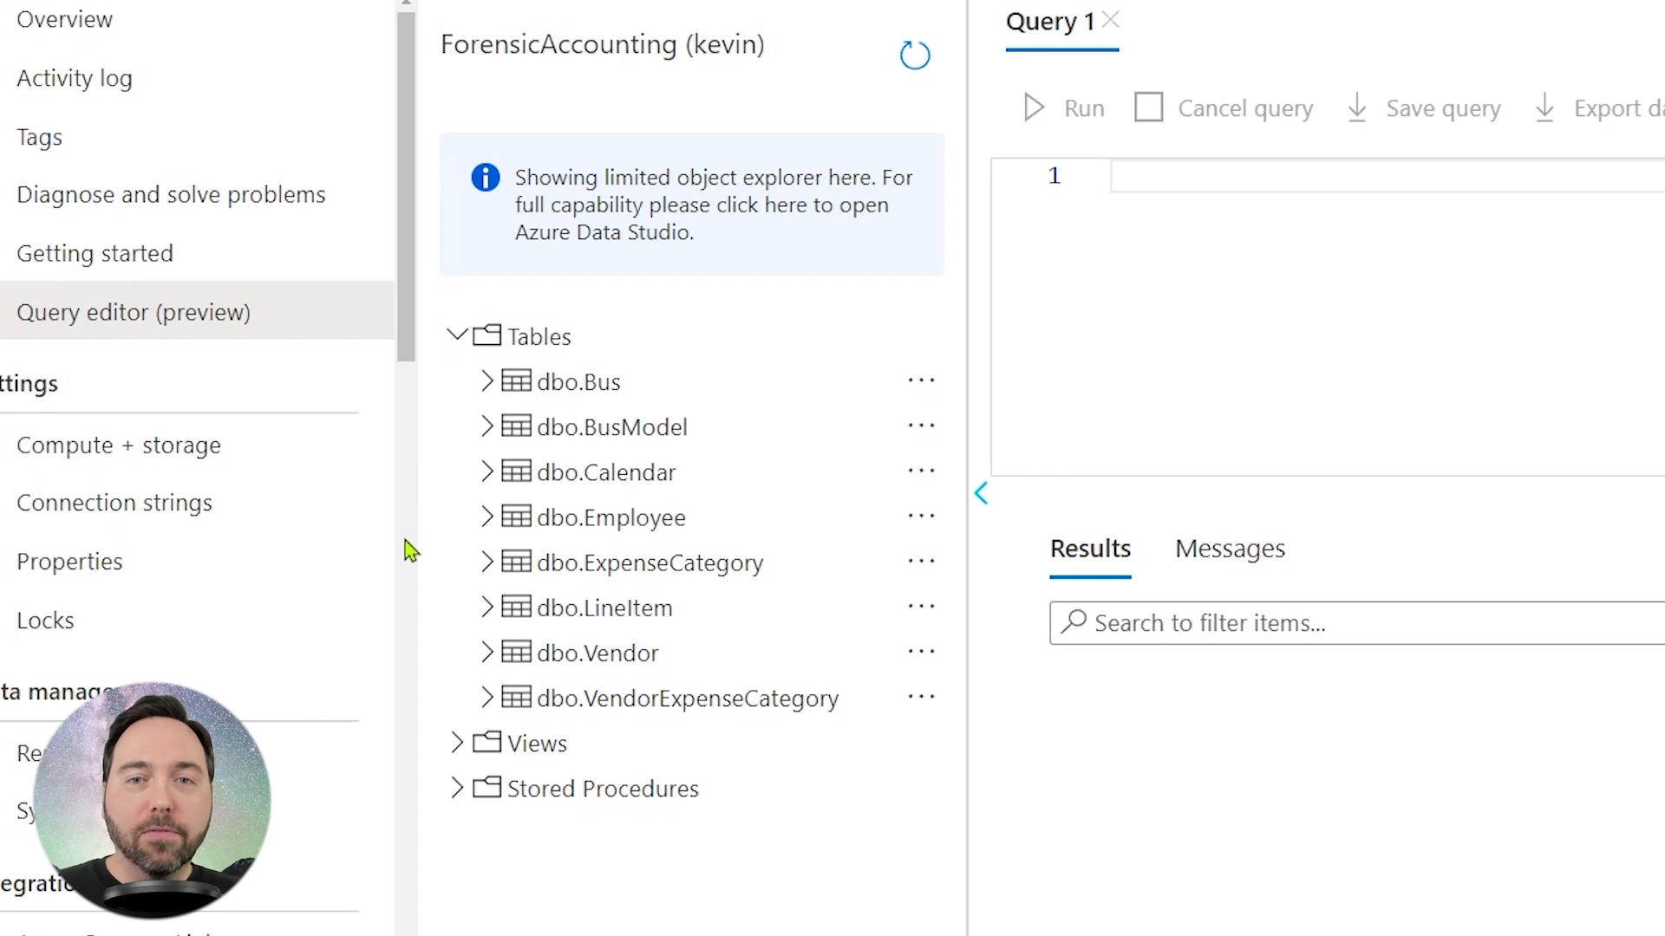
{"action": "mouse_move", "coordinate": [886, 393]}
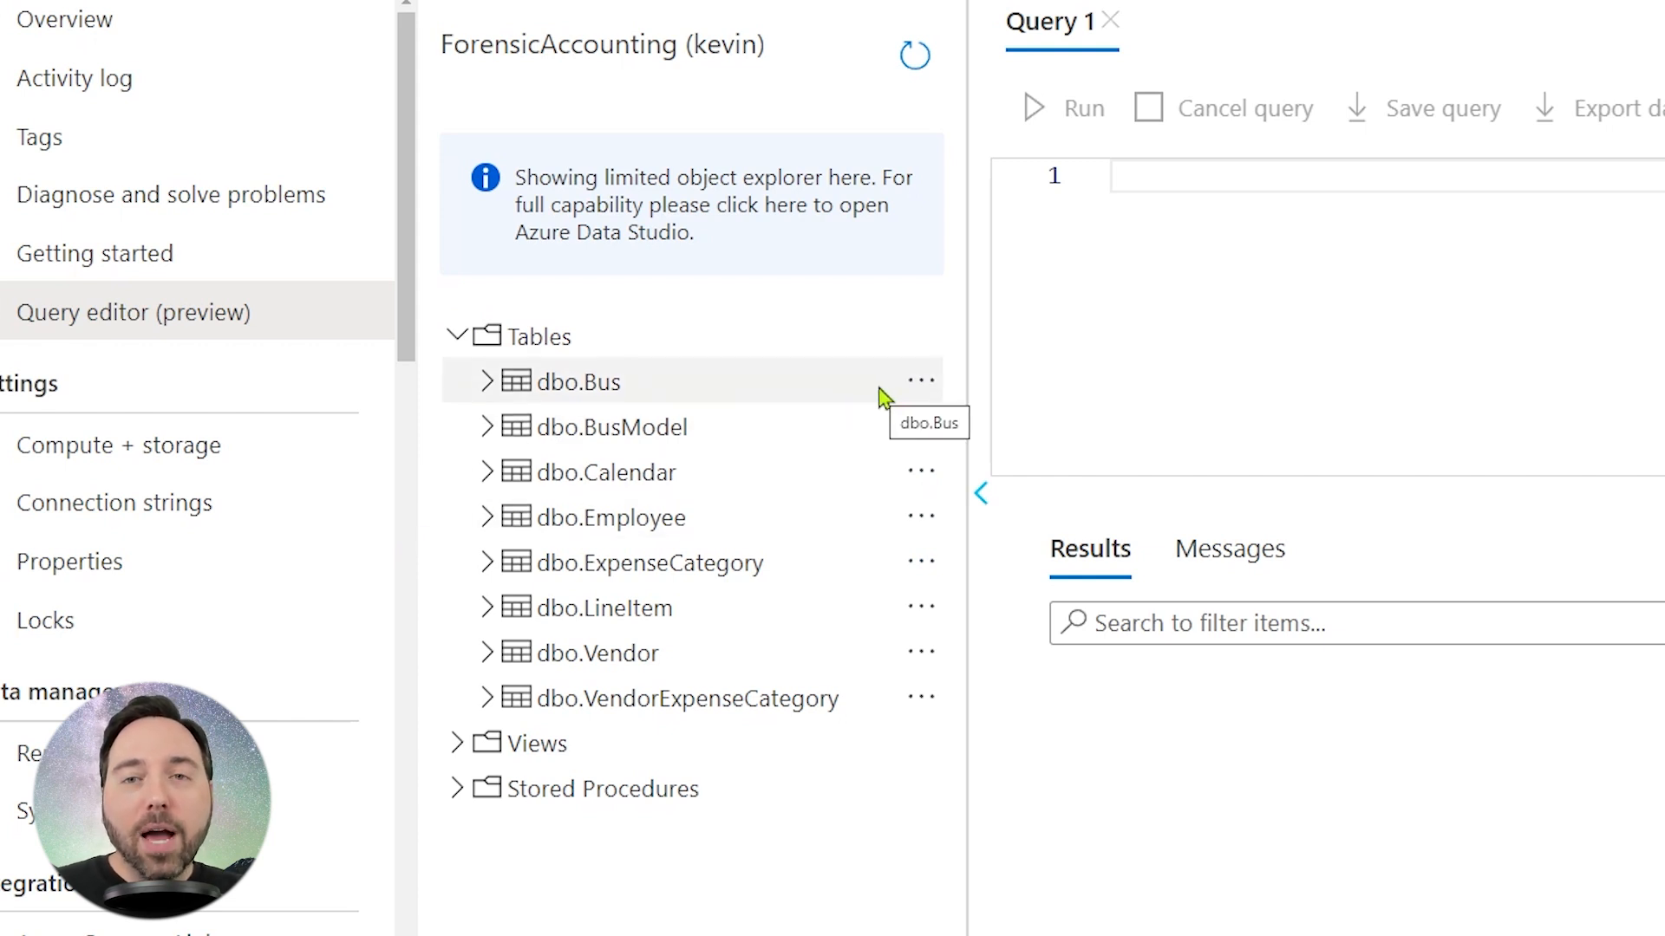
{"action": "left_click", "coordinate": [919, 382]}
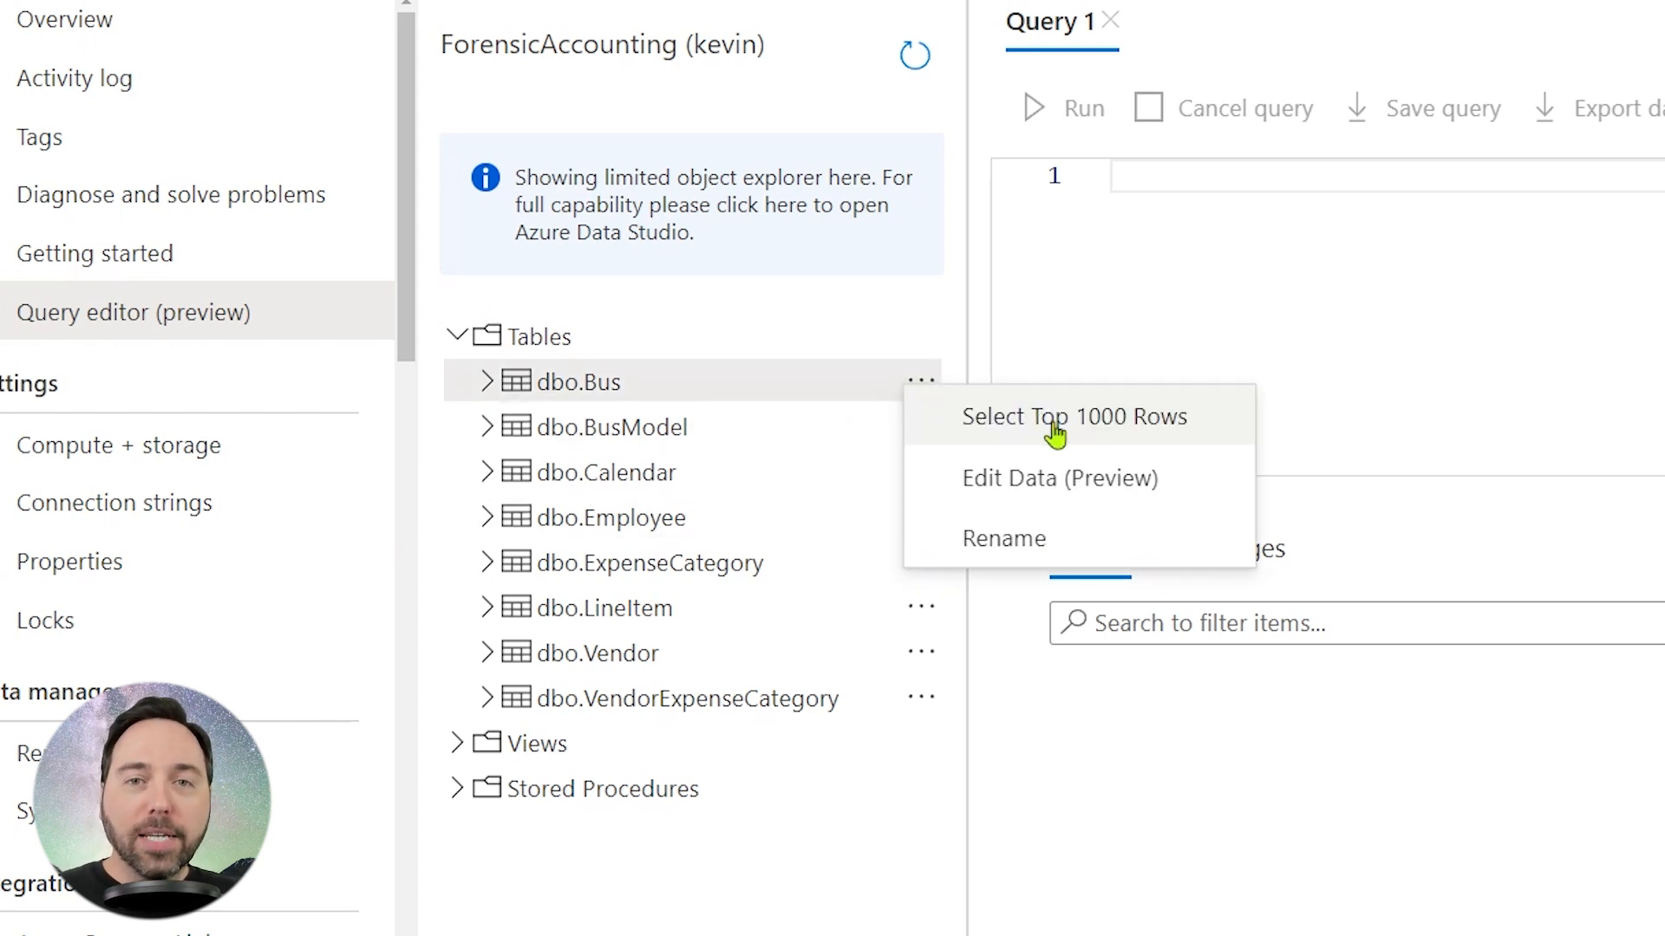
{"action": "left_click", "coordinate": [1073, 415]}
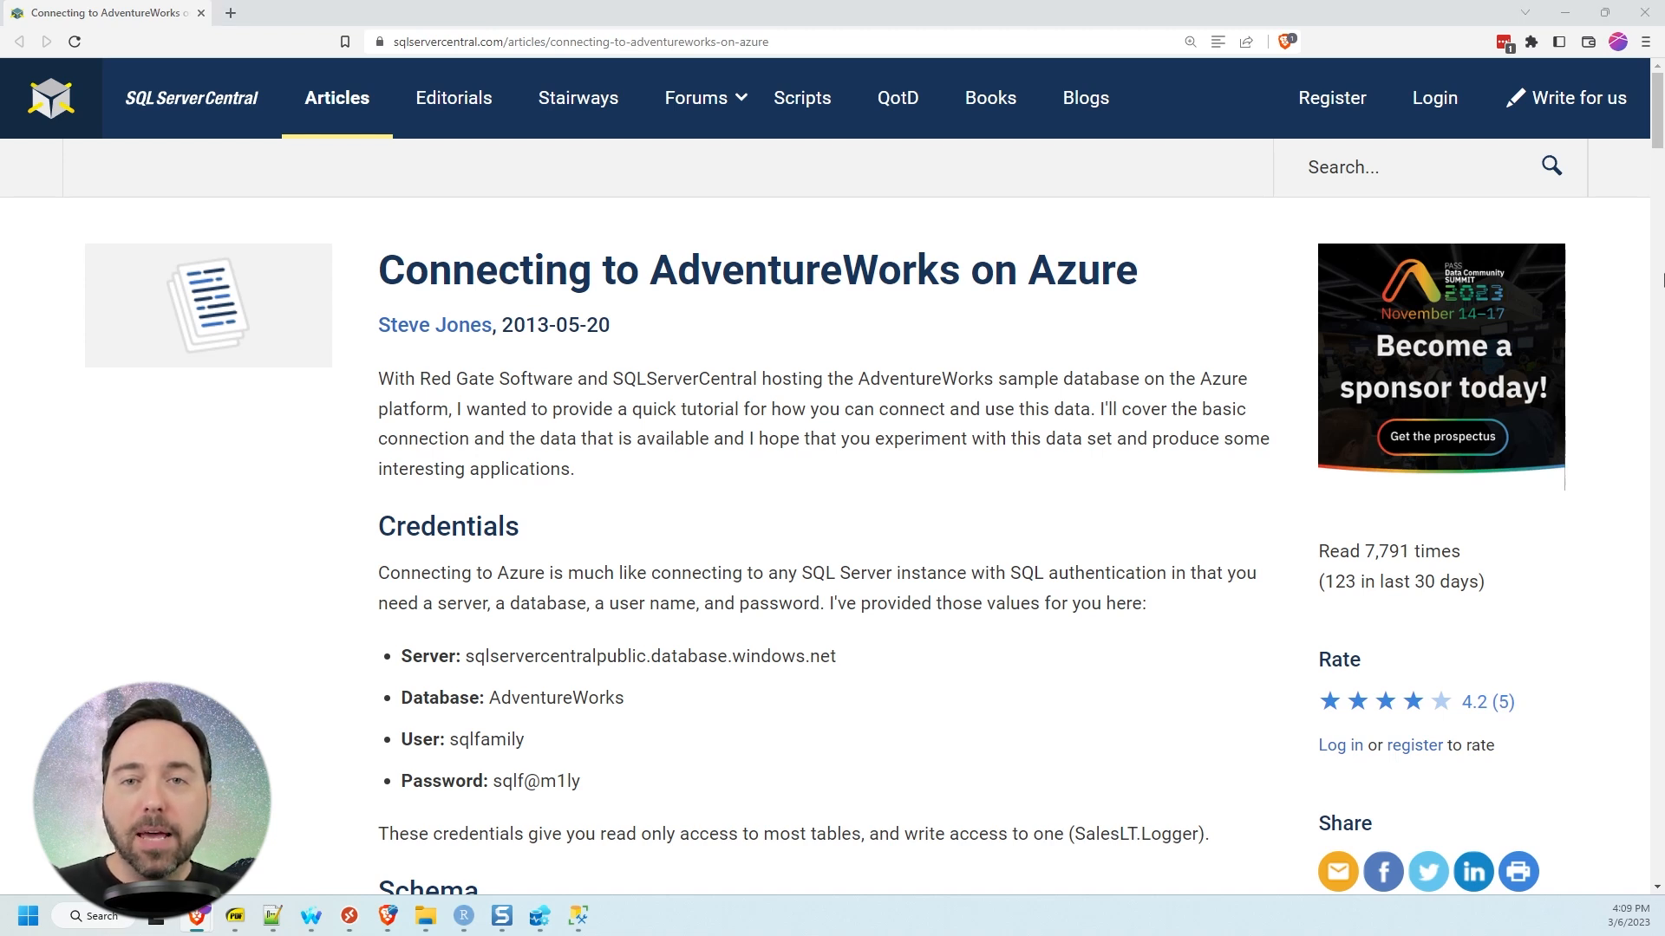
{"action": "left_click", "coordinate": [540, 916]}
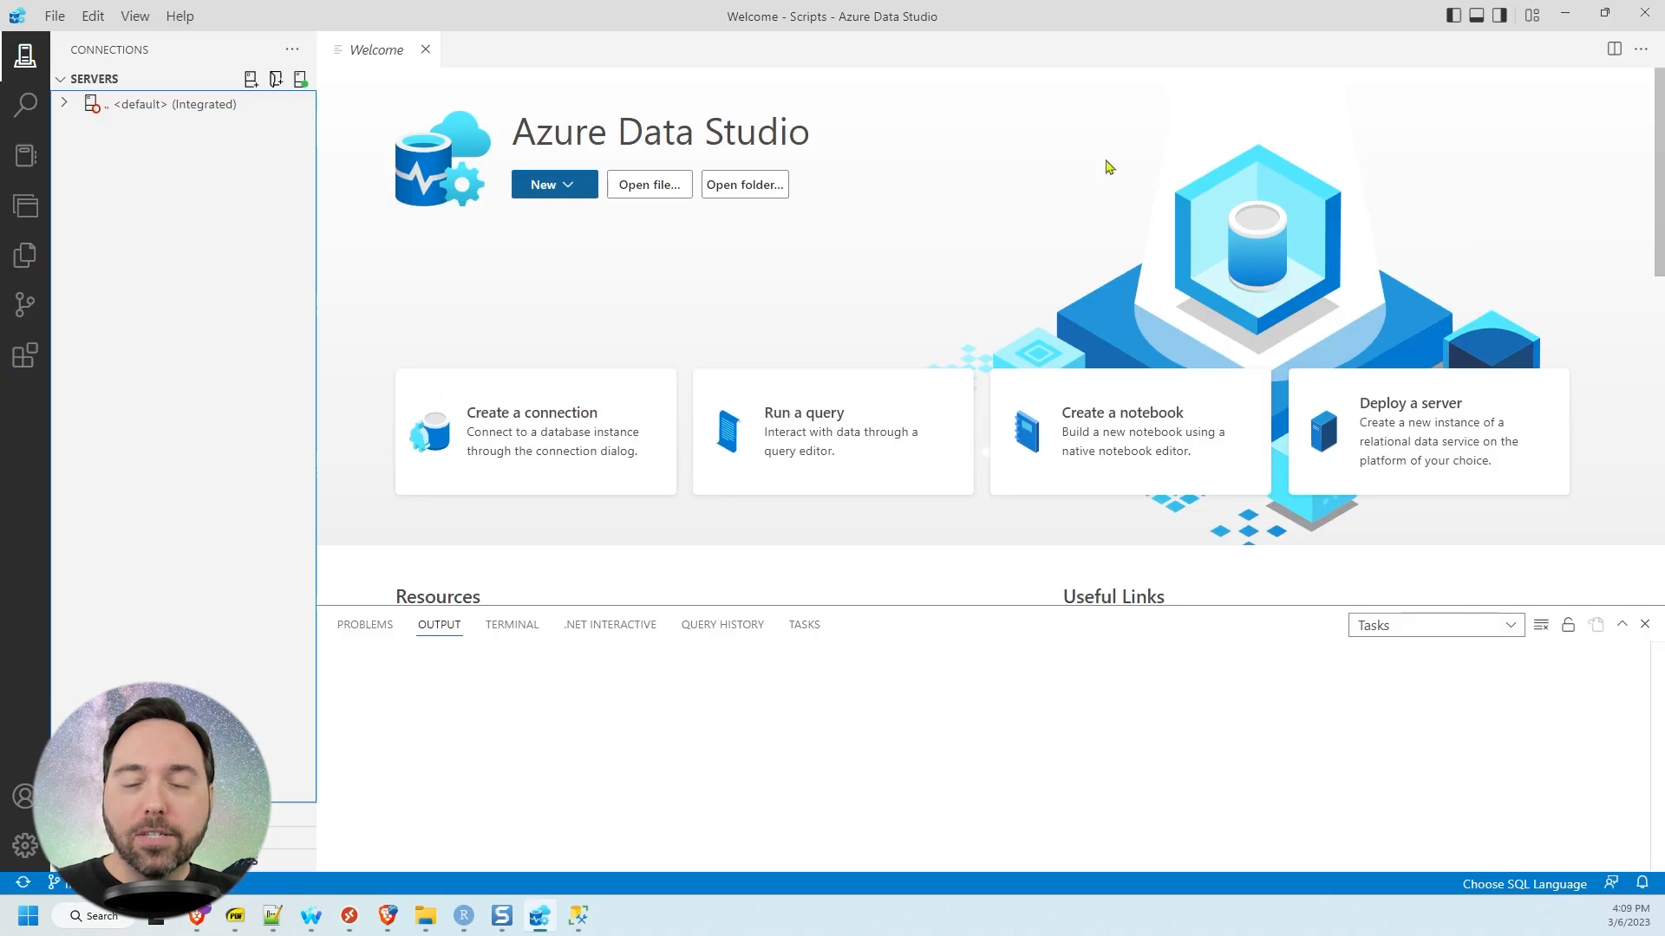
Connect to AdventureWorks on sqlservercentralpublic.database.windows.net using a SQL login.
{"action": "left_click", "coordinate": [534, 431]}
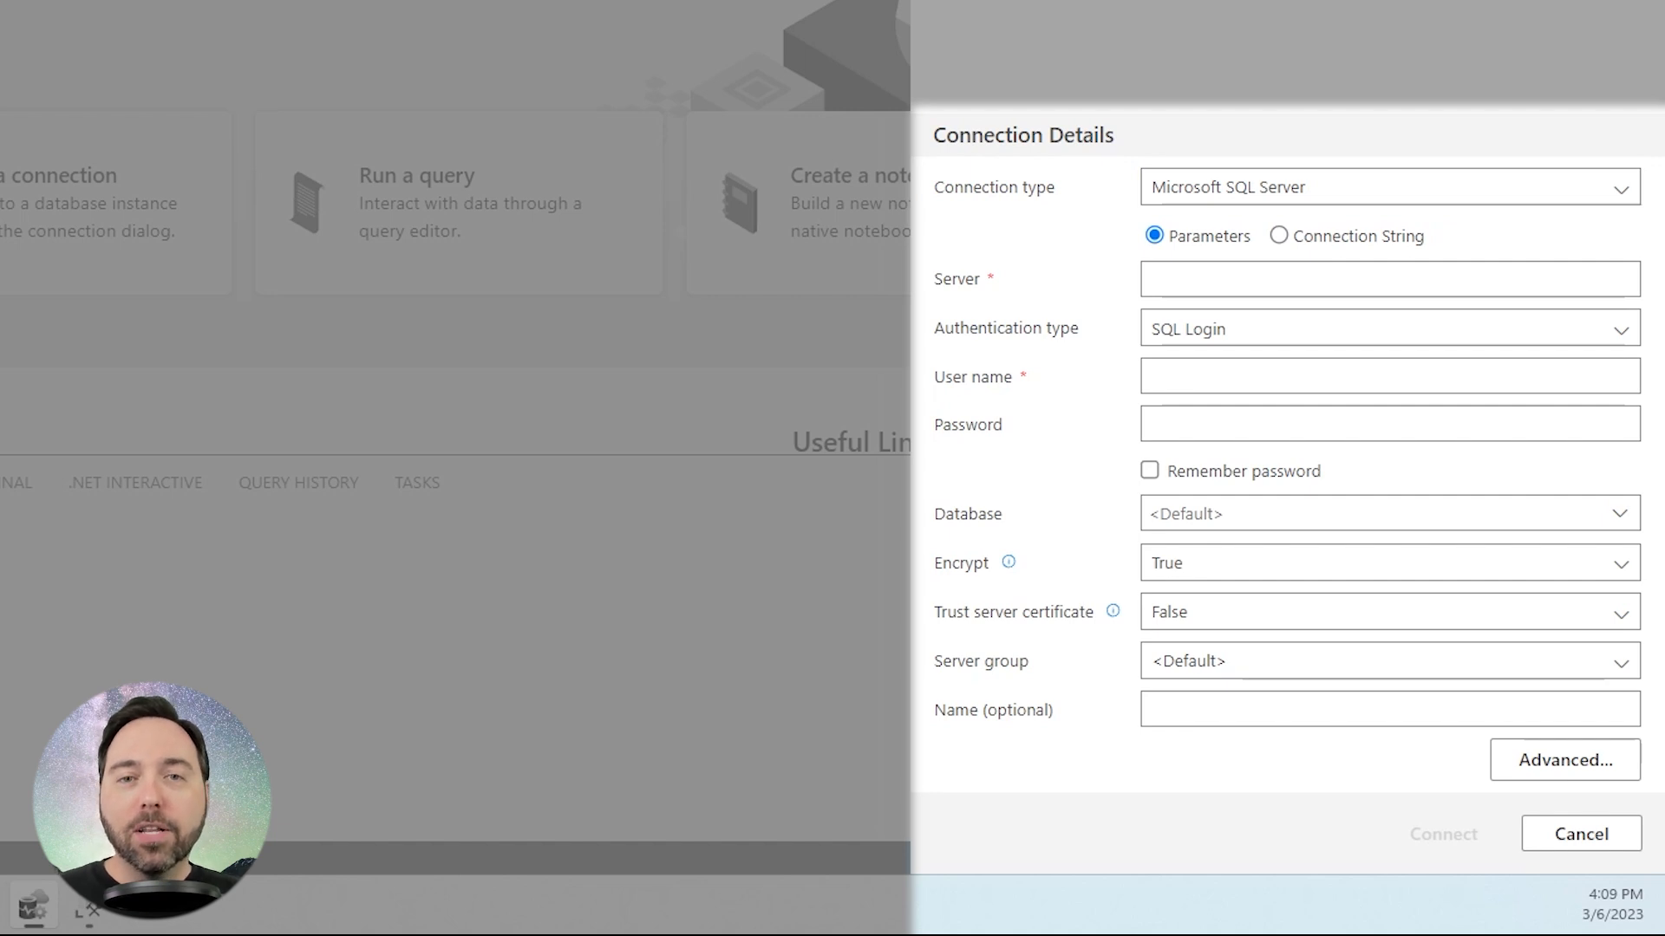
{"action": "left_click", "coordinate": [1387, 278]}
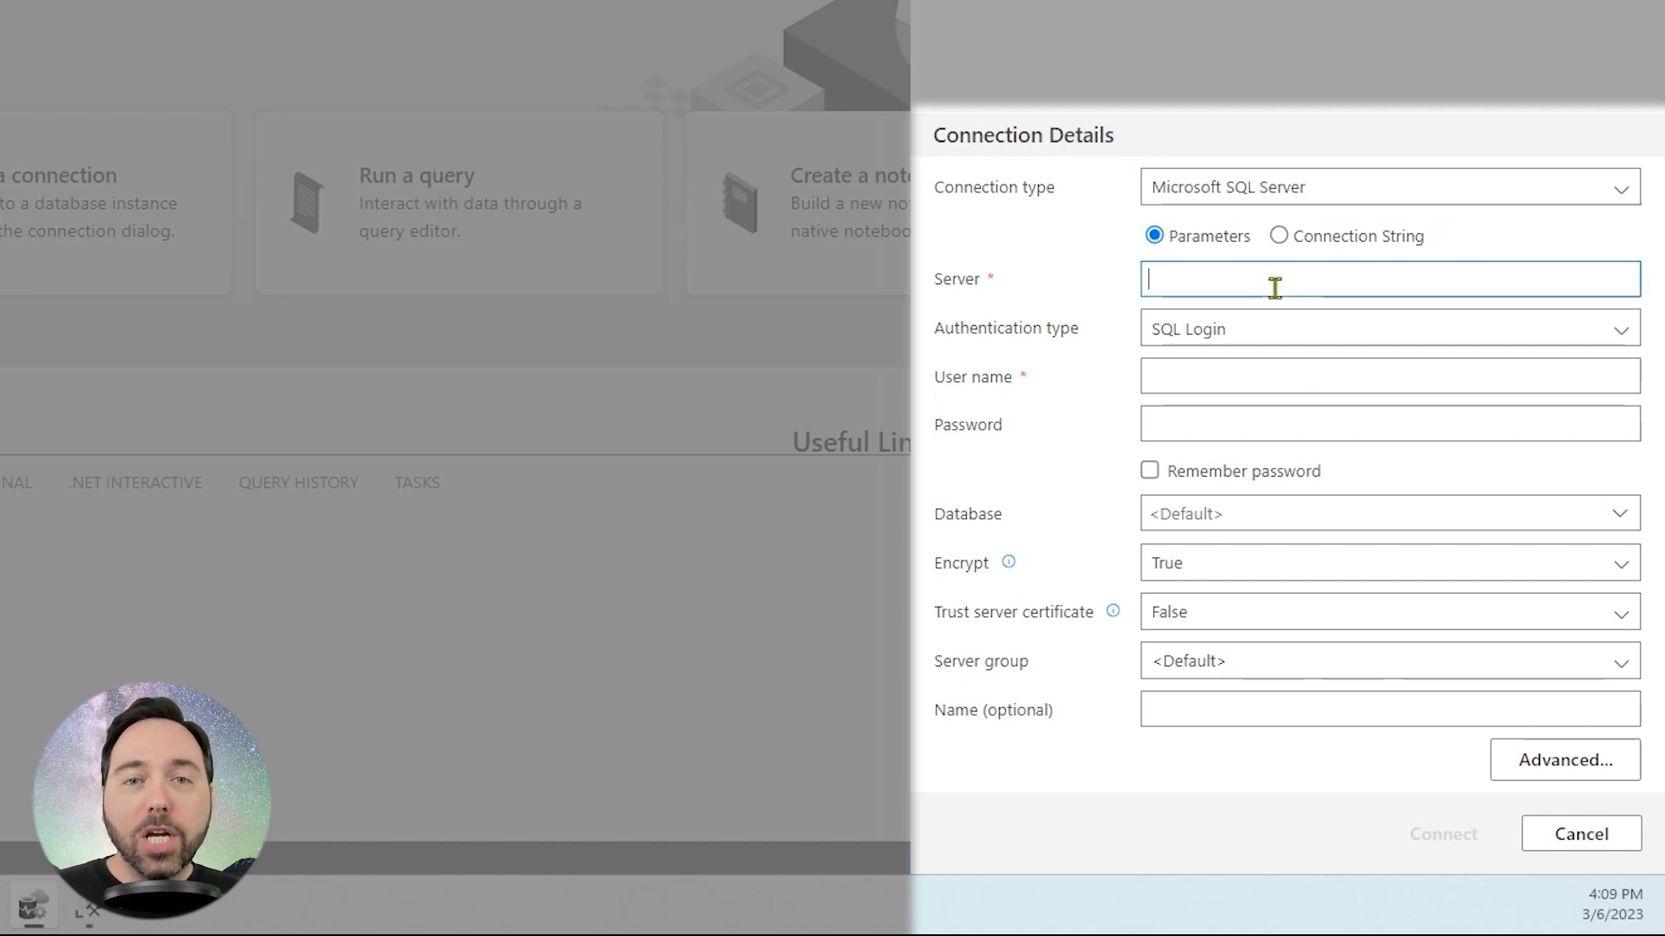
{"action": "type", "text": "sqlservercentralpublic.database.windows.net"}
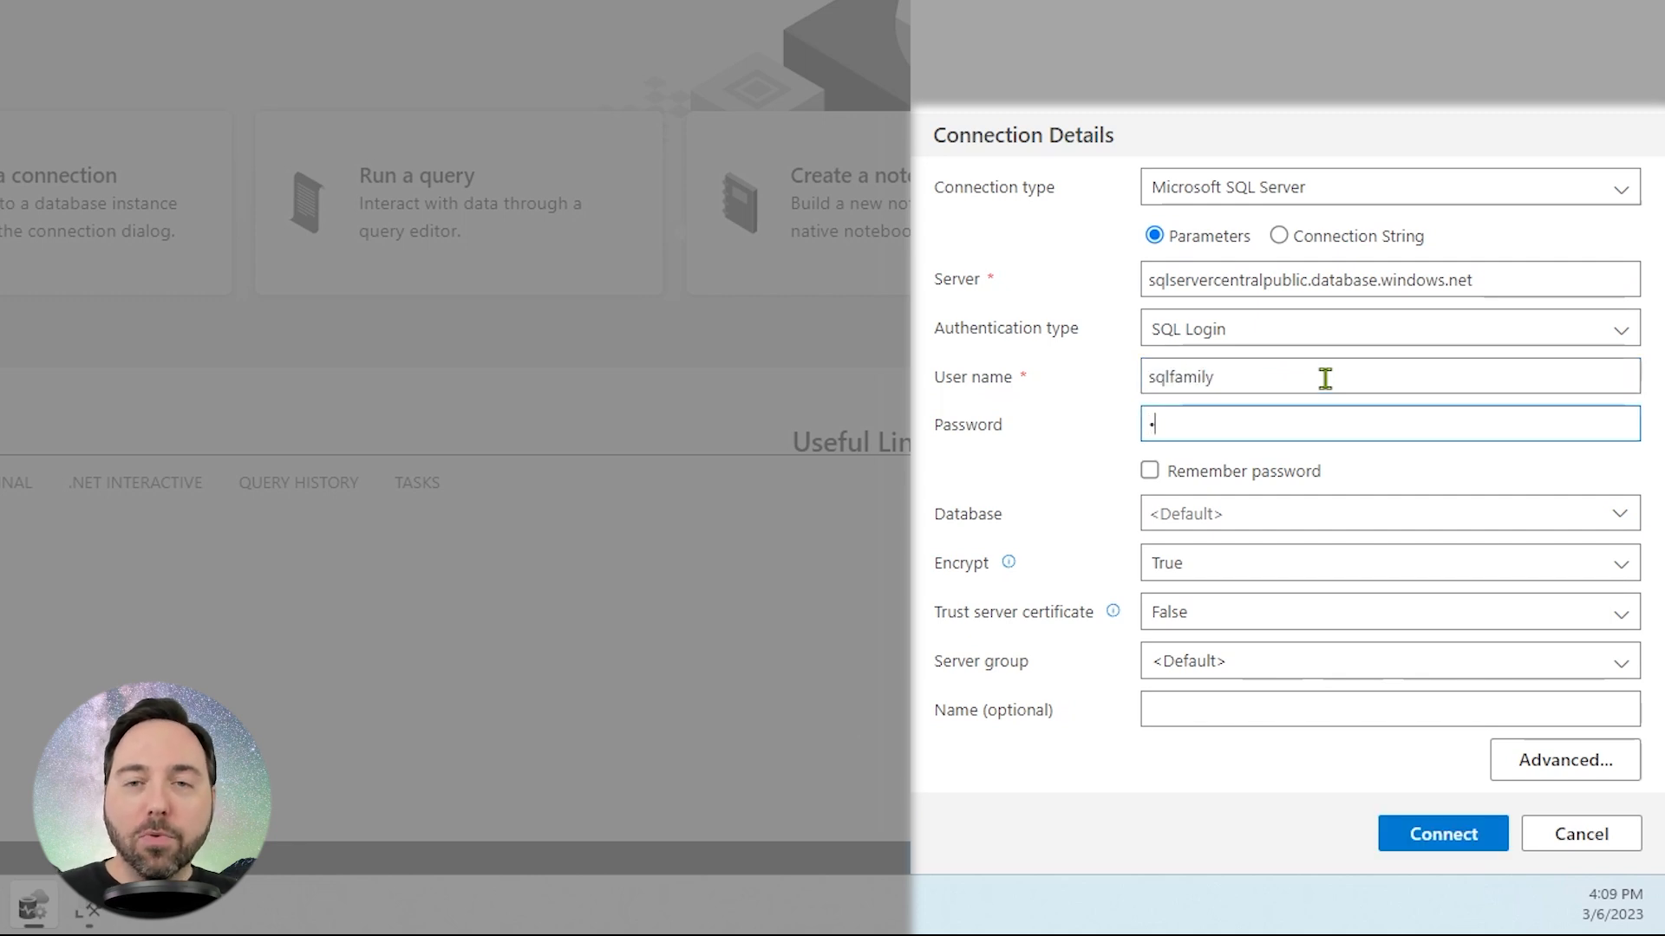
{"action": "type", "text": "password"}
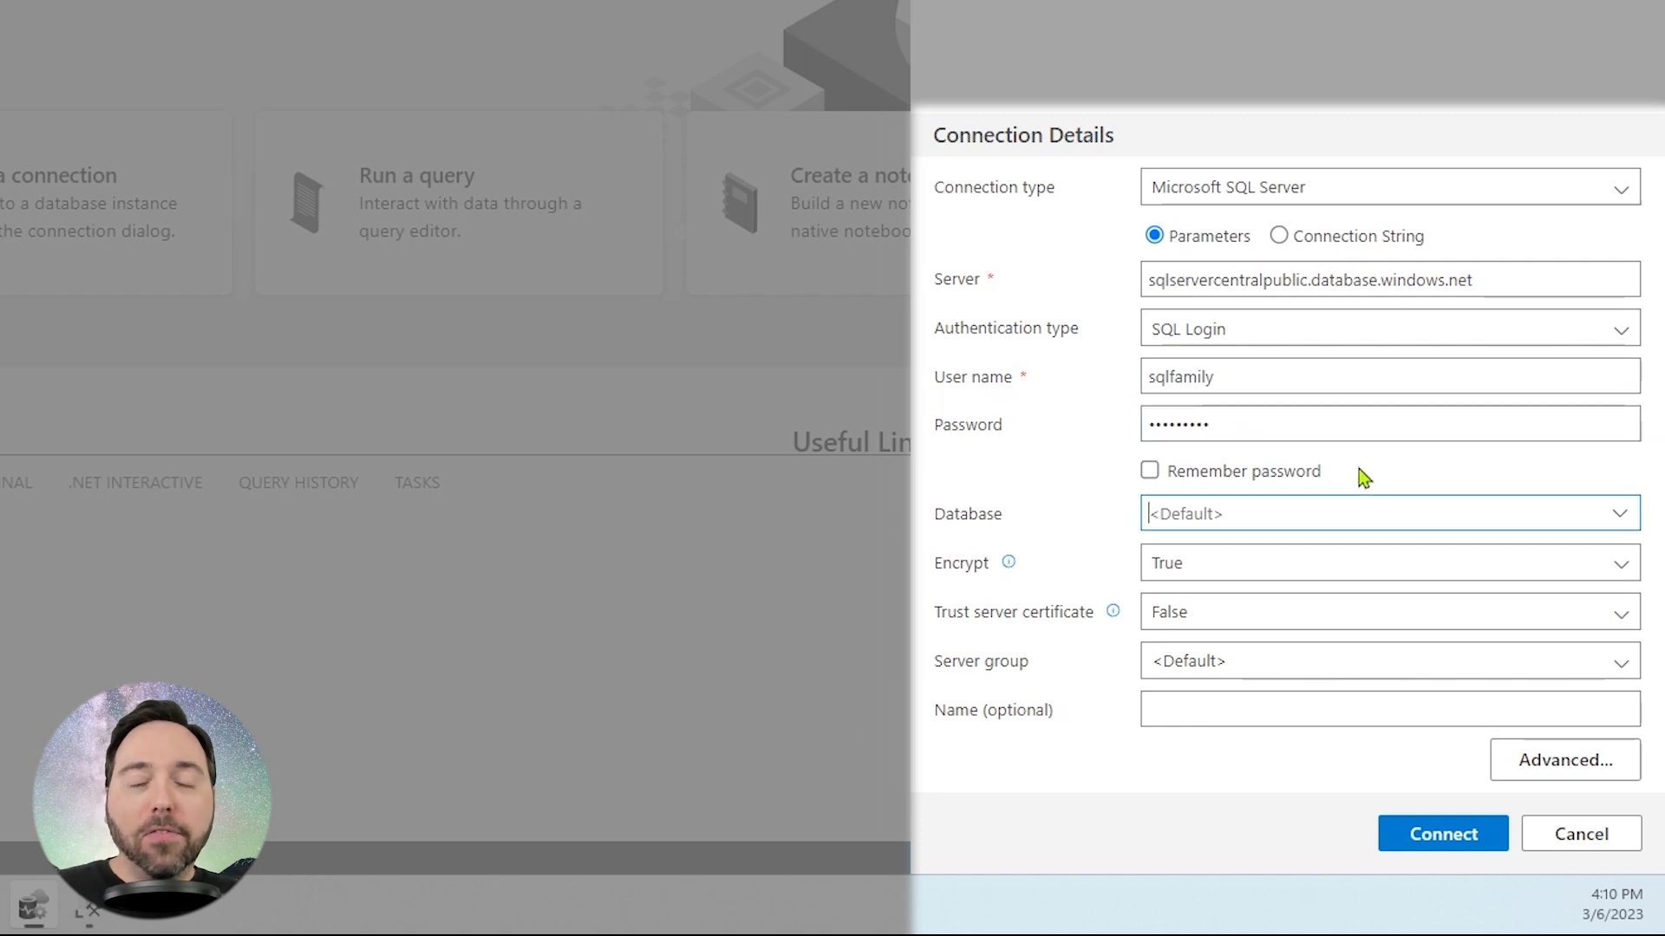
{"action": "type", "text": "AdventureWorks"}
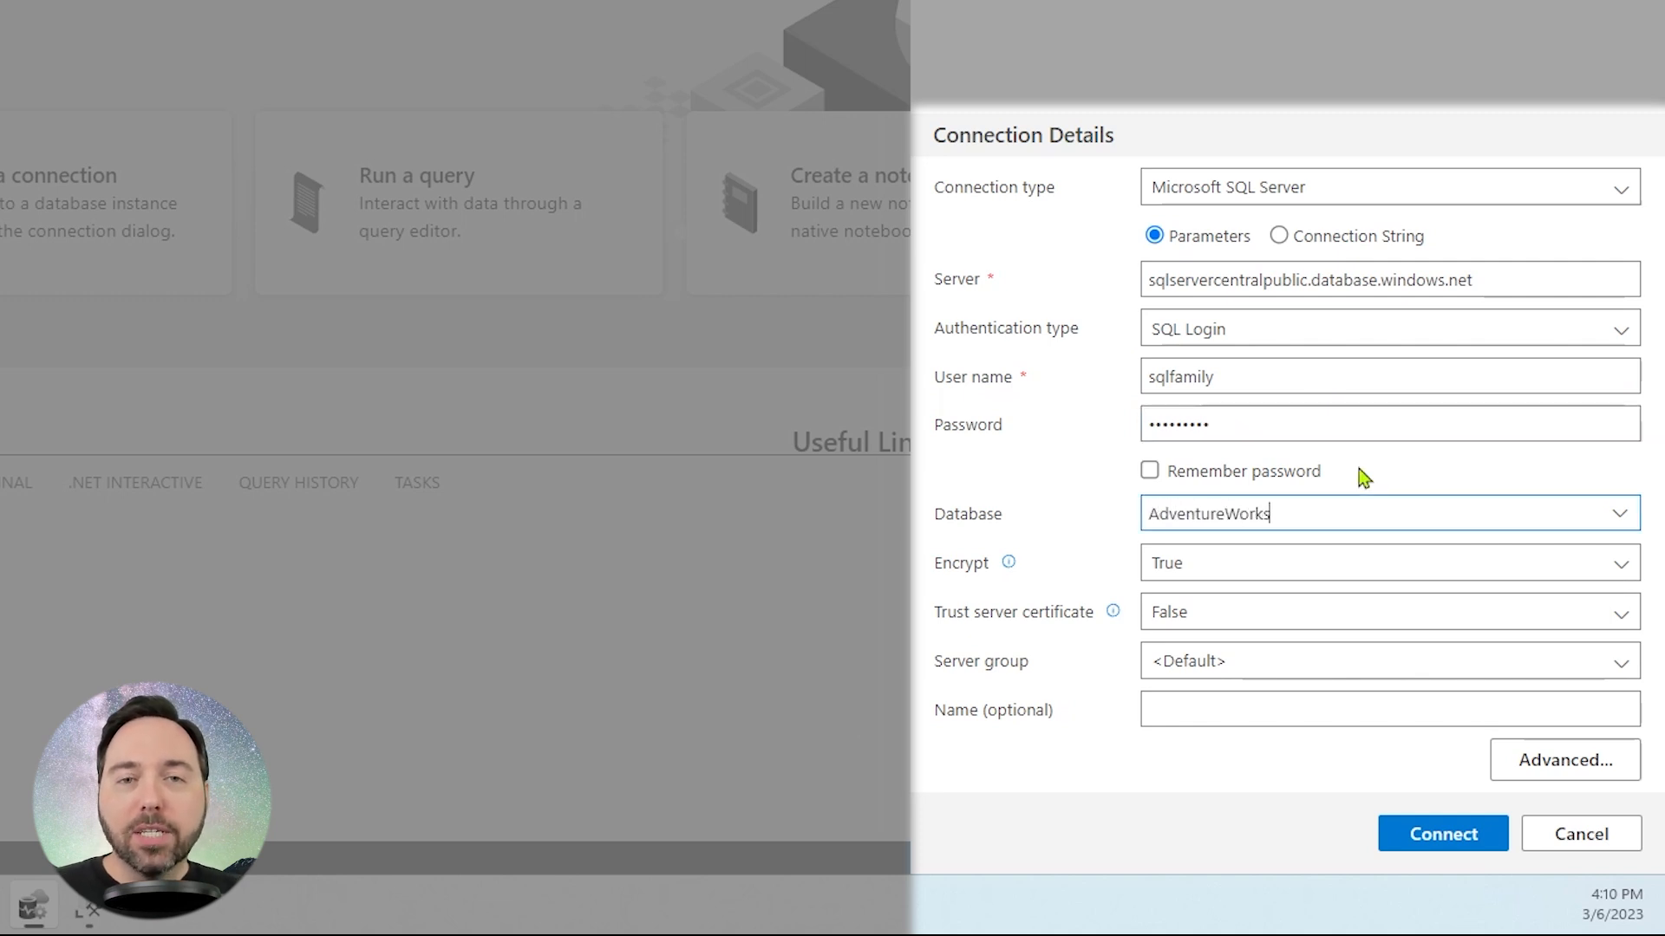
{"action": "mouse_move", "coordinate": [1397, 814]}
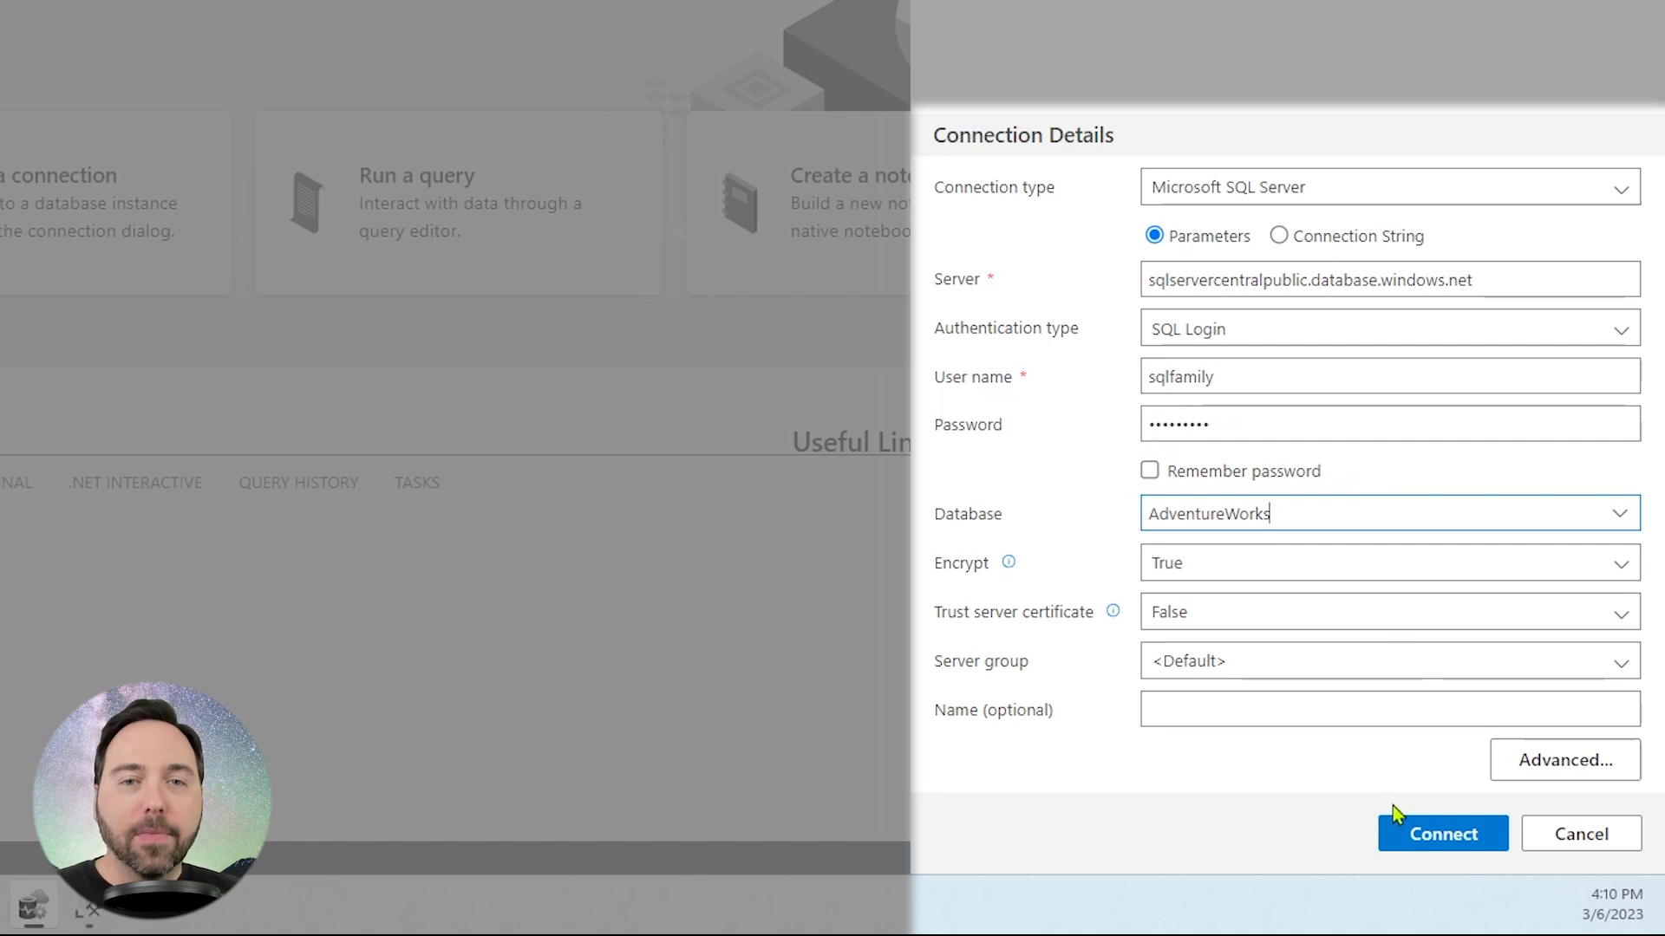
{"action": "left_click", "coordinate": [1442, 833]}
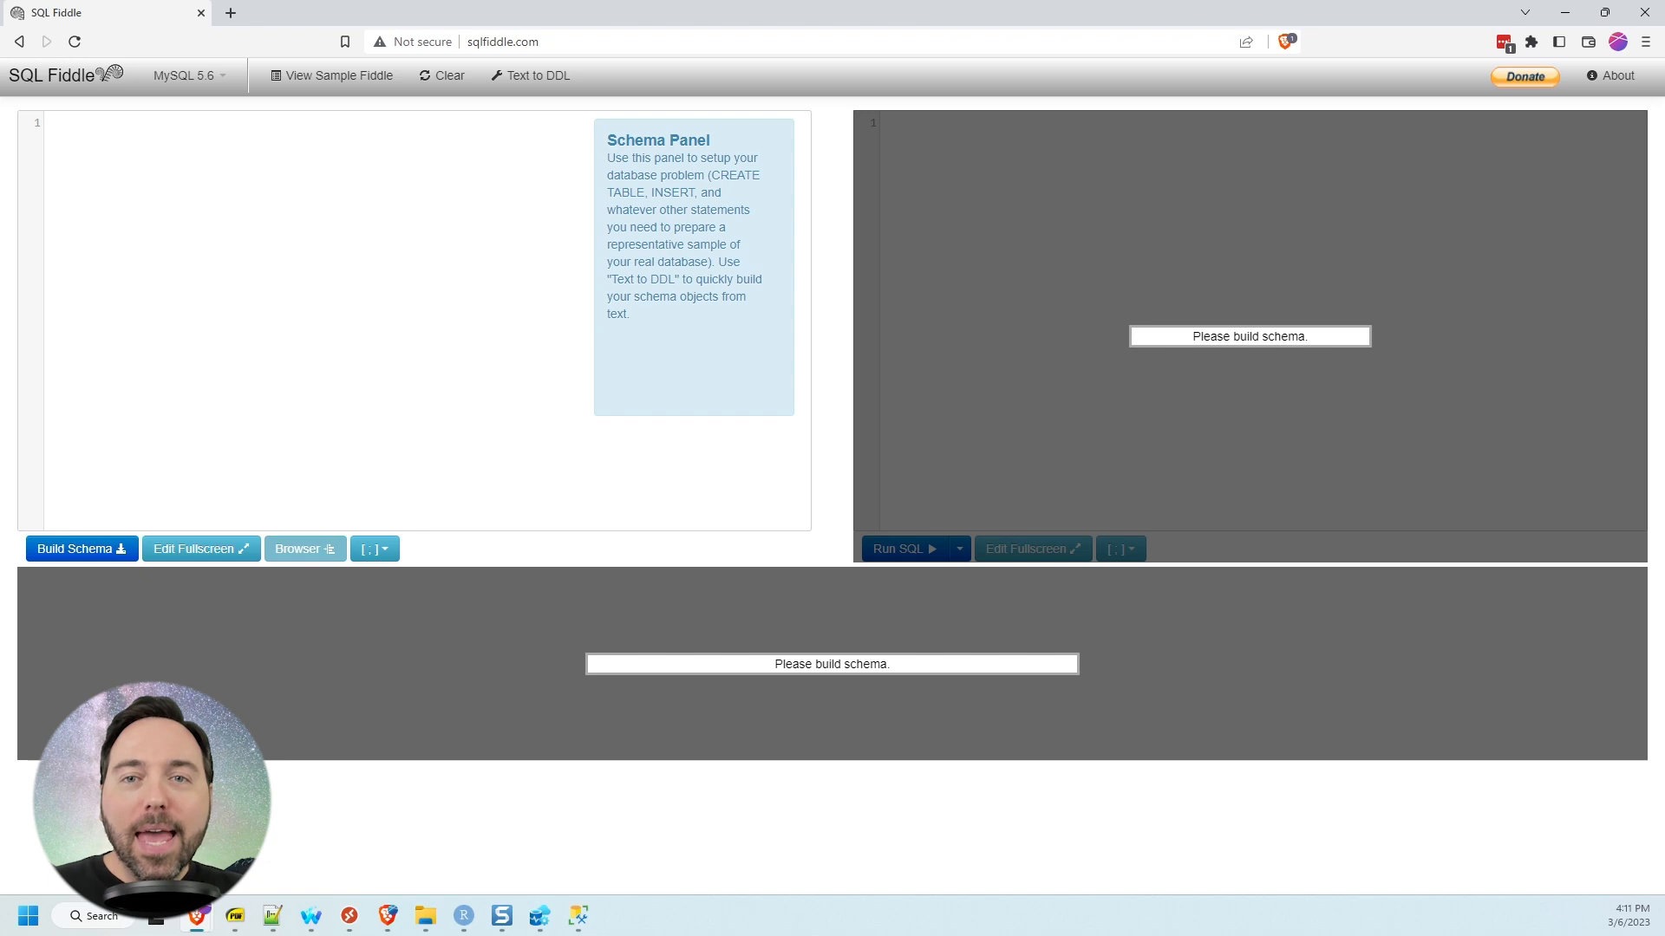
Choose MS SQL Server 2017 from SQL Fiddle's database engine dropdown.
{"action": "left_click", "coordinate": [189, 75]}
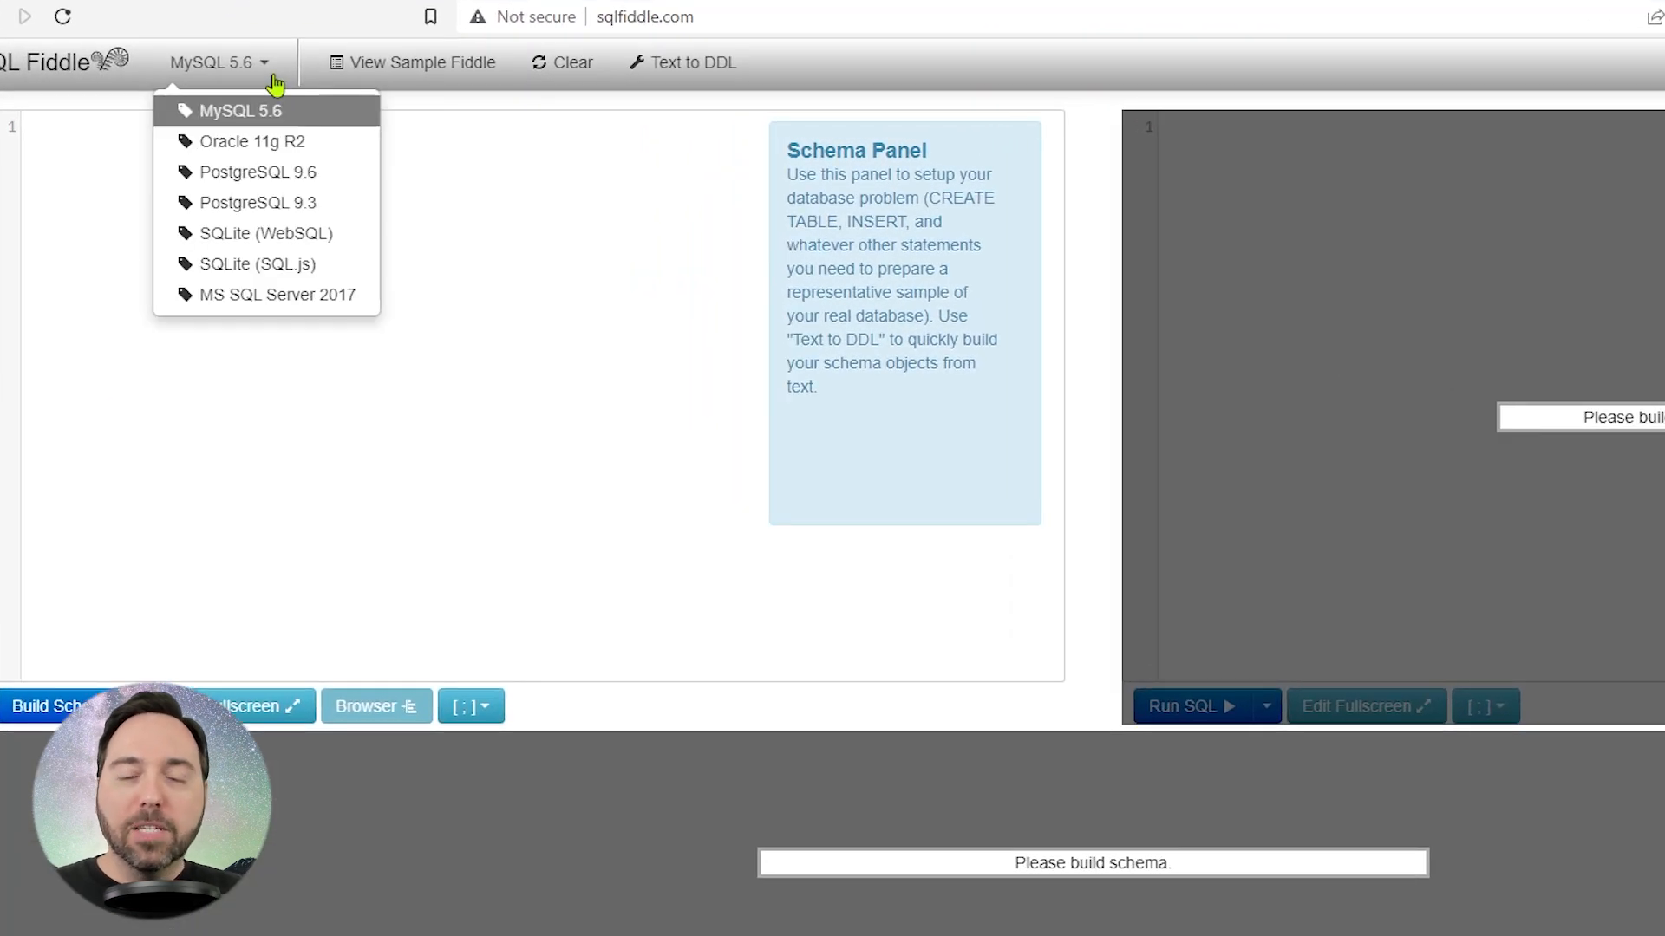
{"action": "mouse_move", "coordinate": [292, 148]}
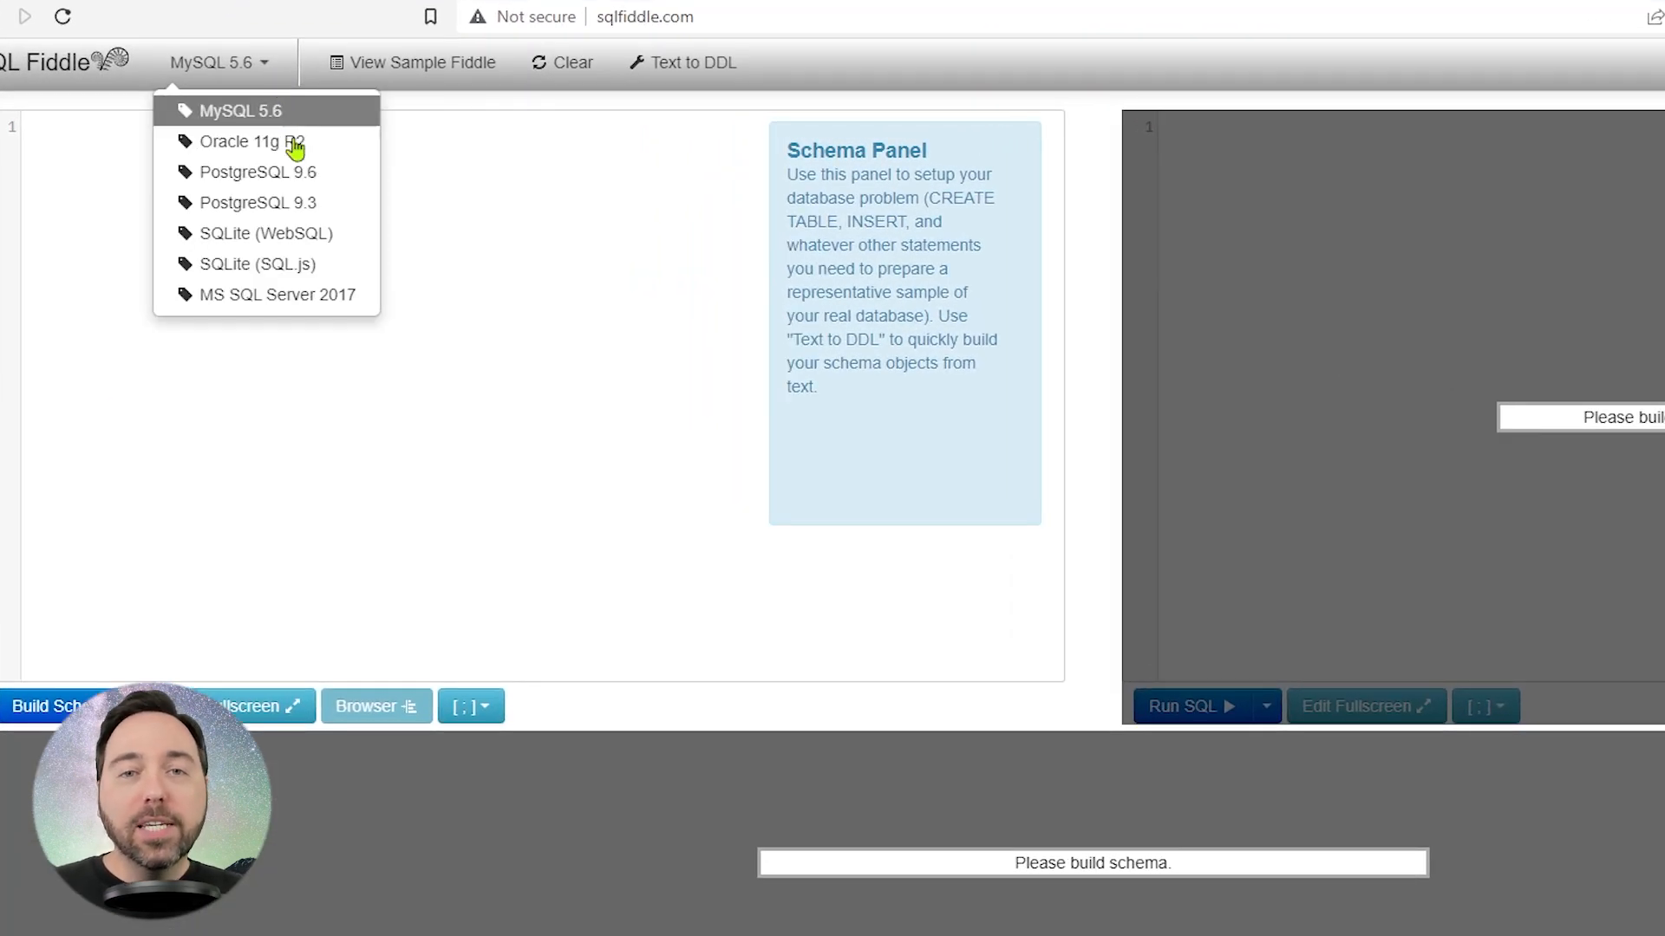
{"action": "mouse_move", "coordinate": [274, 294]}
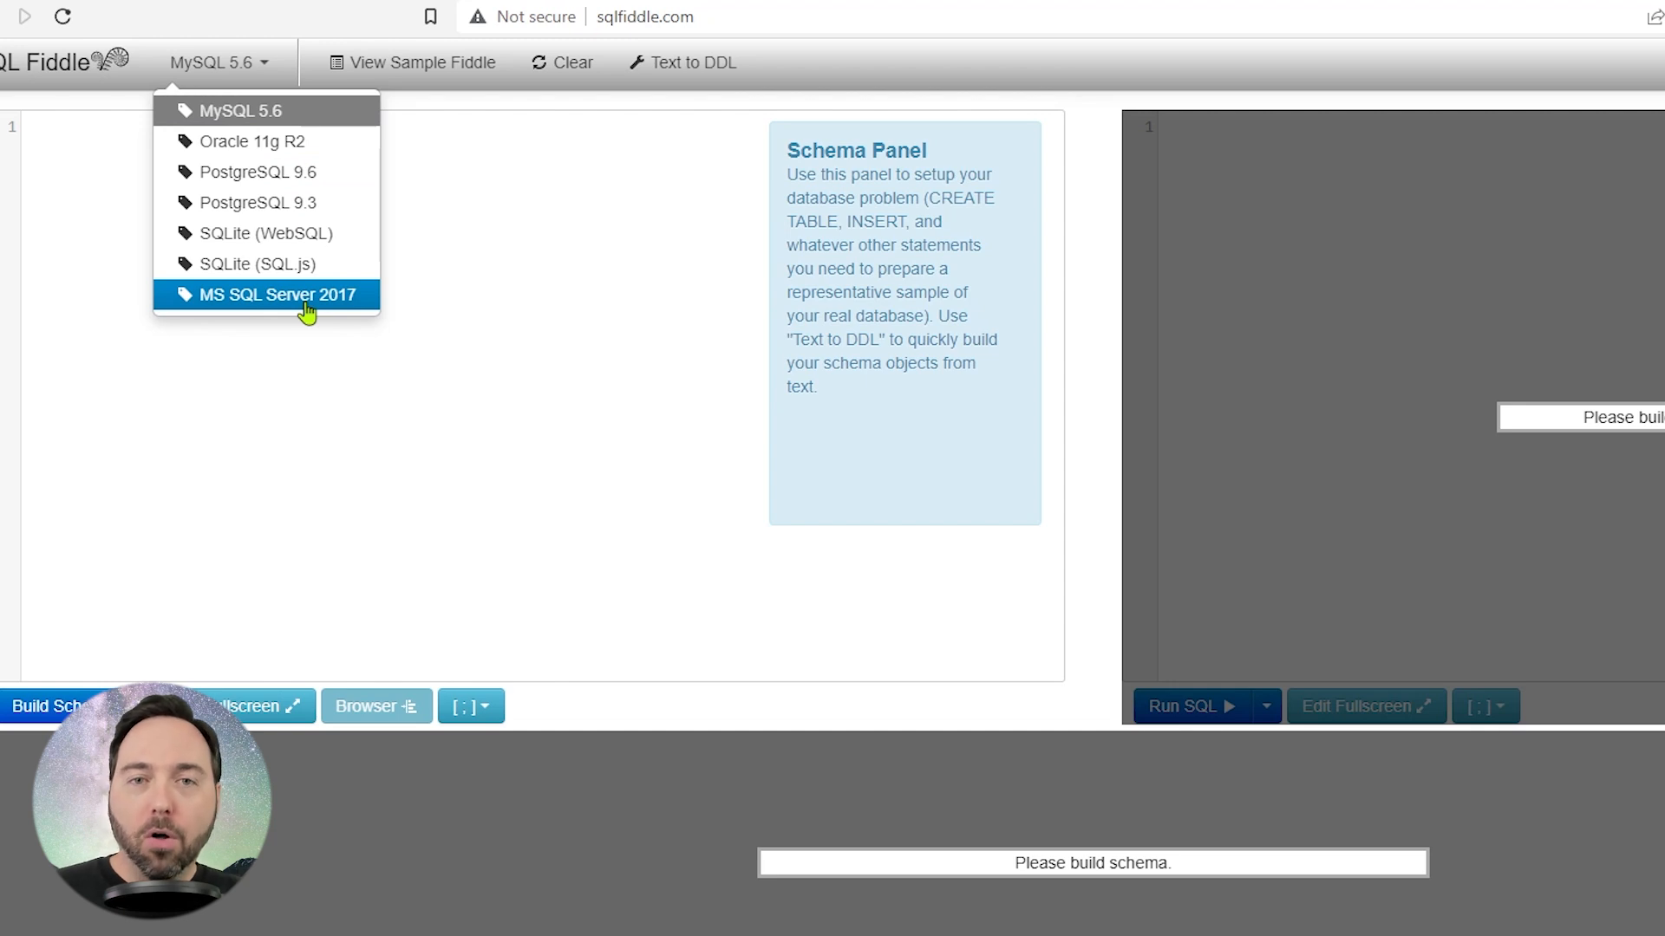
{"action": "left_click", "coordinate": [274, 294]}
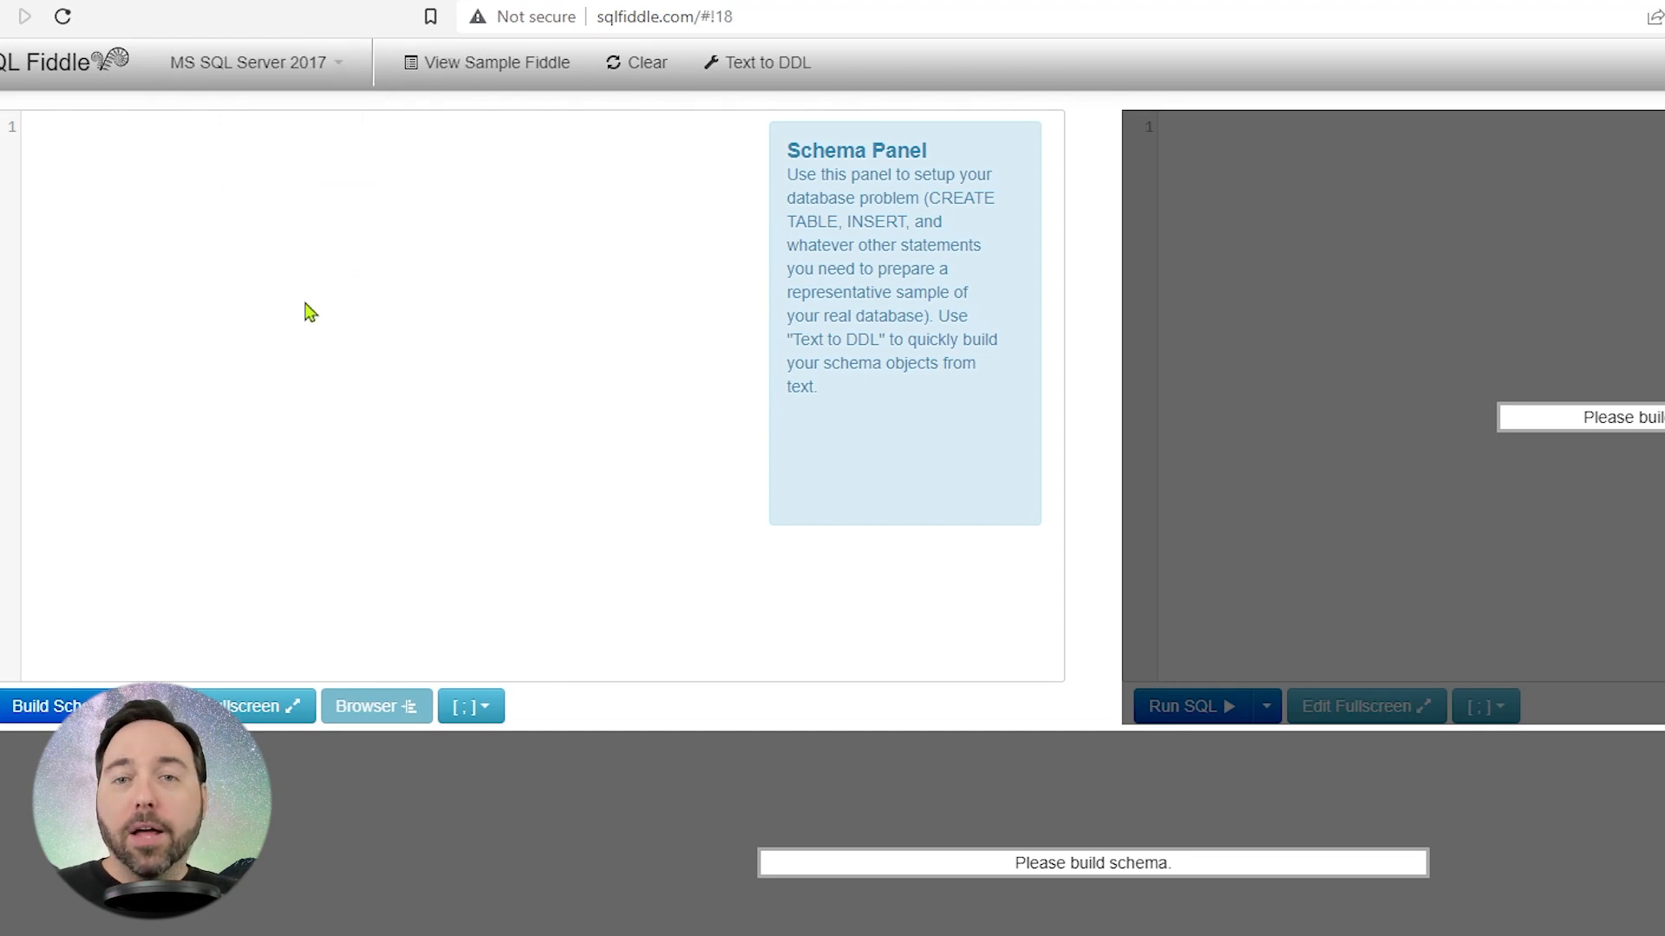
{"action": "mouse_move", "coordinate": [477, 110]}
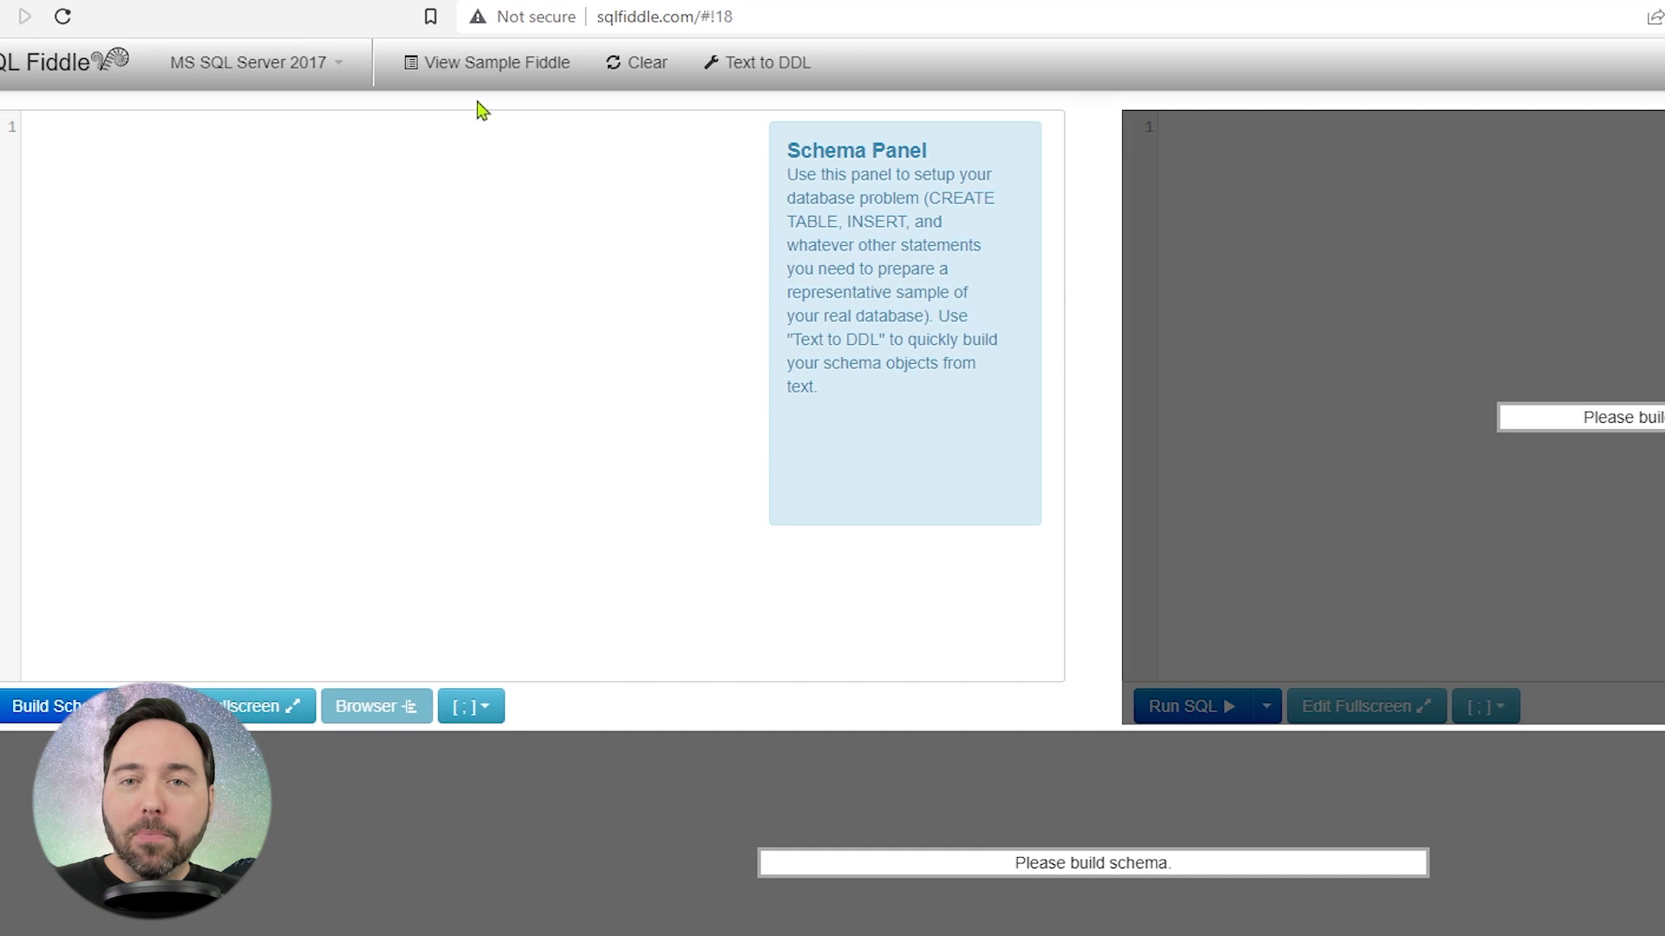
{"action": "mouse_move", "coordinate": [493, 80]}
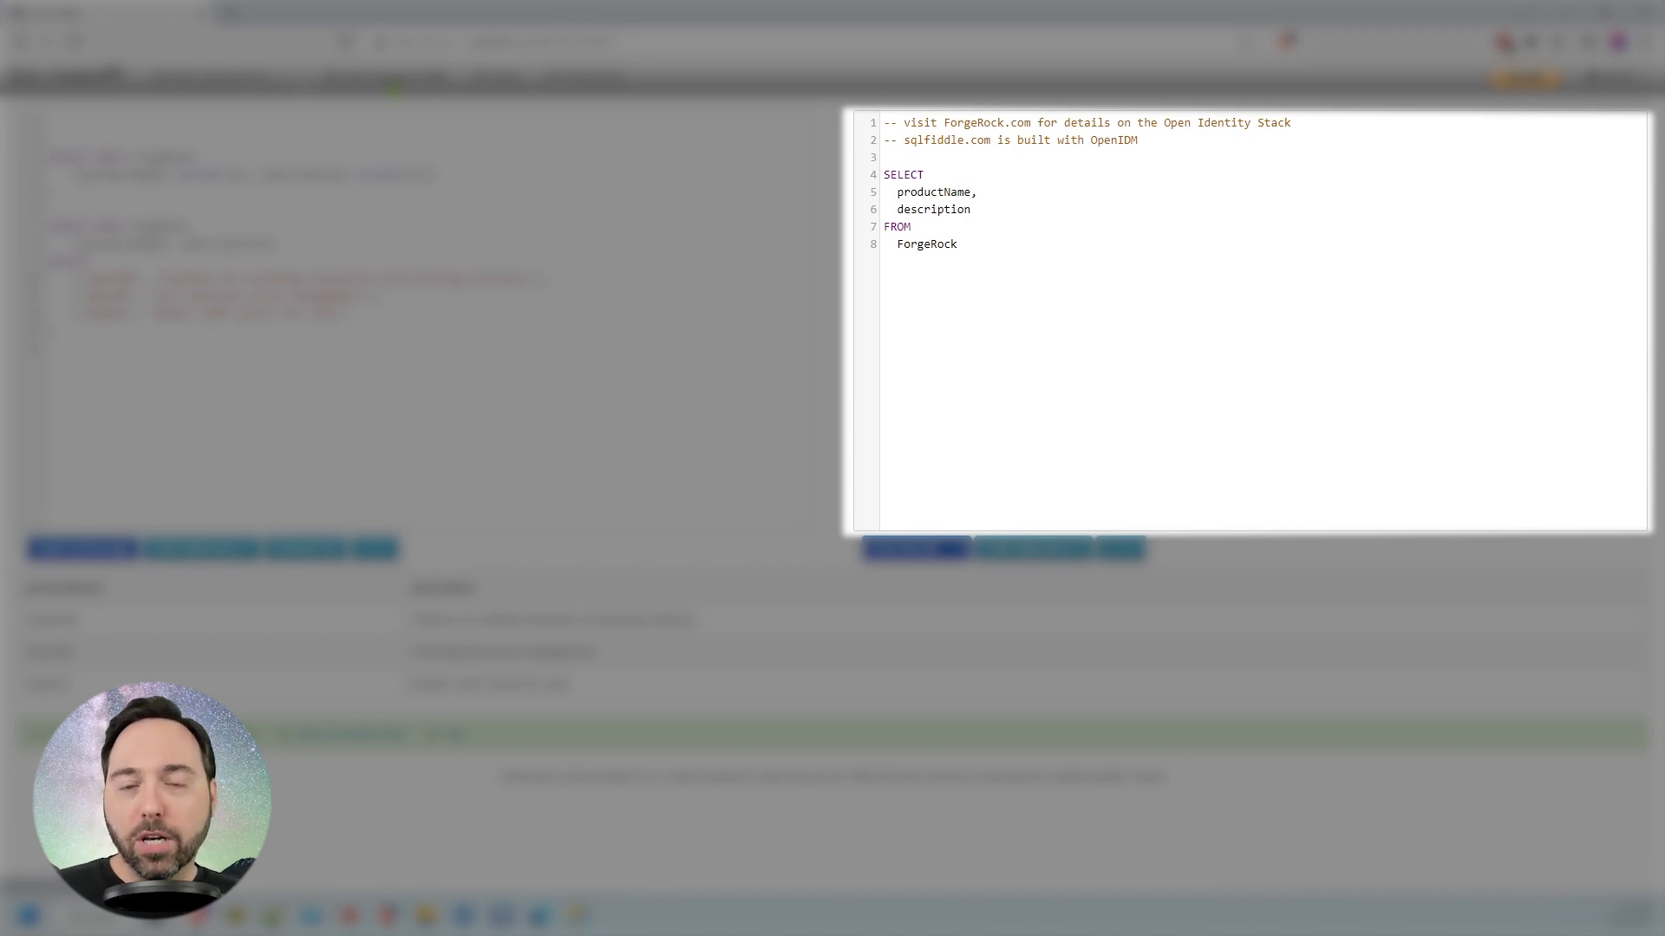
Advance the sample fiddle tour to the ForgeRock product and description results.
{"action": "left_click", "coordinate": [899, 549]}
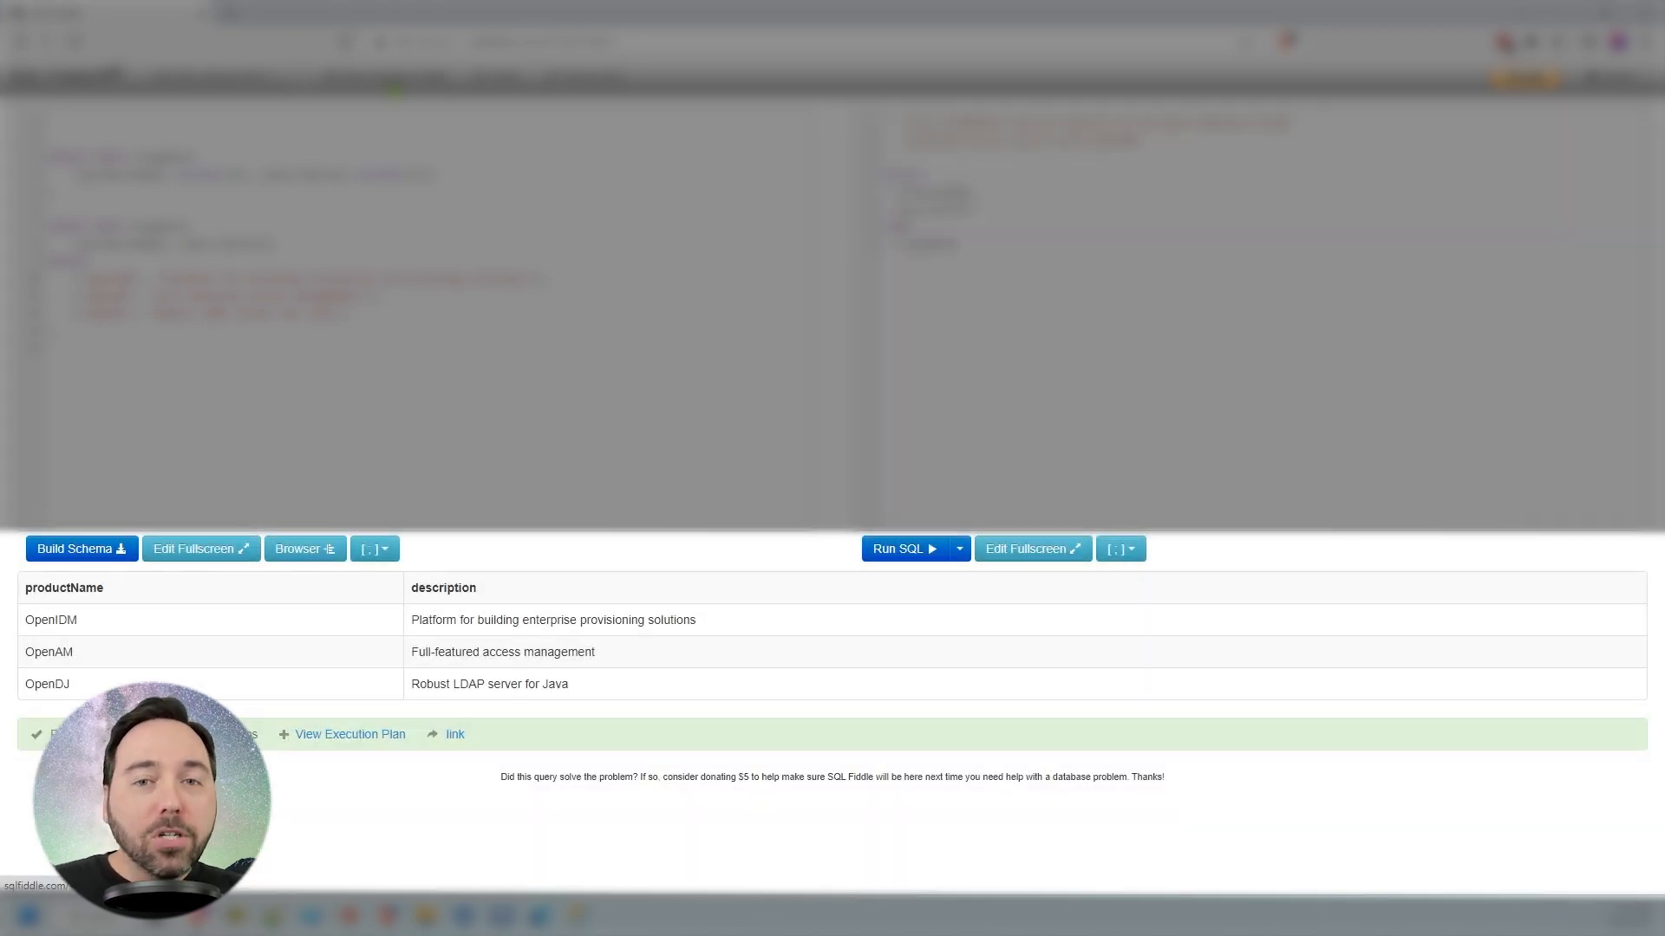